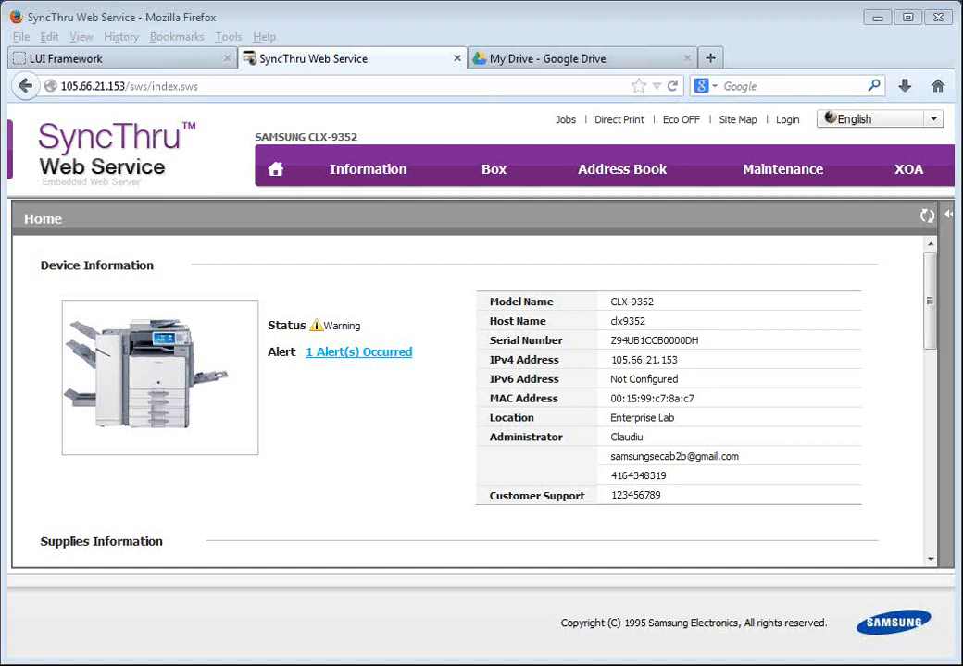
mouse_move(700, 290)
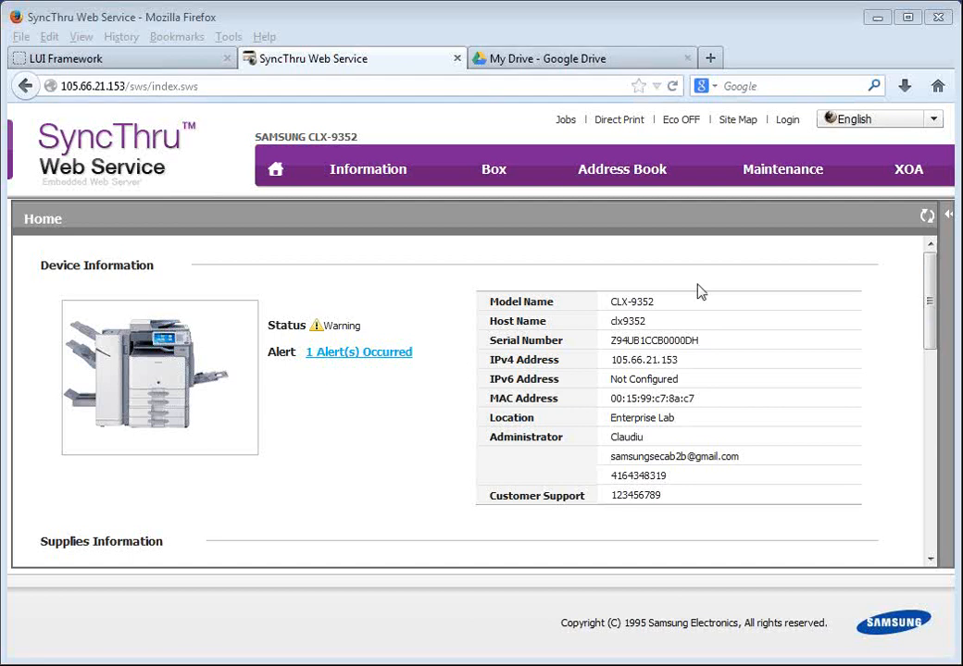
mouse_move(744, 336)
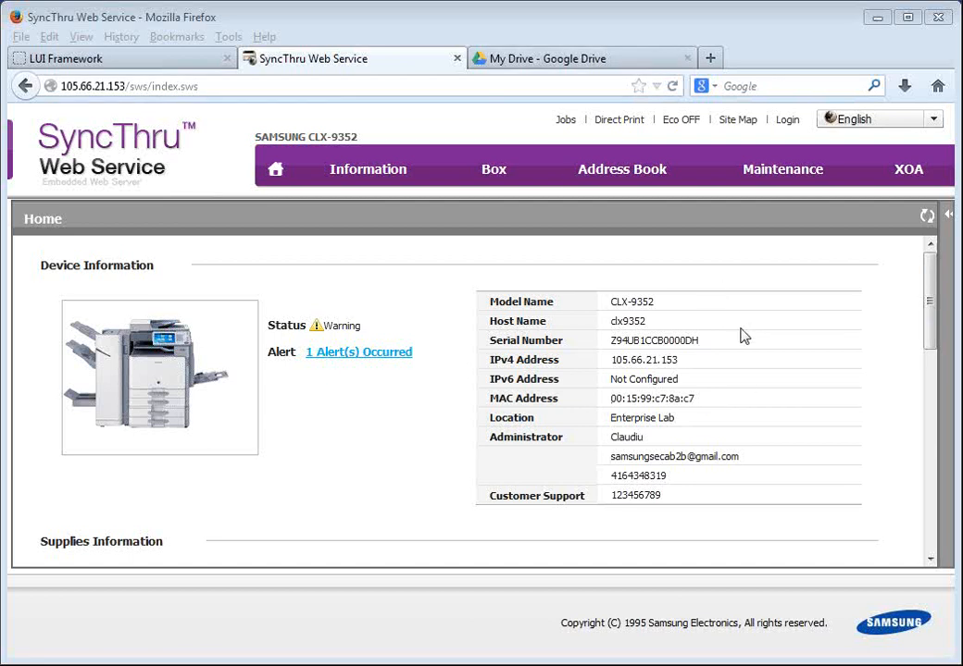
mouse_move(388, 315)
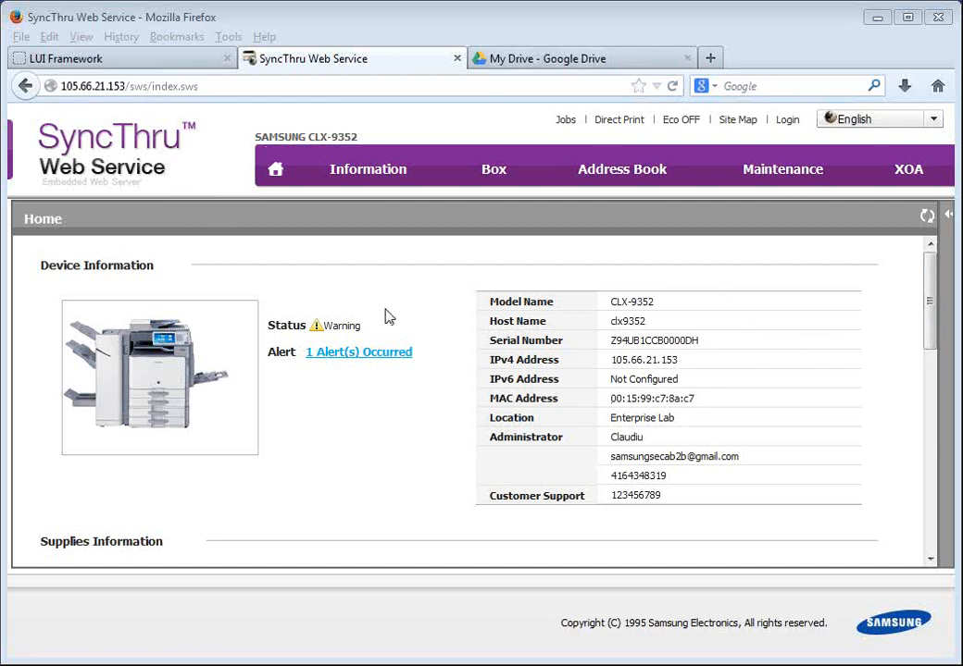
mouse_move(644, 301)
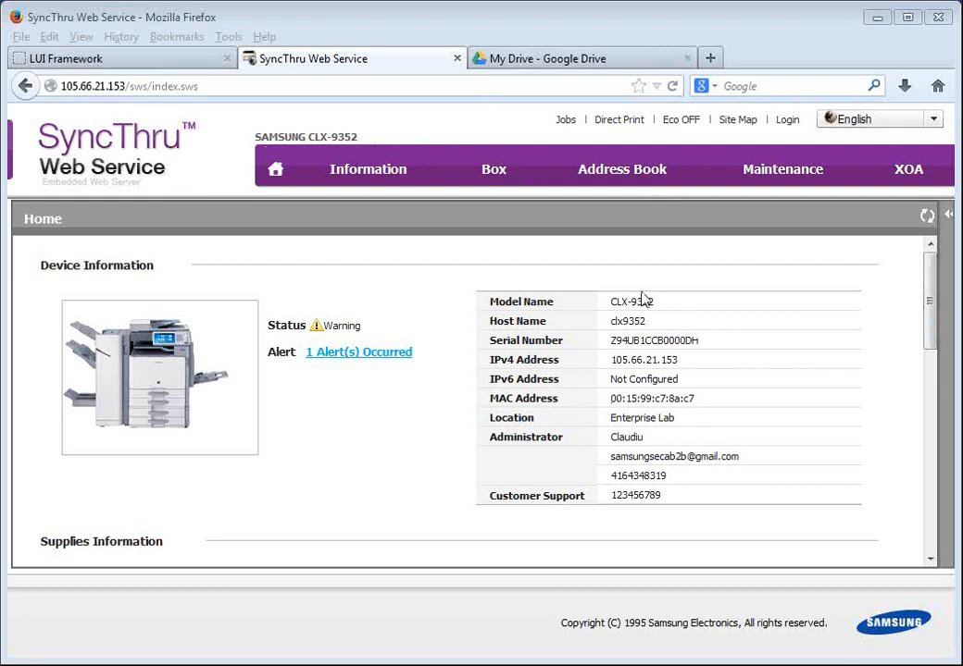
mouse_move(778, 325)
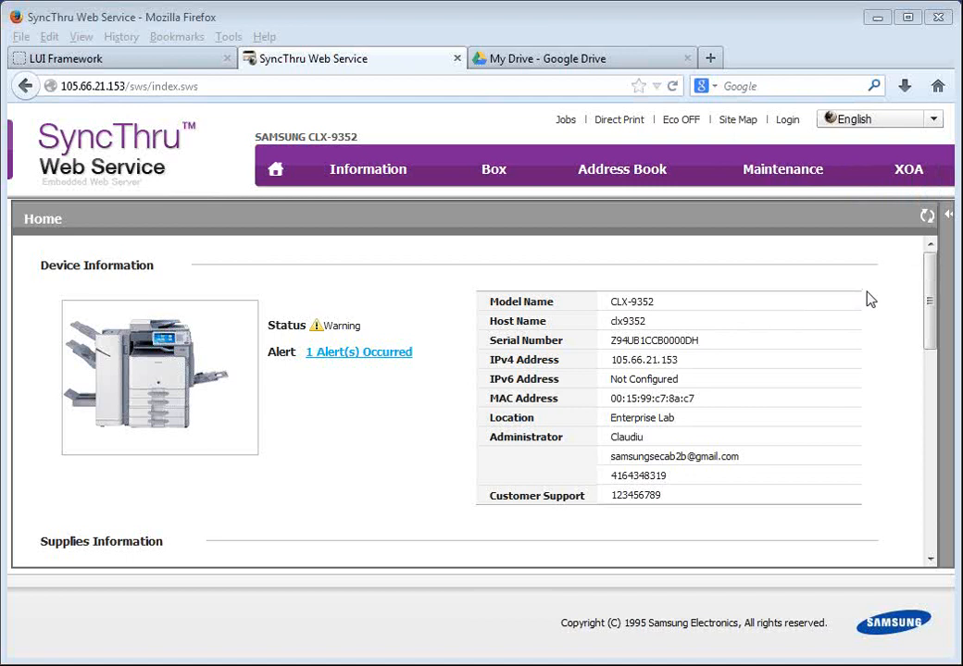
mouse_move(479, 190)
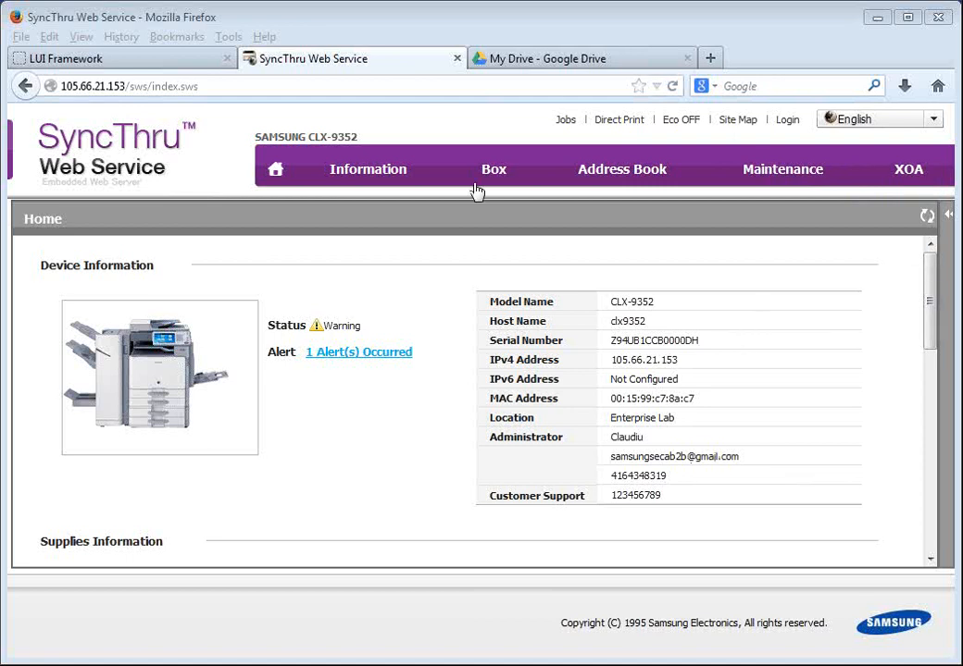
mouse_move(797, 130)
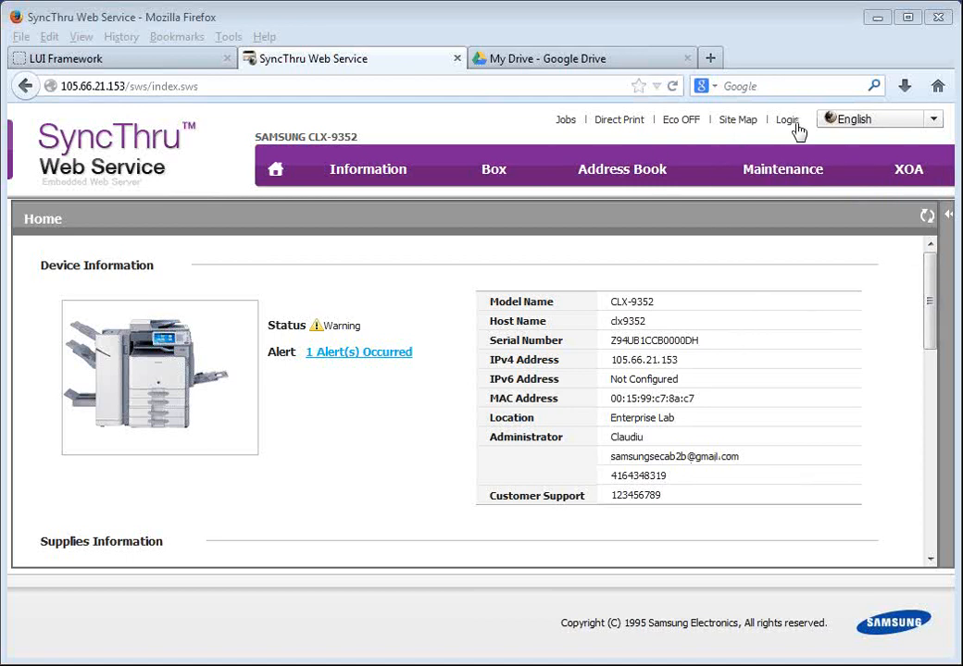
Step: Sign in to SyncThru Web Service as the admin user
left_click(785, 118)
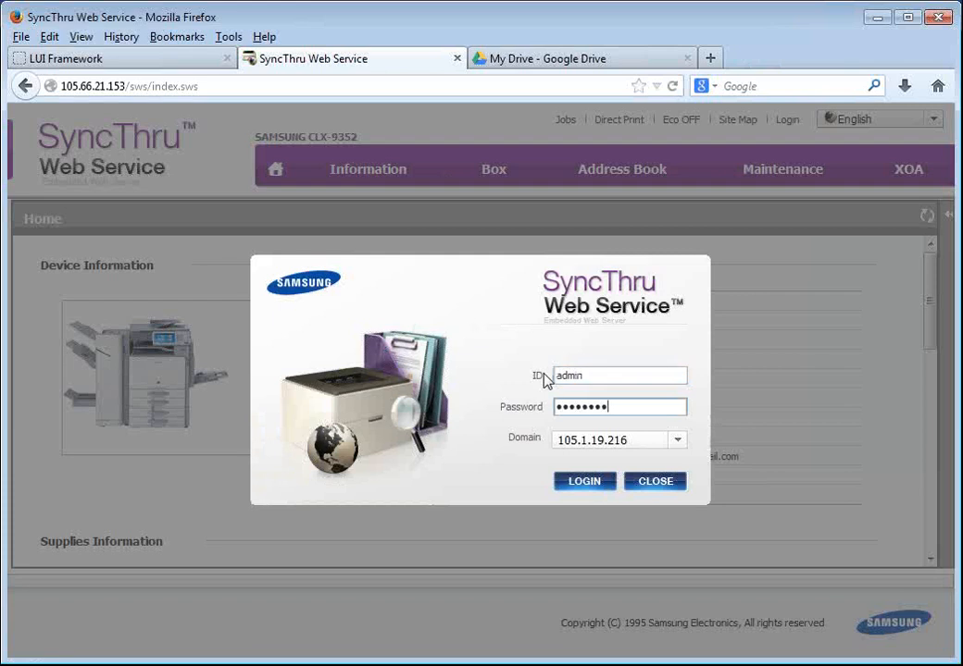
left_click(677, 440)
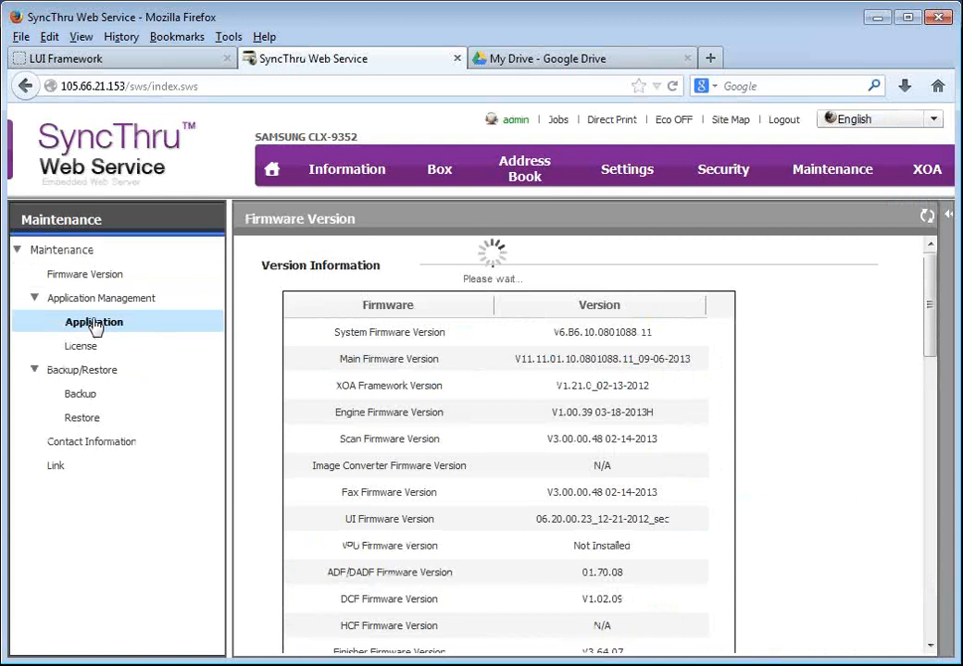
Step: Install CloudConnector 1.00.017 from its .par package, accepting the license agreement
left_click(94, 322)
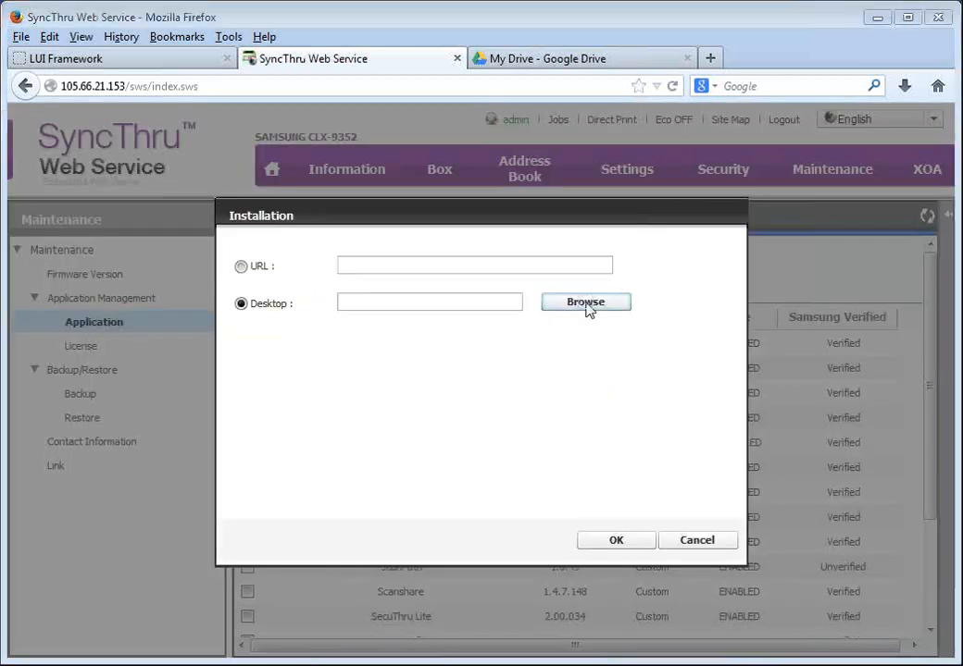
left_click(585, 302)
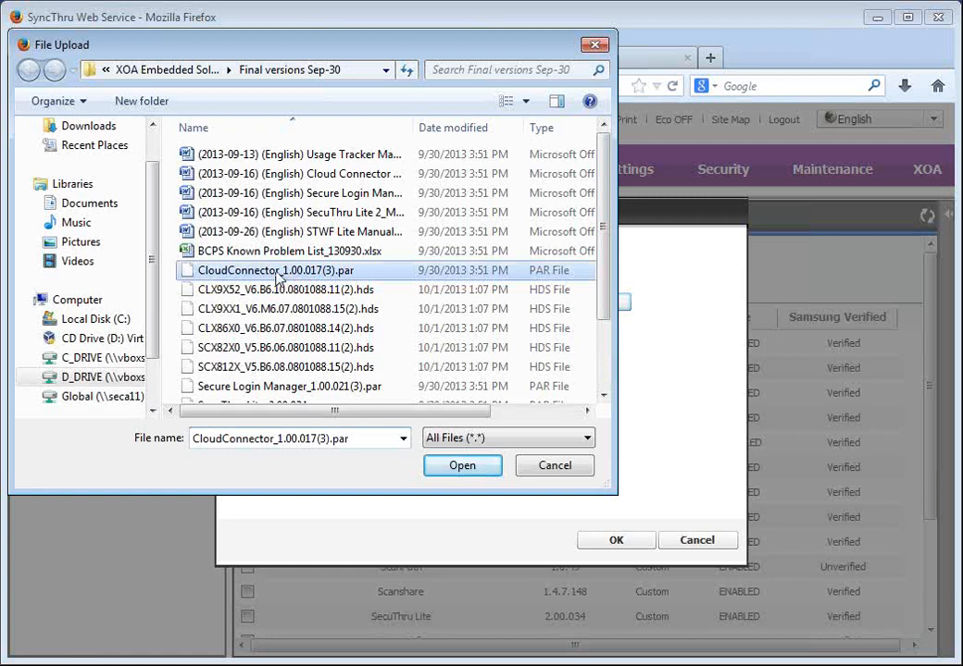
left_click(462, 466)
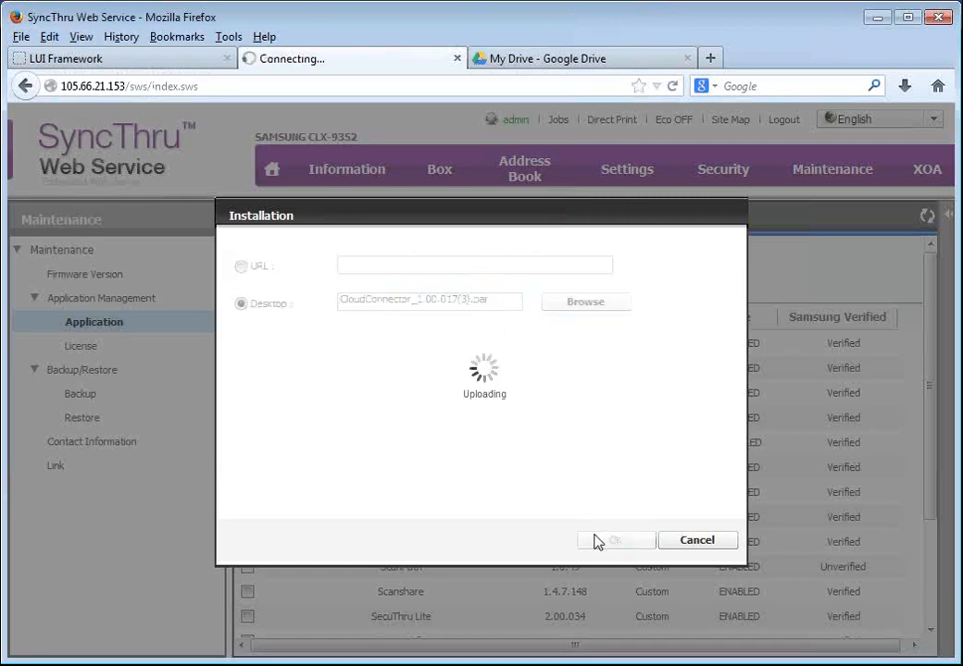
mouse_move(585, 476)
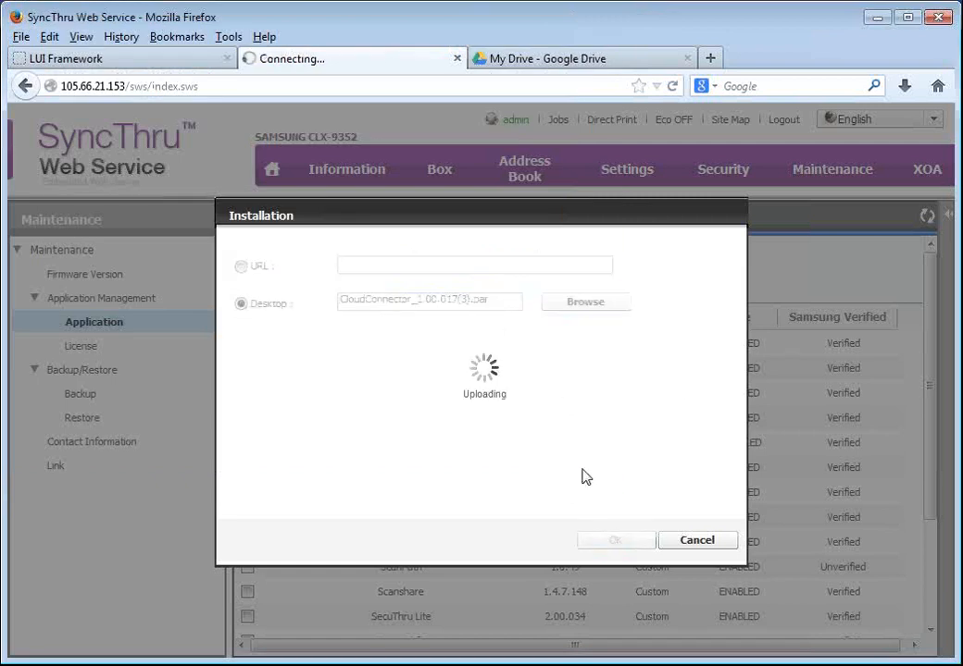
mouse_move(528, 374)
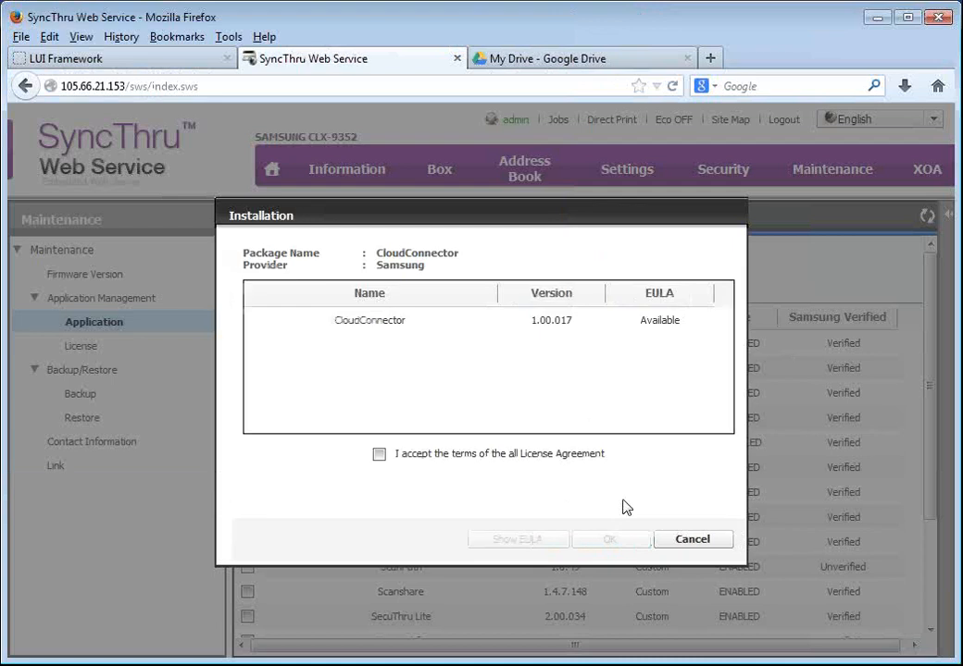
left_click(379, 454)
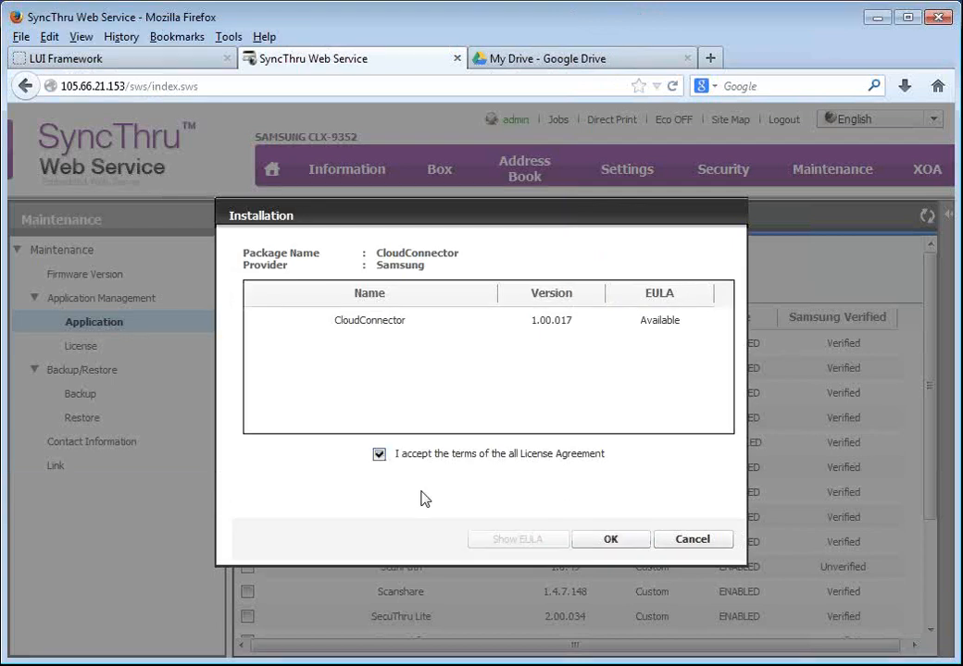
left_click(610, 538)
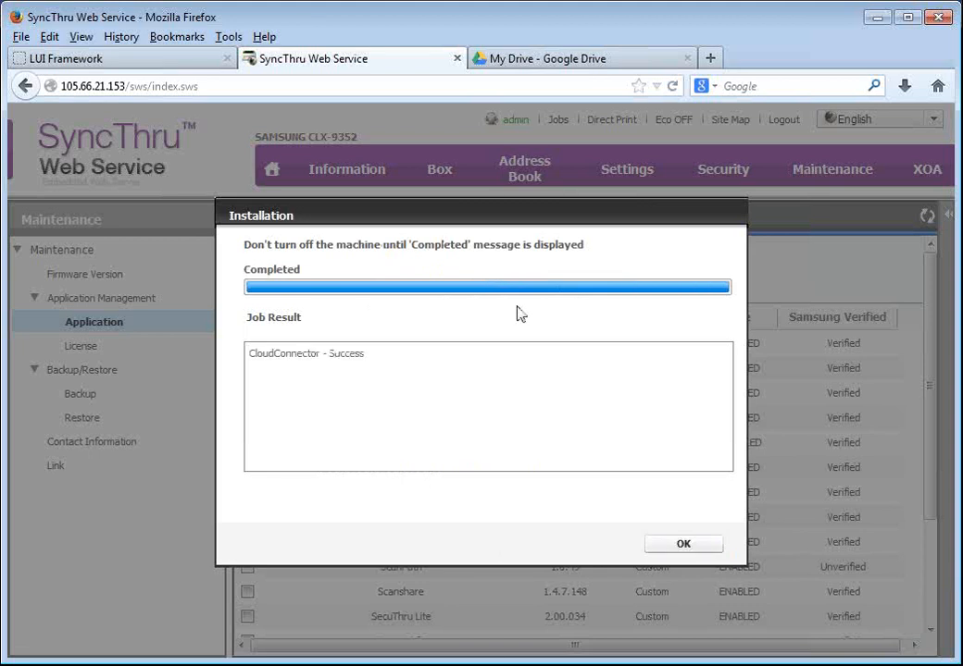
left_click(683, 543)
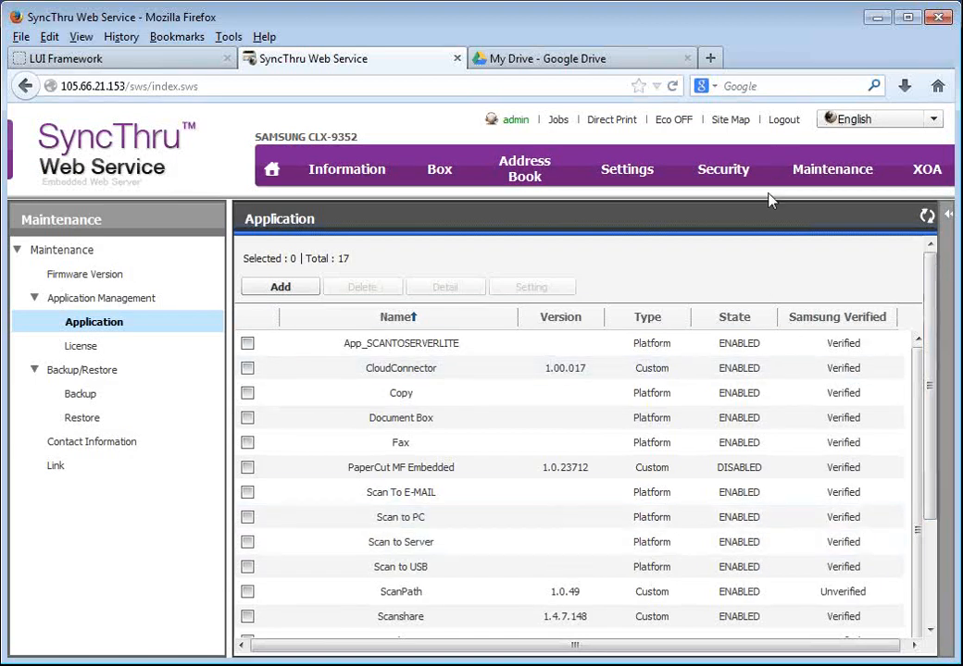
Step: Log out of the administrator session and acknowledge the closed session
left_click(783, 119)
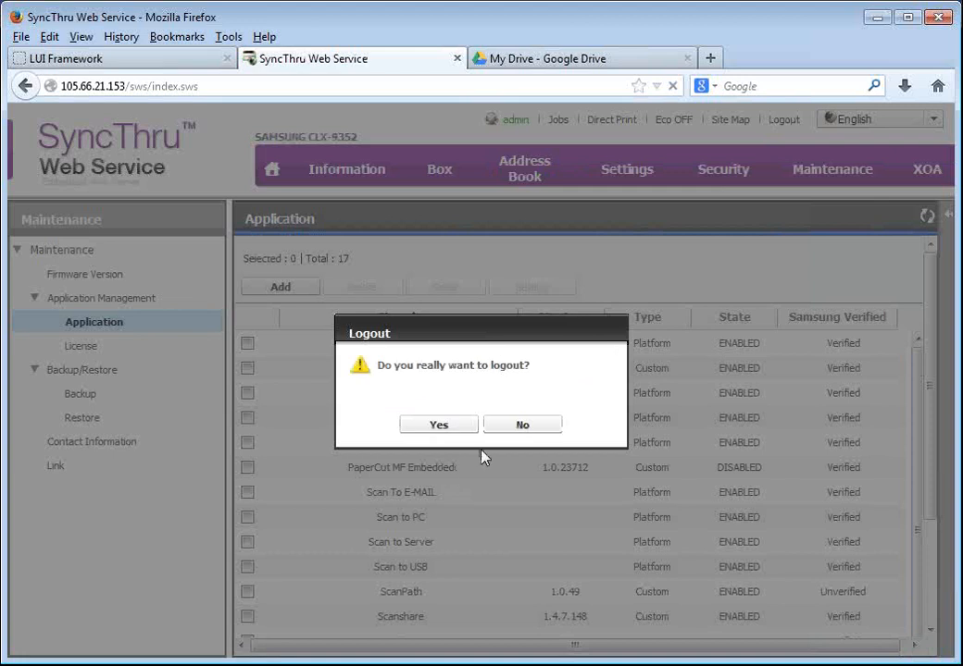
left_click(438, 424)
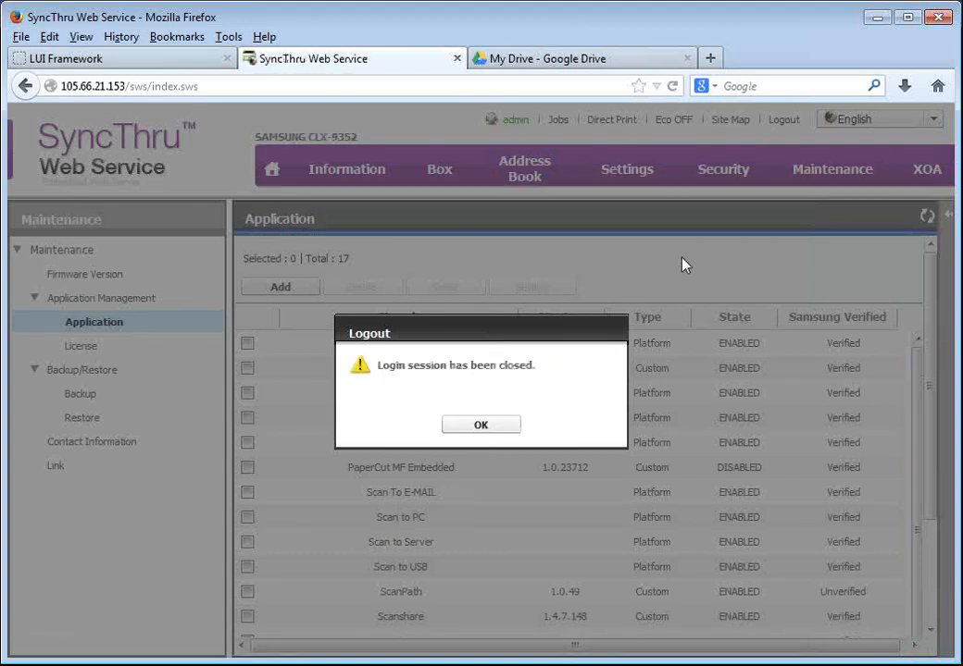
left_click(480, 424)
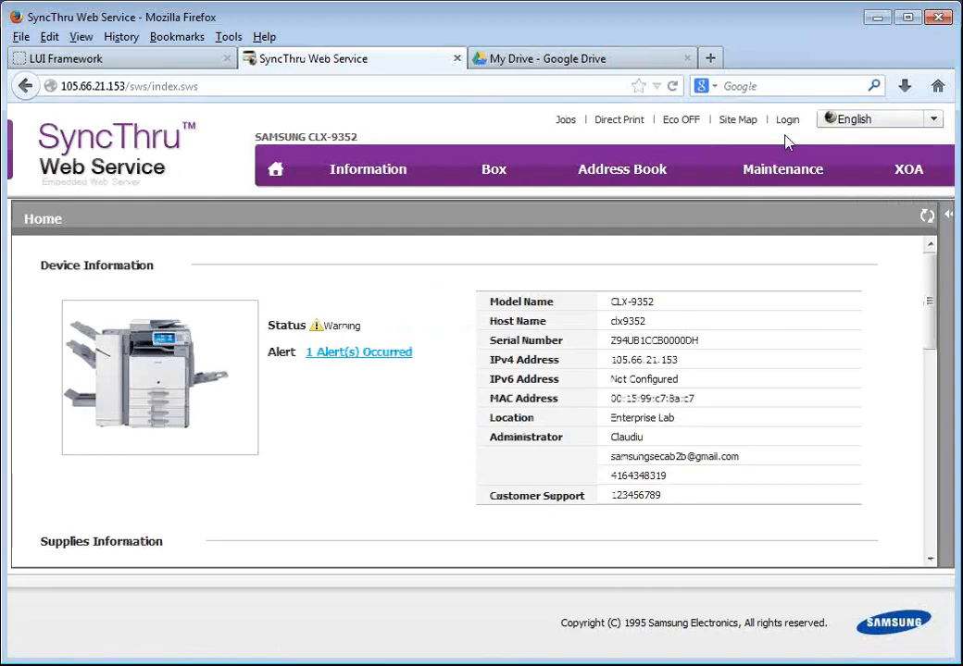
Step: Log back in as admin with the LOCAL domain selected
left_click(786, 119)
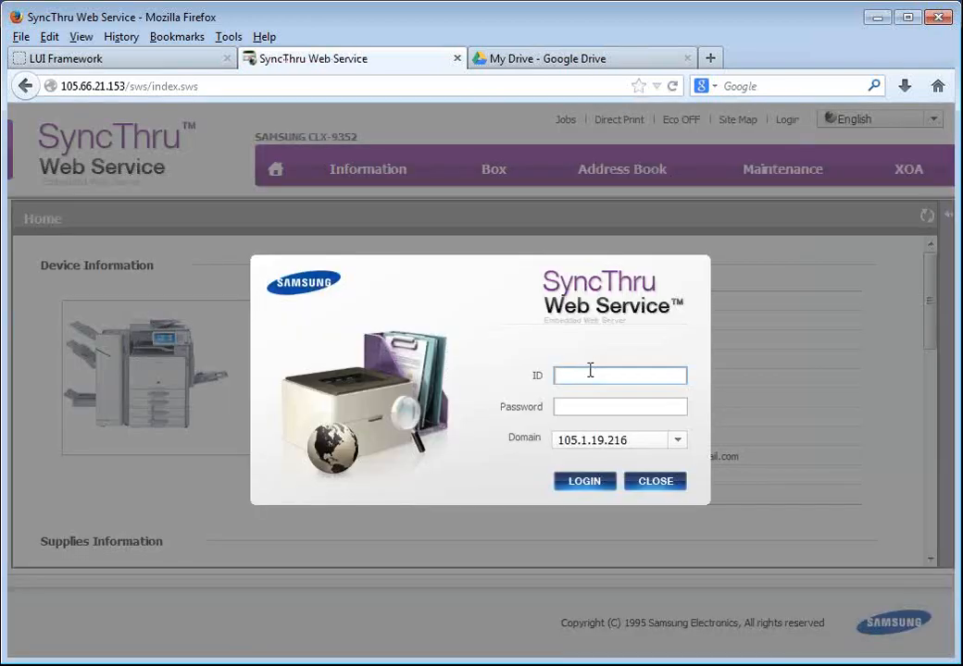
type("admin")
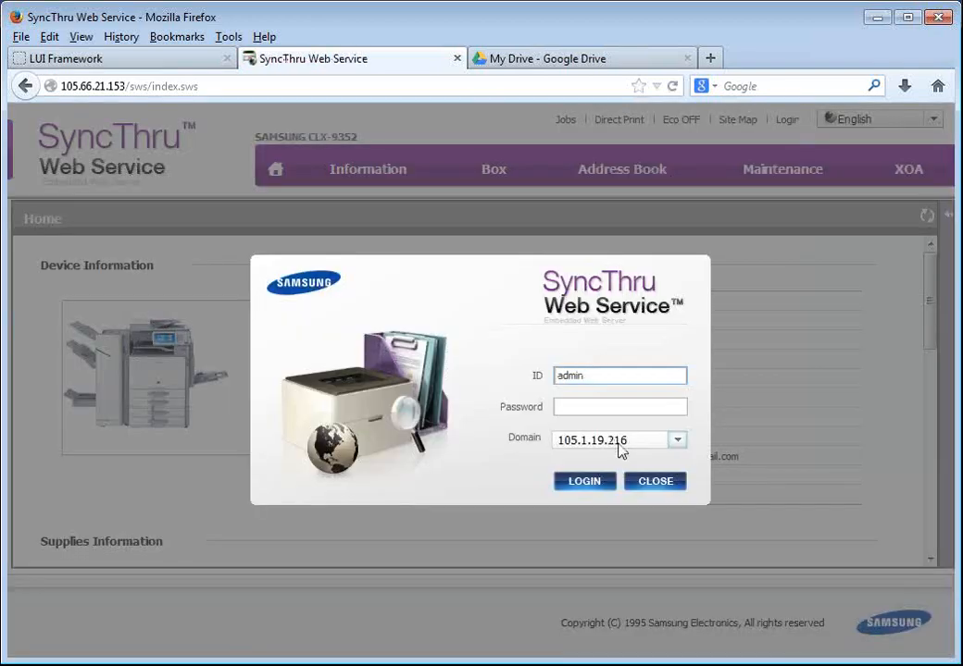
type("••••")
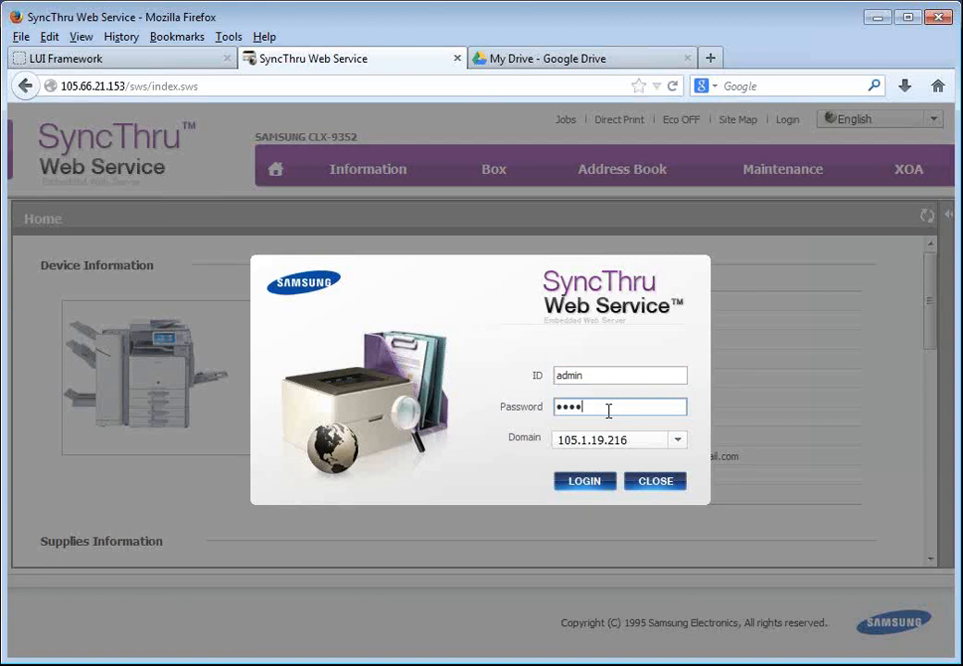
left_click(676, 440)
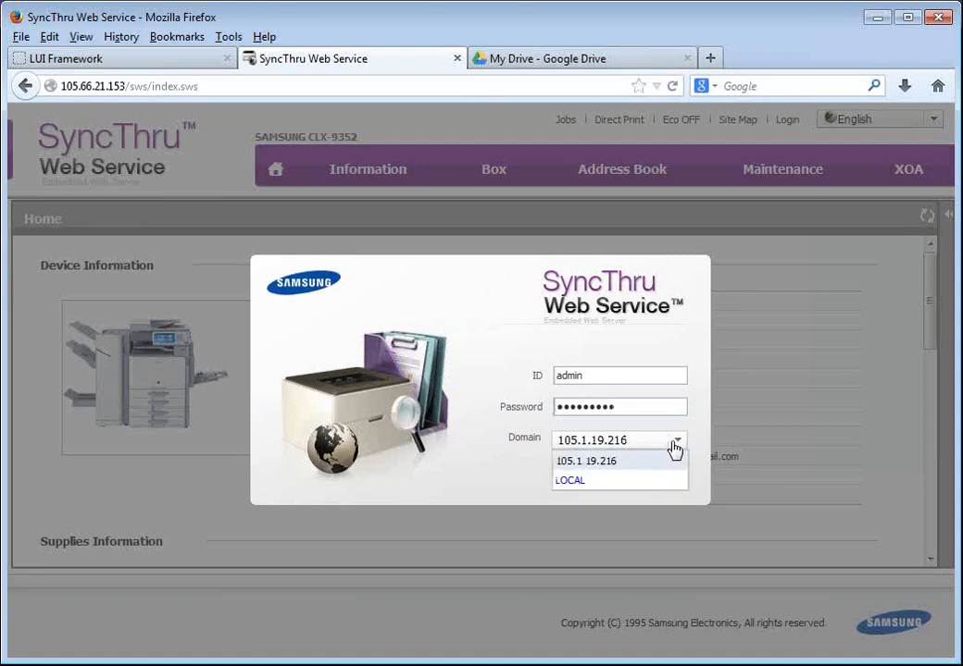
left_click(569, 480)
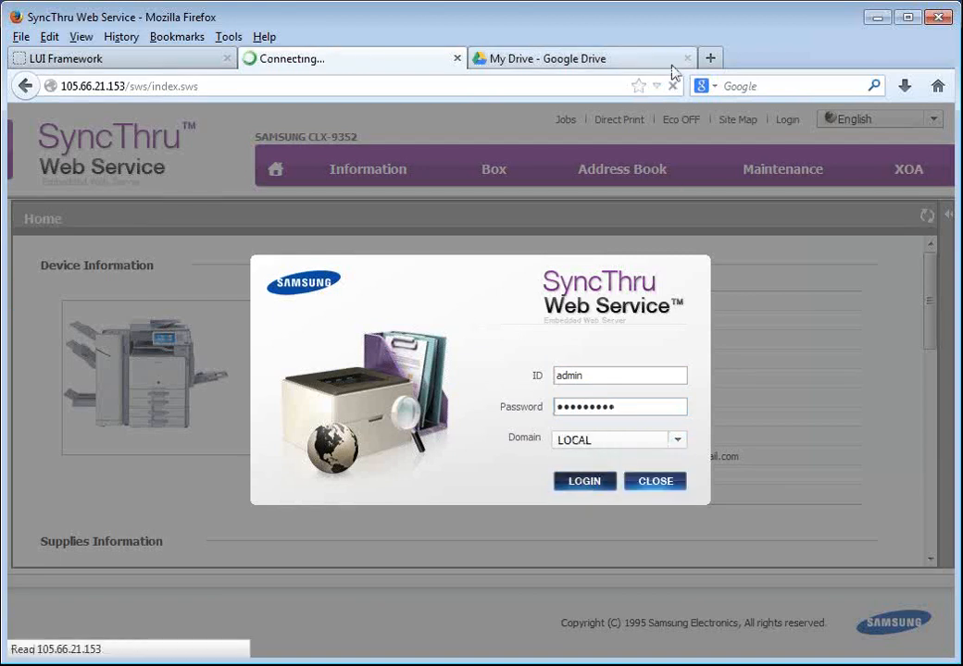
left_click(584, 481)
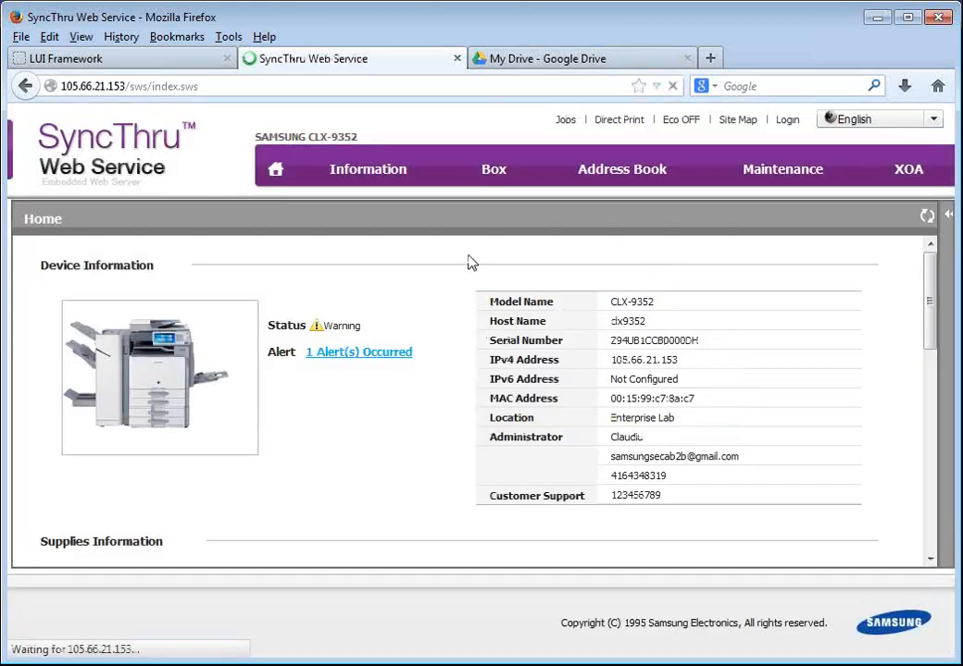
left_click(786, 119)
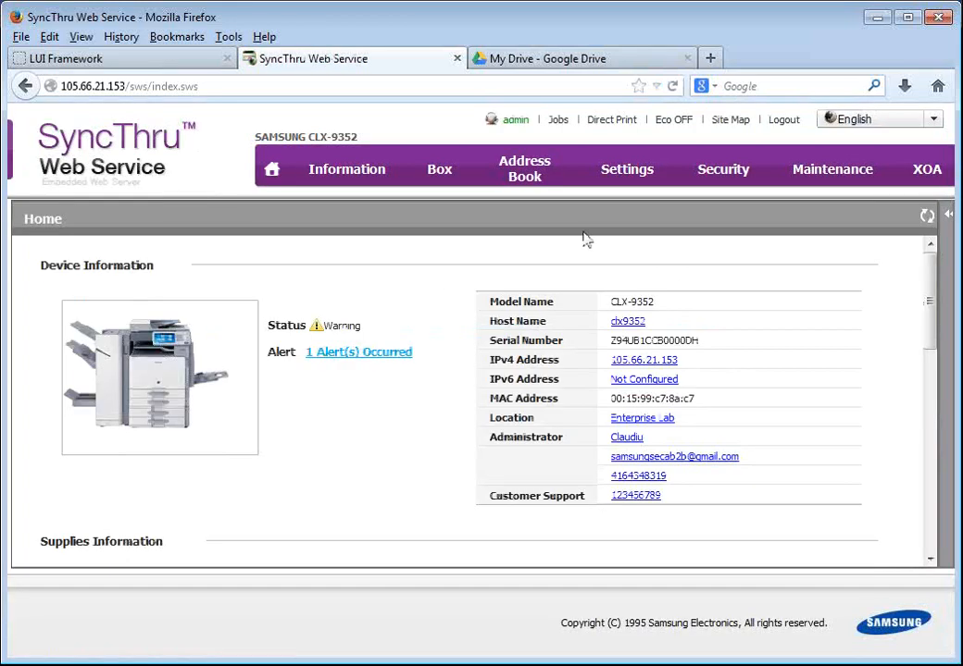
Step: Go to XOA > Cloud Connector > Account Management
left_click(927, 169)
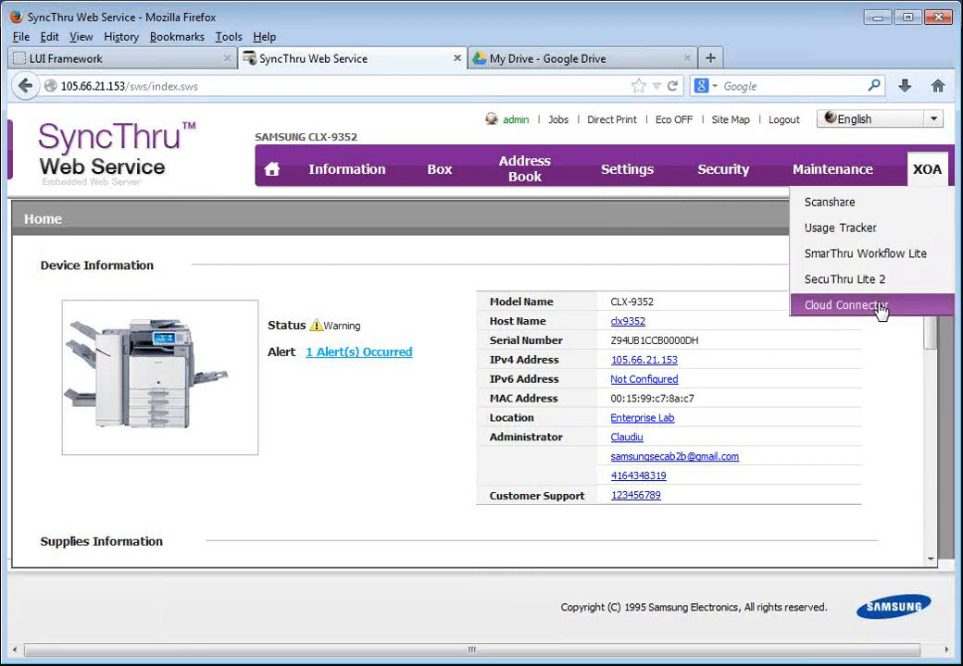
mouse_move(923, 195)
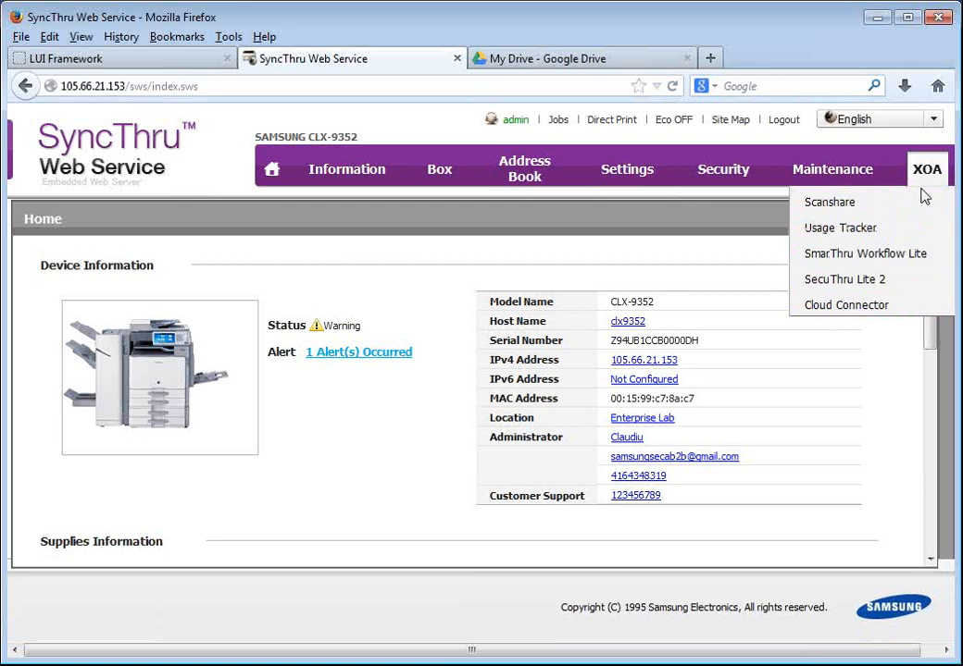
left_click(846, 304)
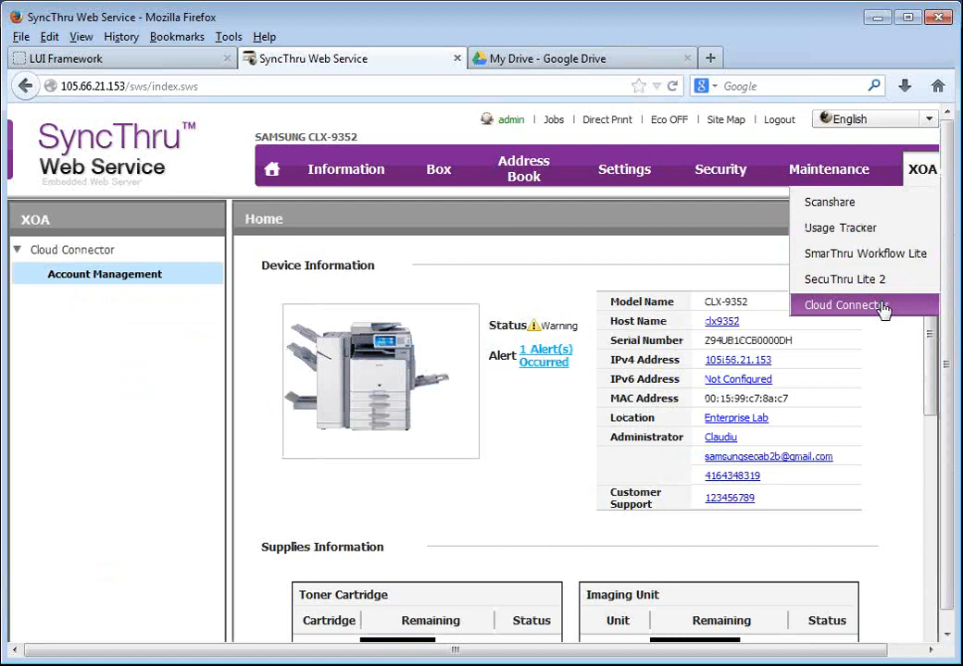
left_click(845, 305)
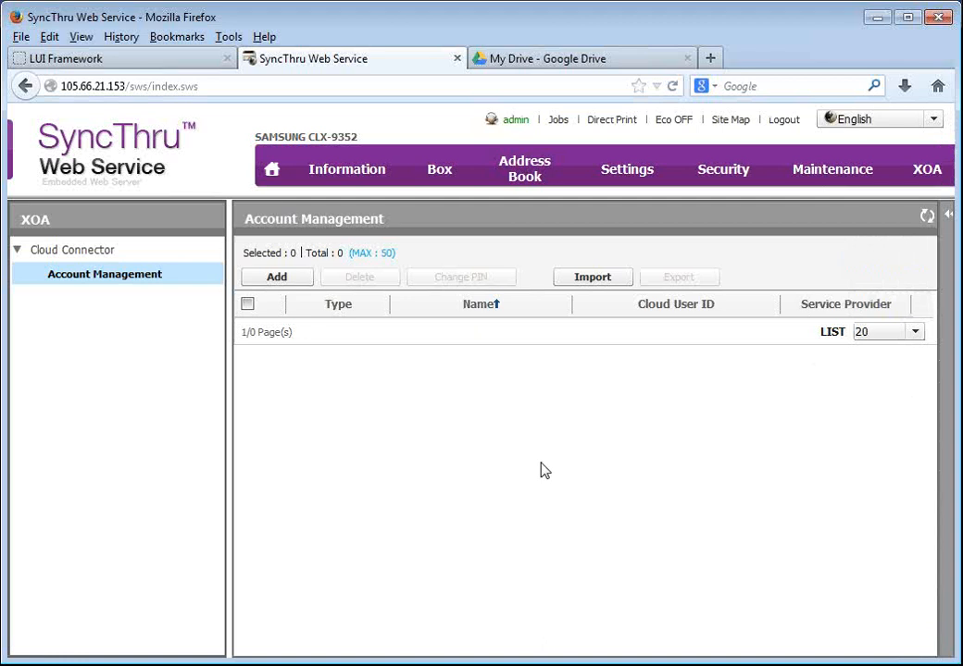
mouse_move(421, 398)
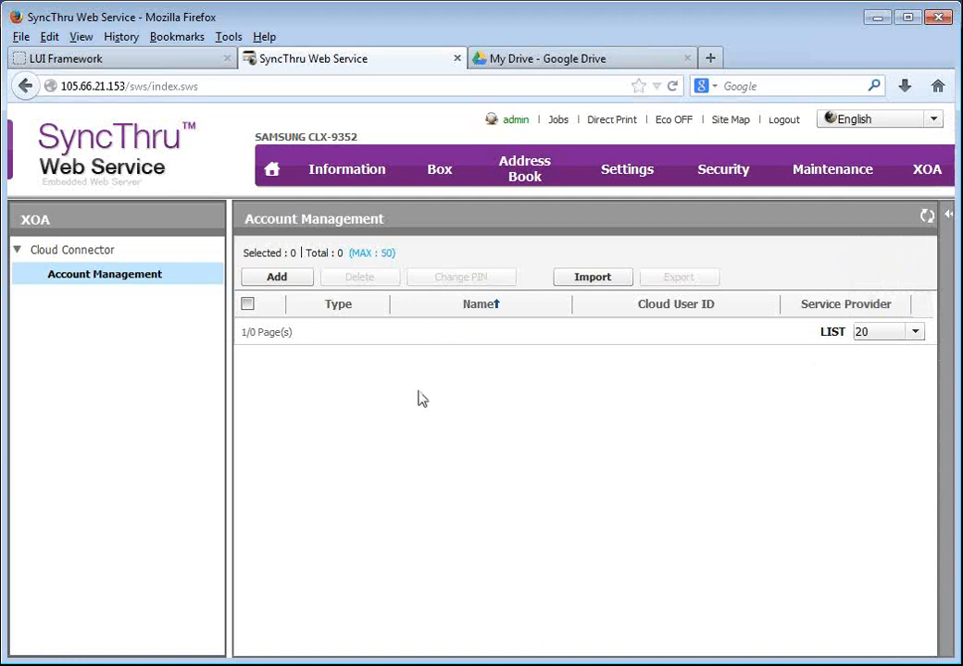
mouse_move(508, 401)
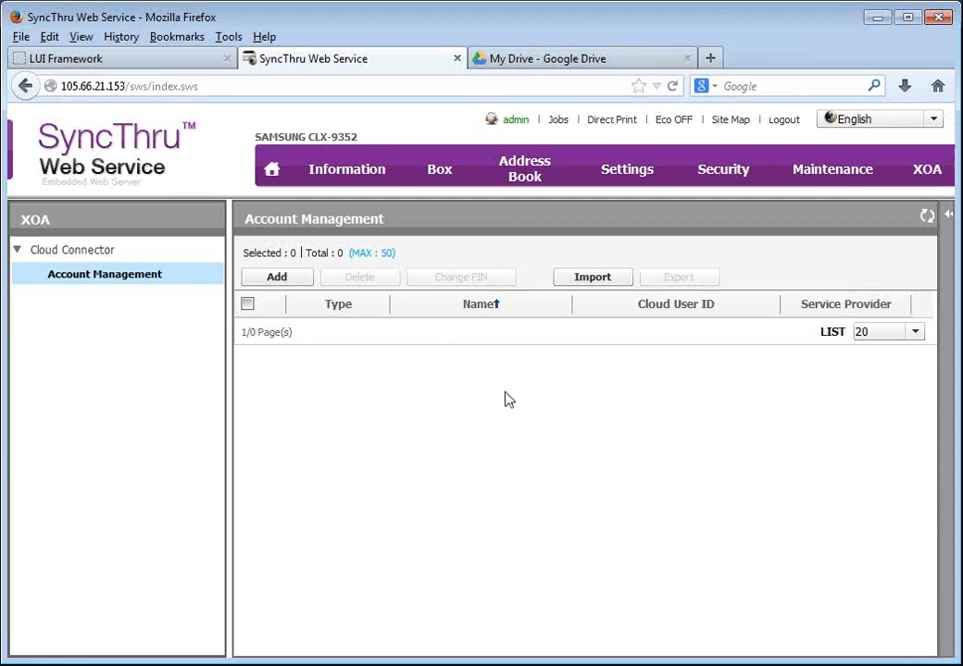
mouse_move(651, 325)
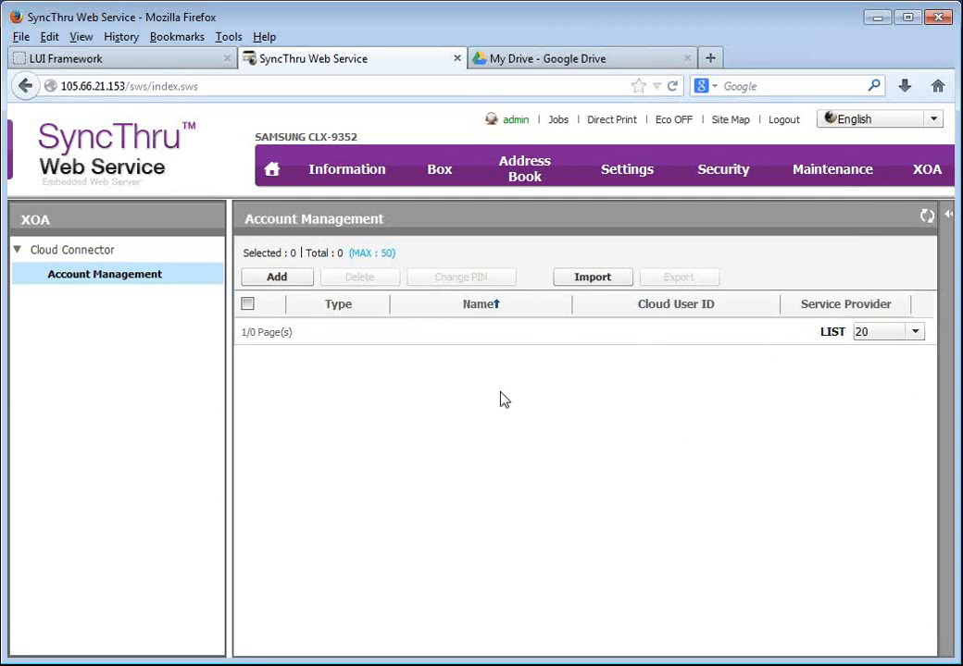
mouse_move(277, 278)
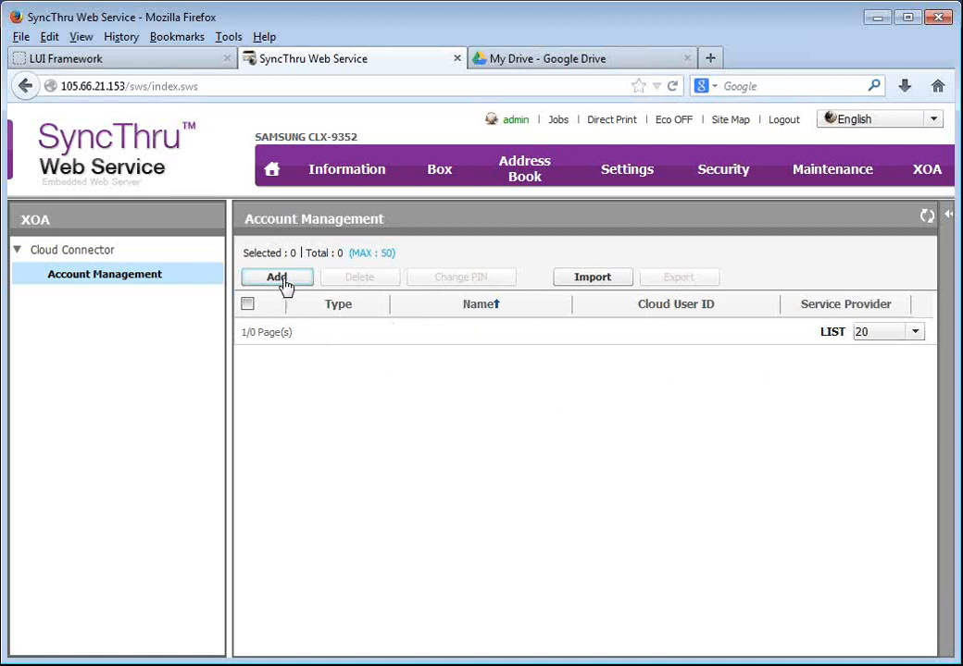
left_click(276, 277)
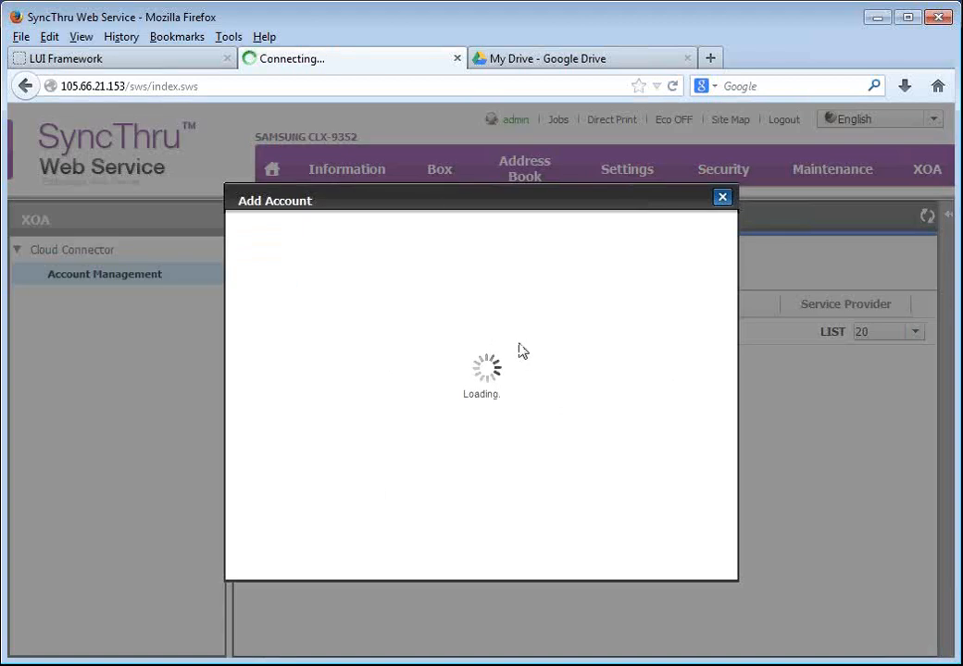
mouse_move(352, 348)
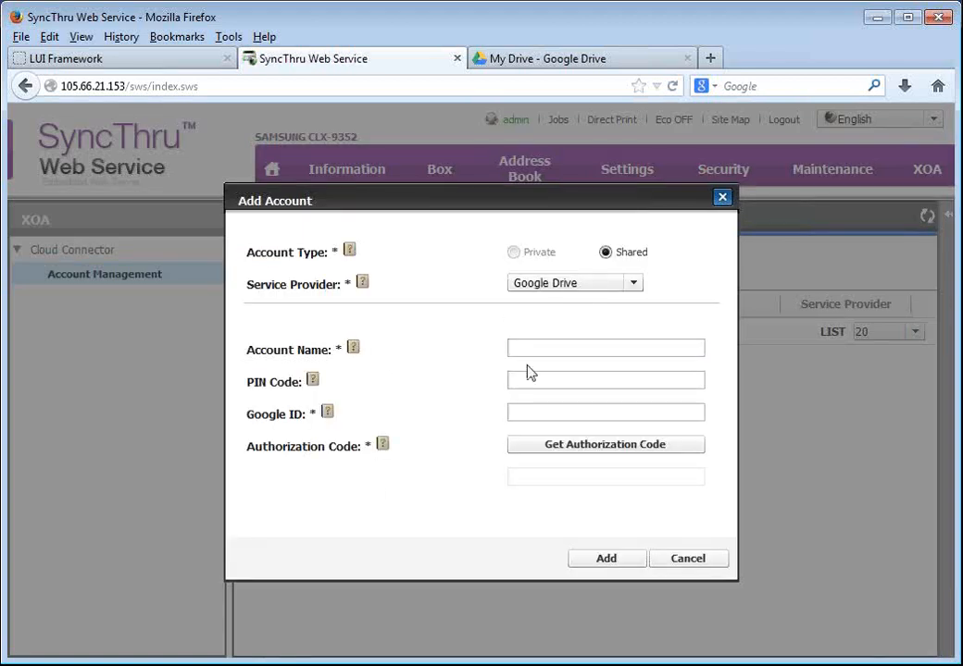
type("Samsung Share")
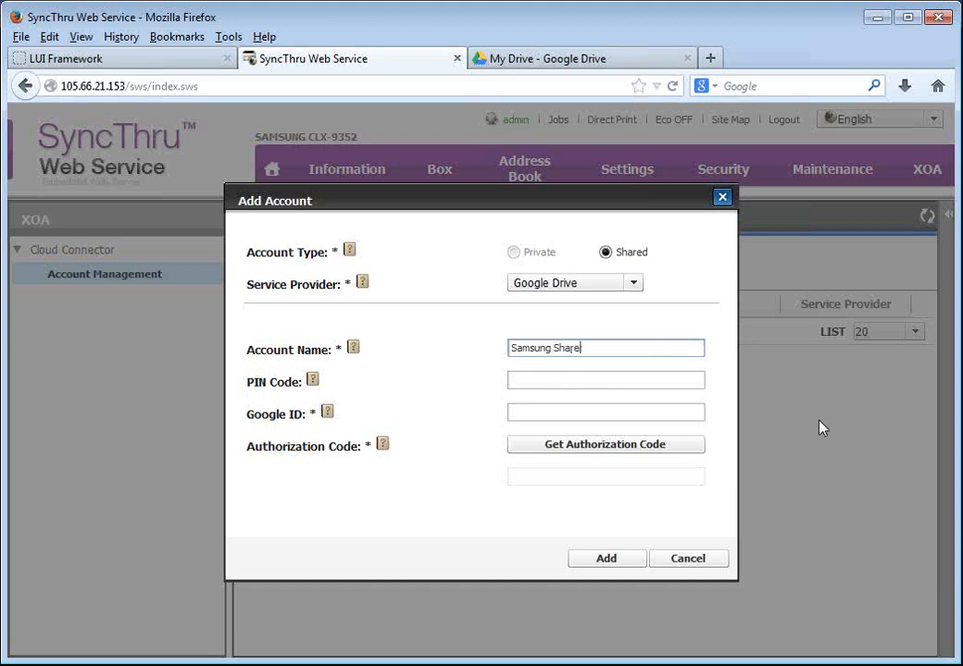
left_click(606, 412)
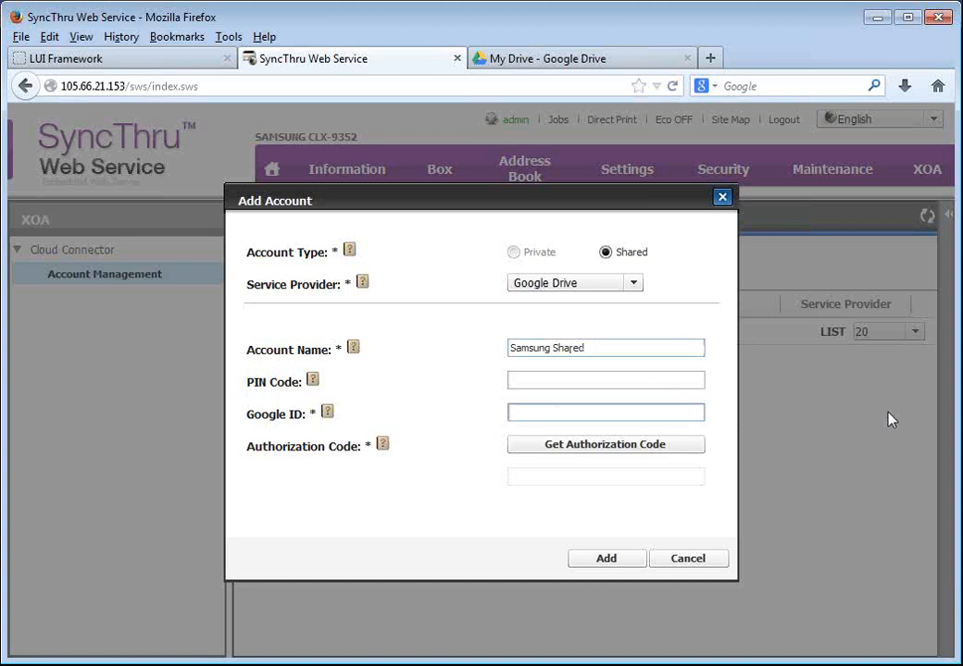
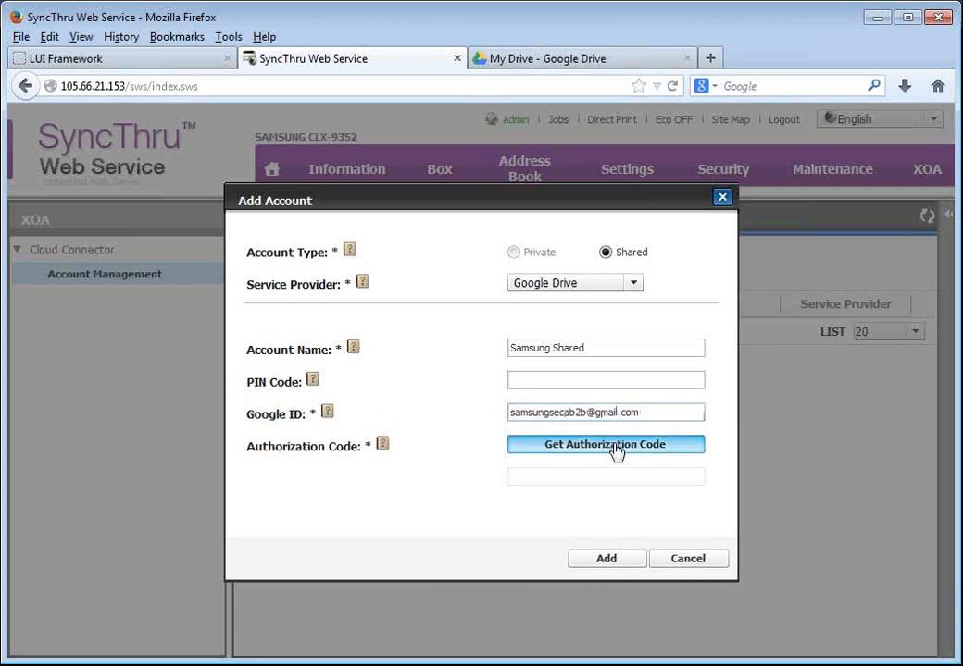
Step: Request an authorization code and grant Cloud Connector access to Google Drive
left_click(606, 444)
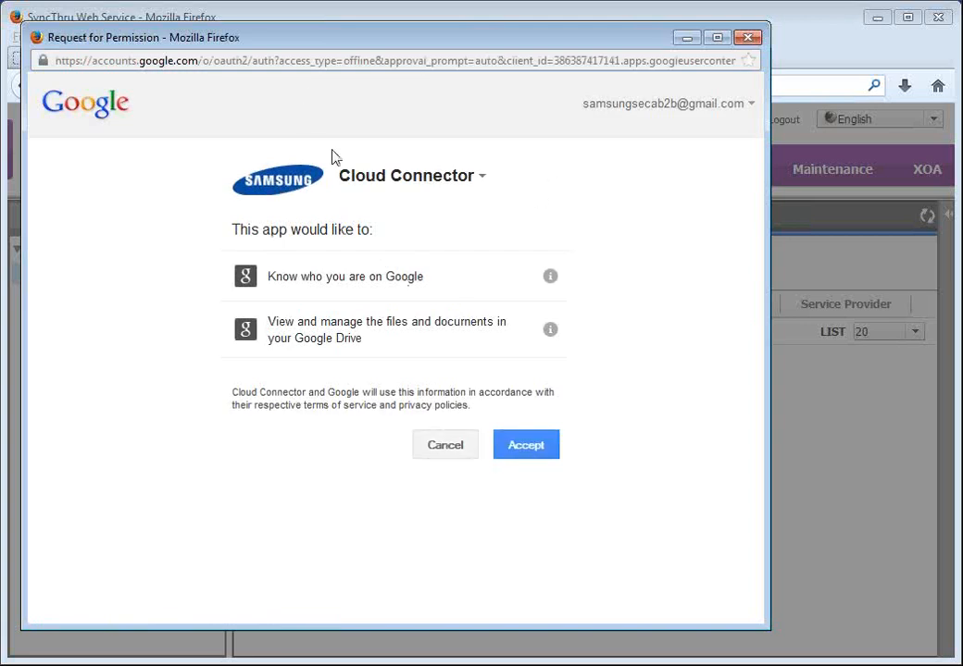
mouse_move(409, 226)
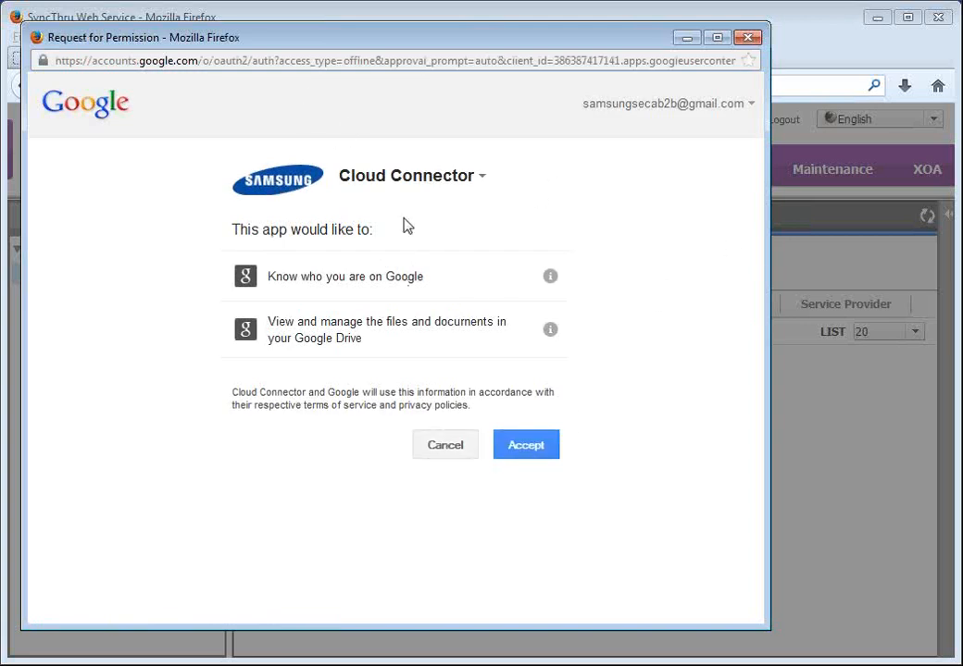
left_click(526, 444)
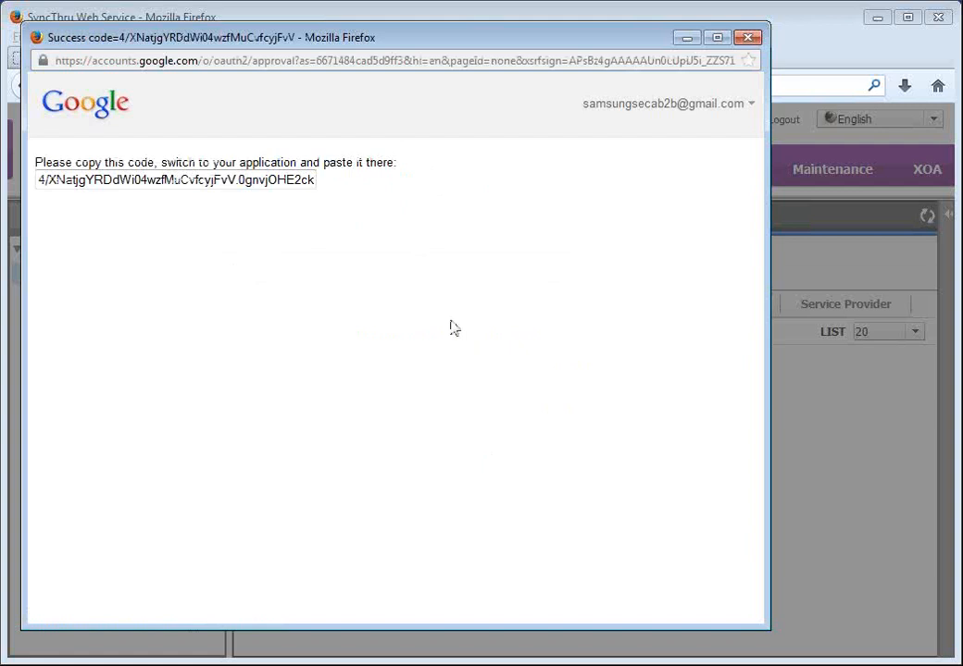
Step: Paste the copied authorization code into the form and save the Samsung Shared account
triple_click(175, 179)
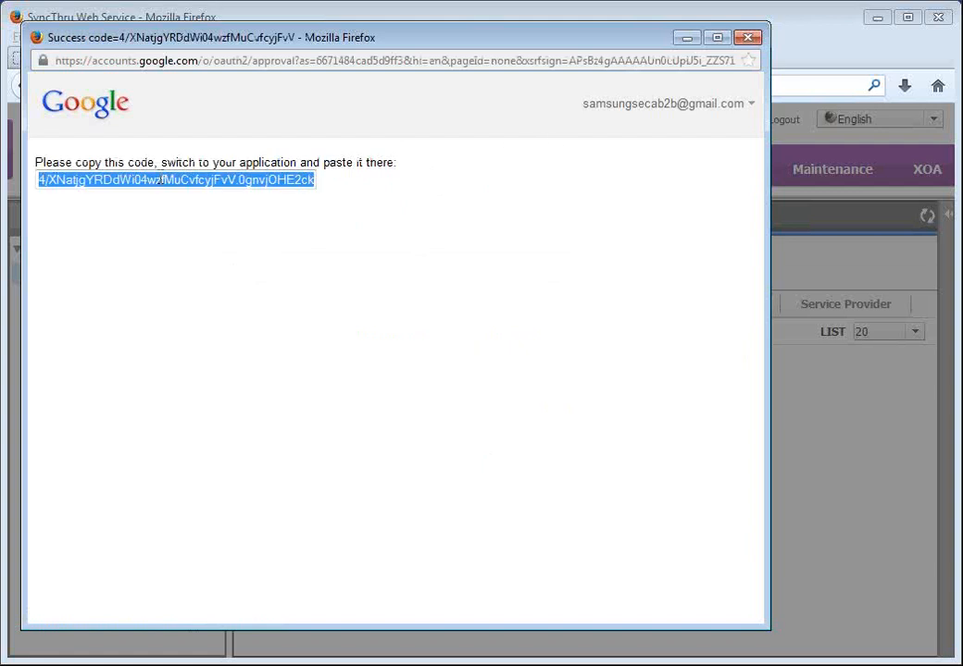
mouse_move(749, 34)
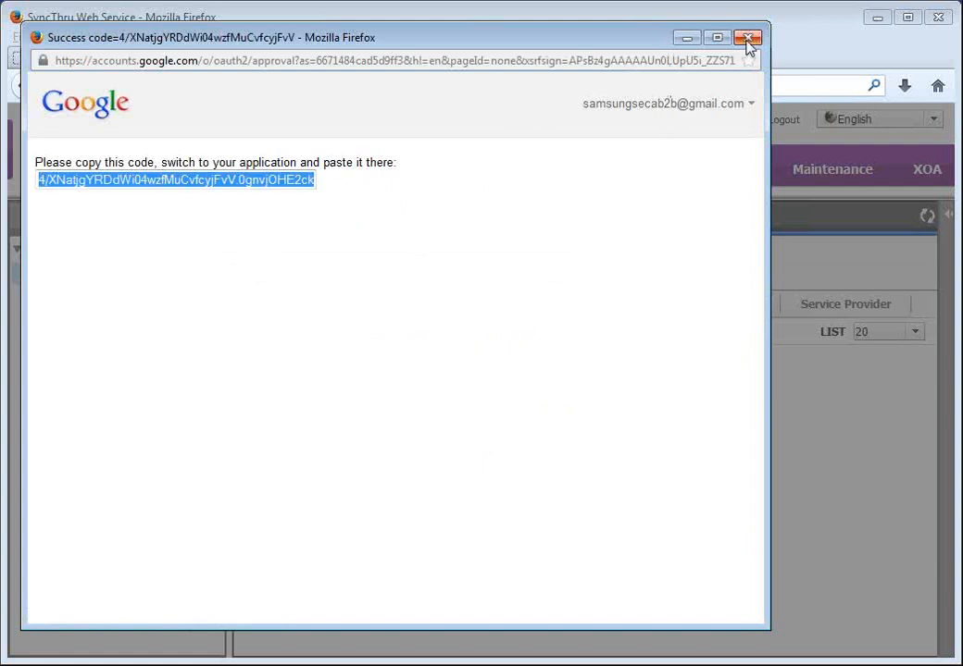
left_click(748, 34)
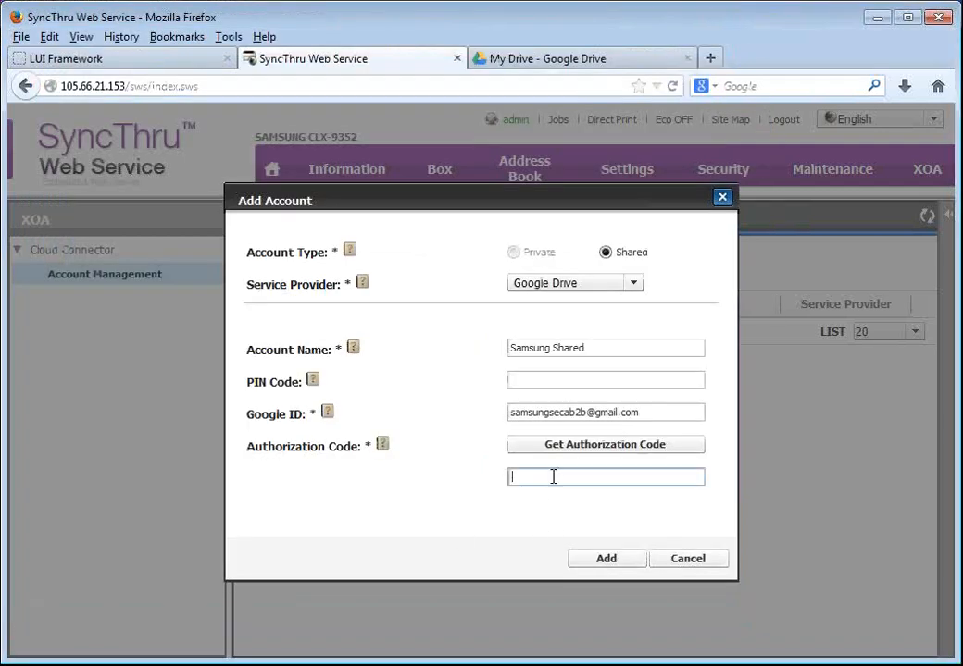
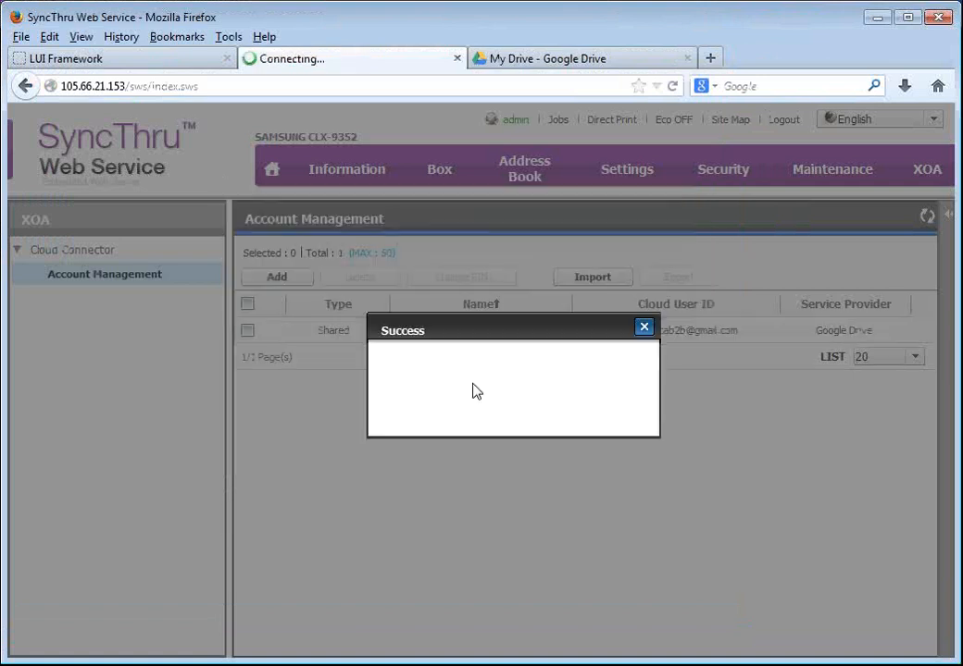
left_click(643, 327)
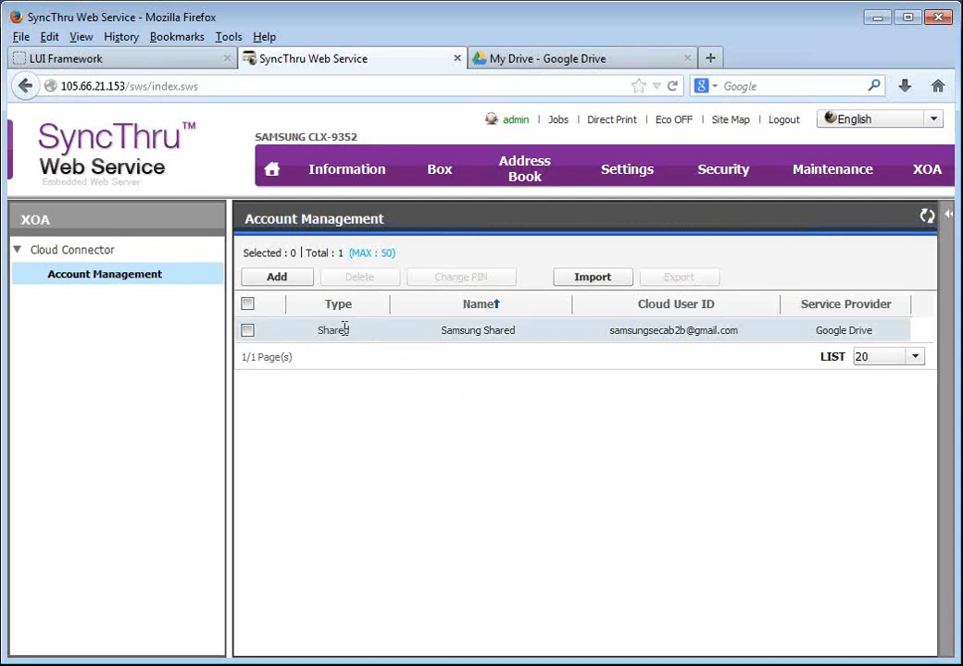
double_click(333, 330)
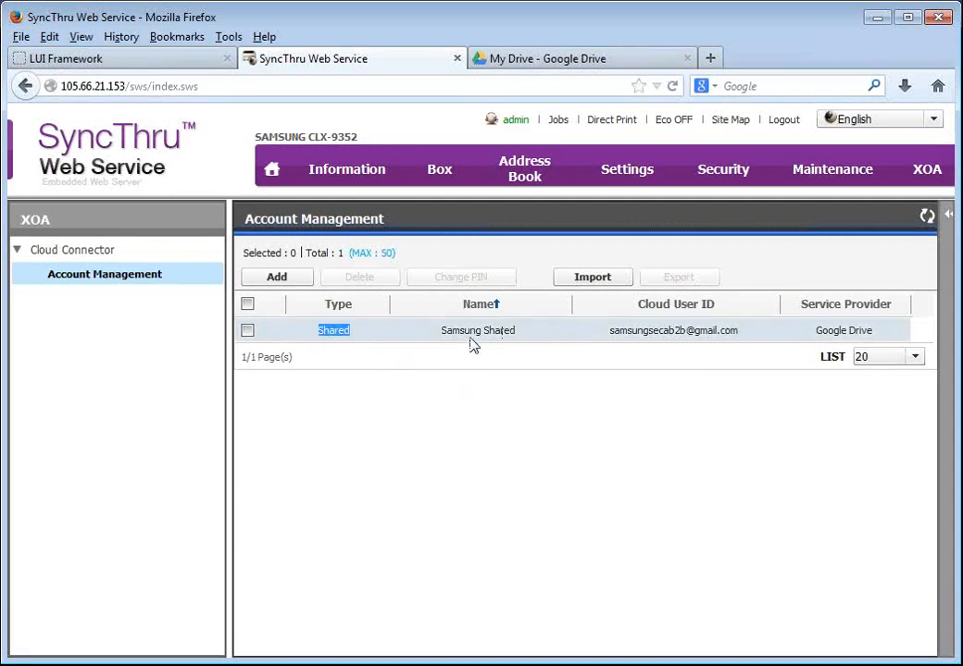
mouse_move(454, 348)
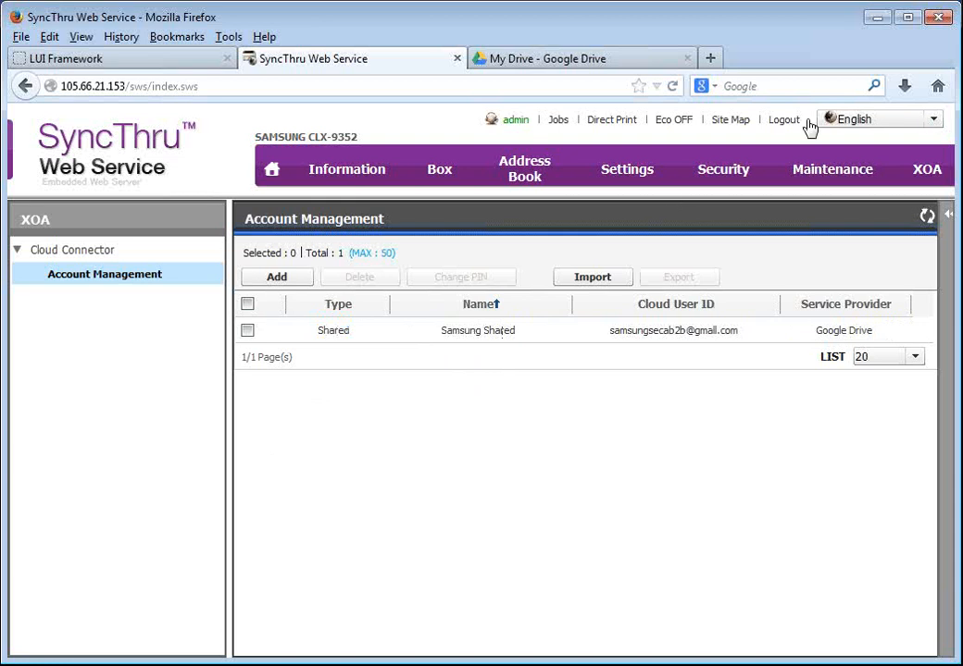
Step: Log out and sign back in as user Claudiu
left_click(783, 118)
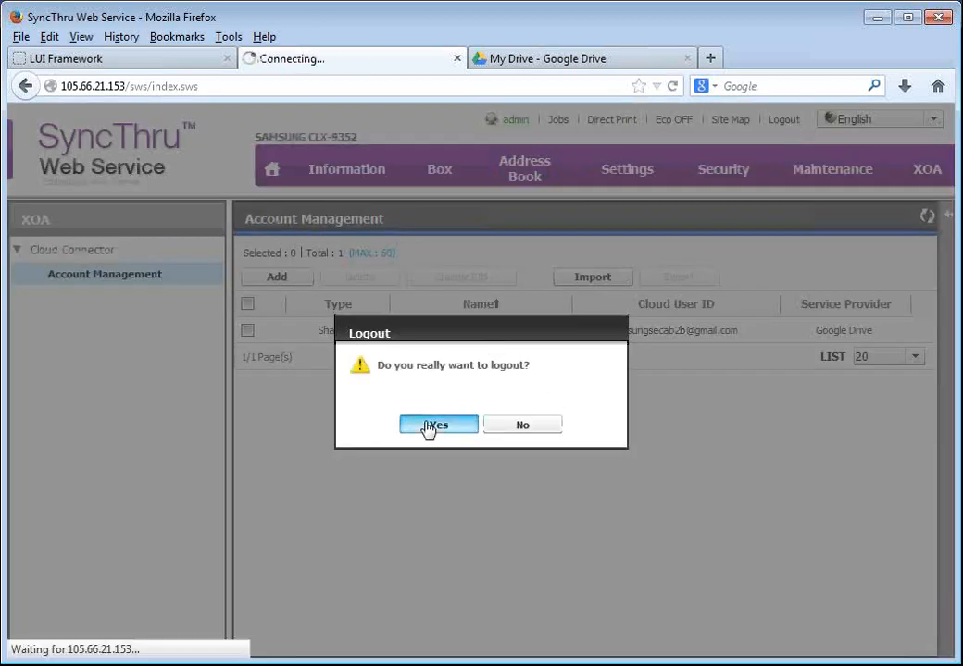
left_click(437, 424)
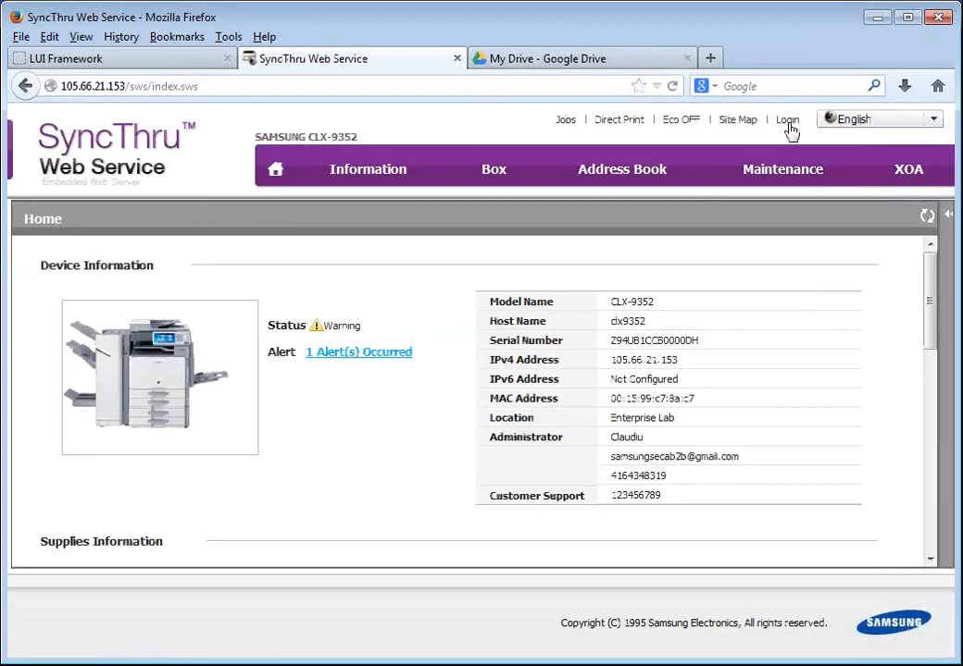
left_click(786, 118)
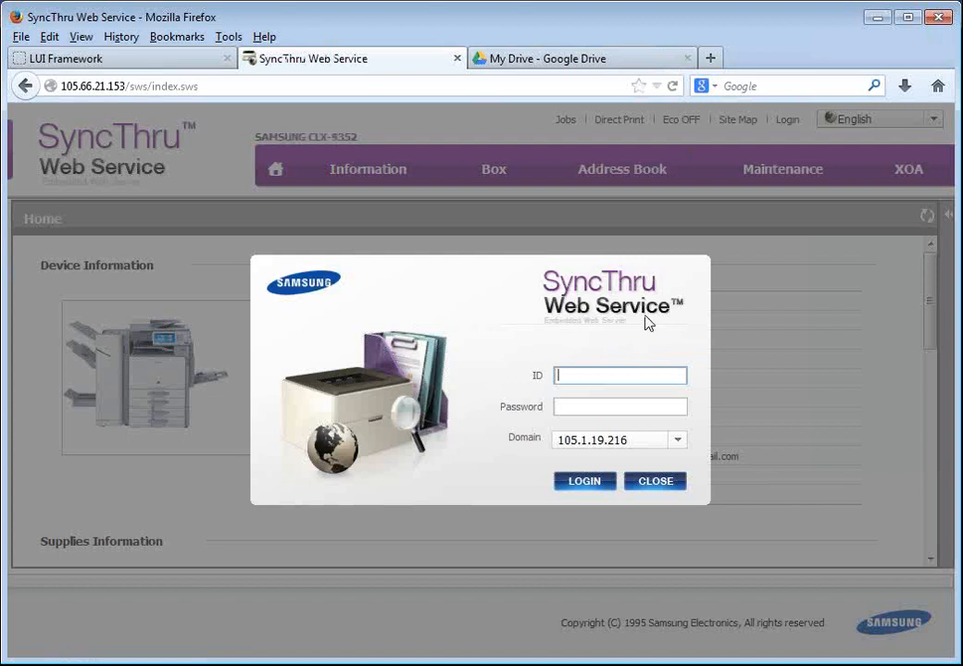
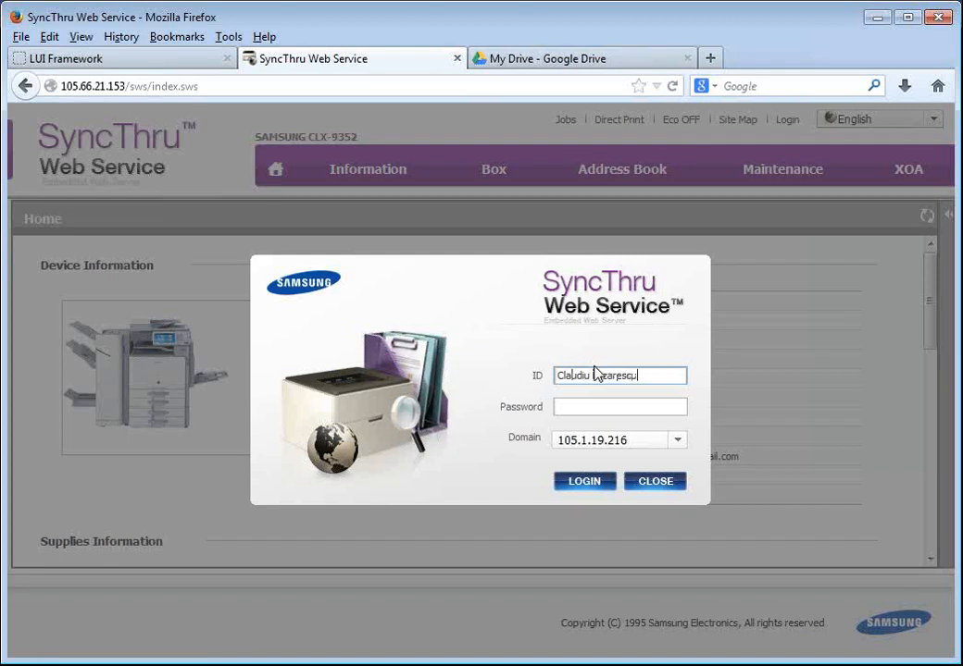
type("•••")
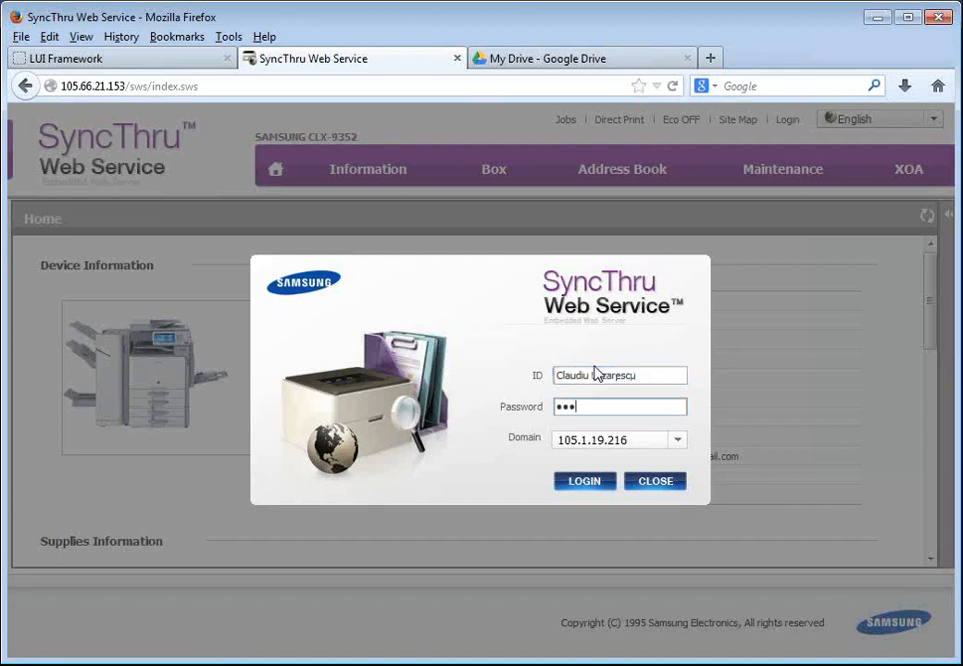
left_click(584, 480)
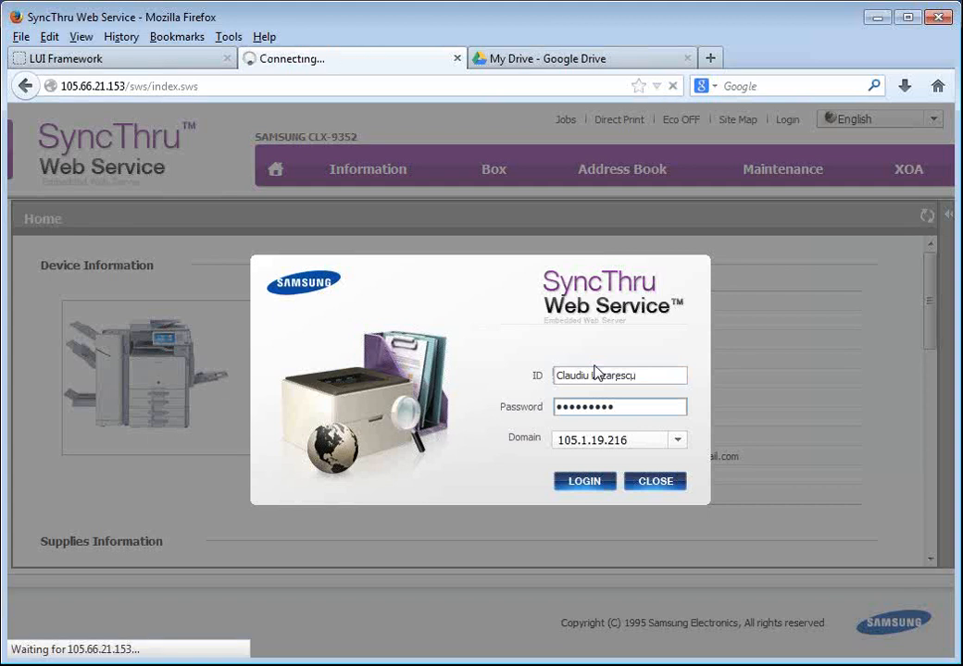
left_click(584, 480)
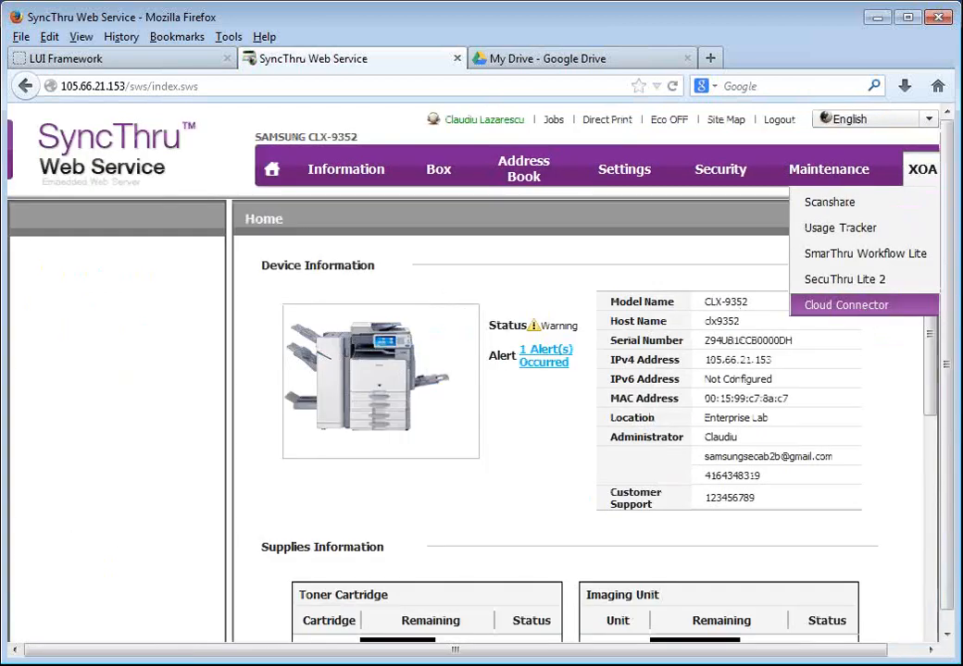
left_click(845, 304)
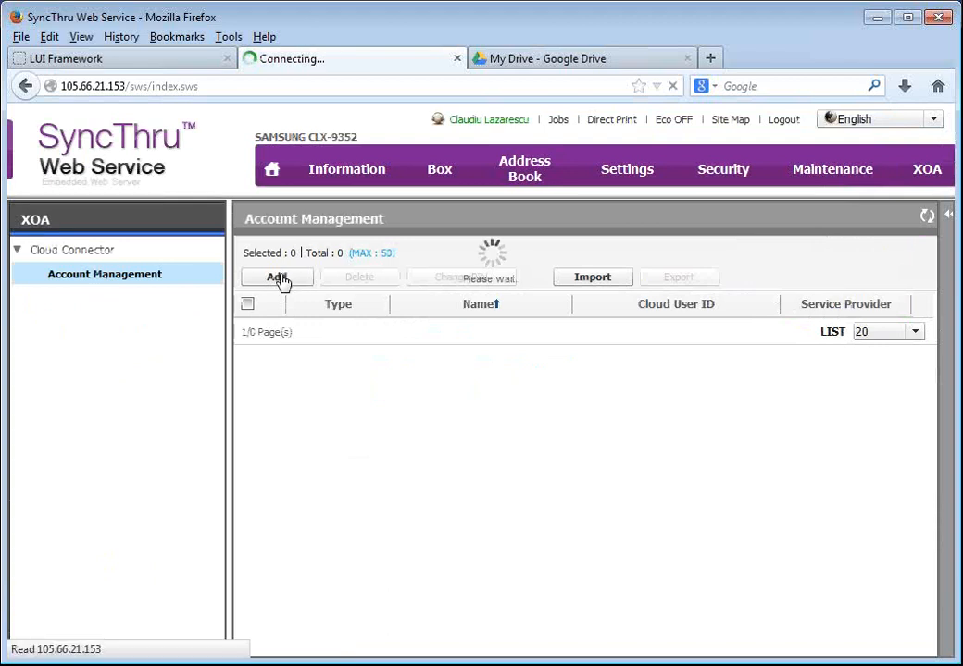
left_click(275, 278)
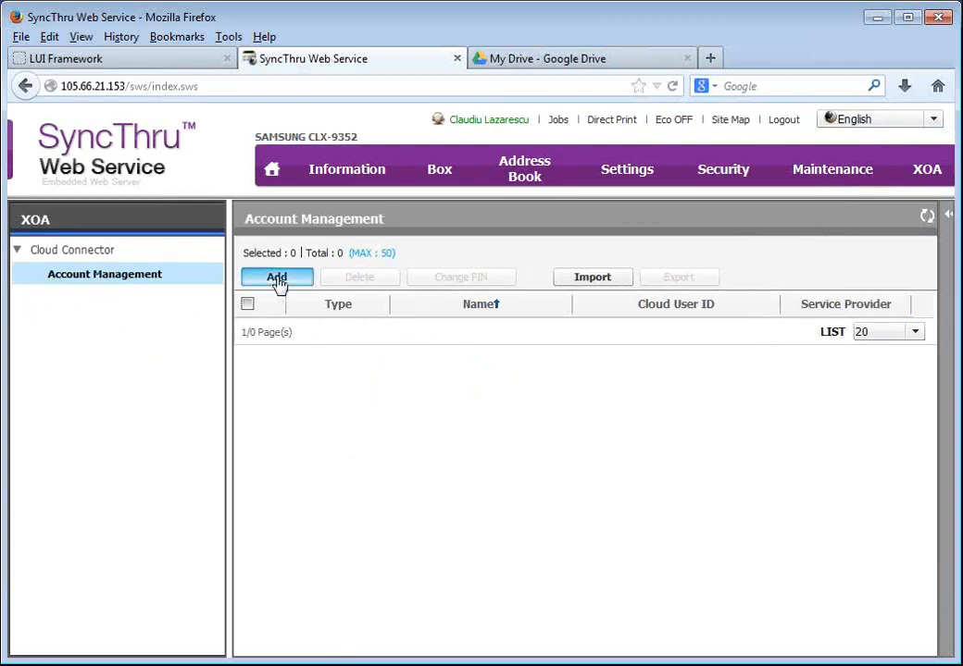
left_click(276, 278)
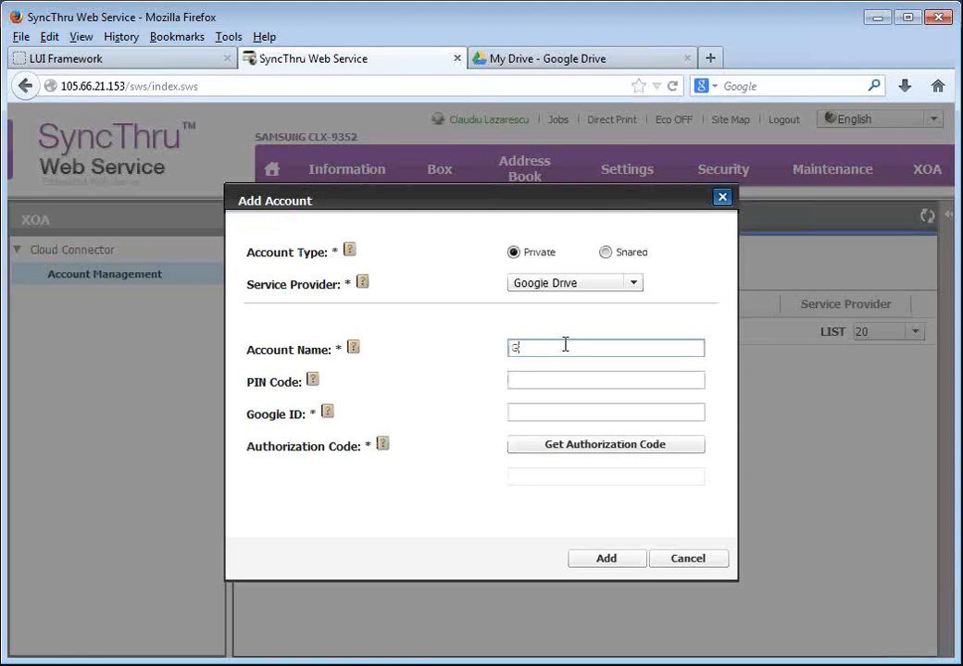
type("GoogleD")
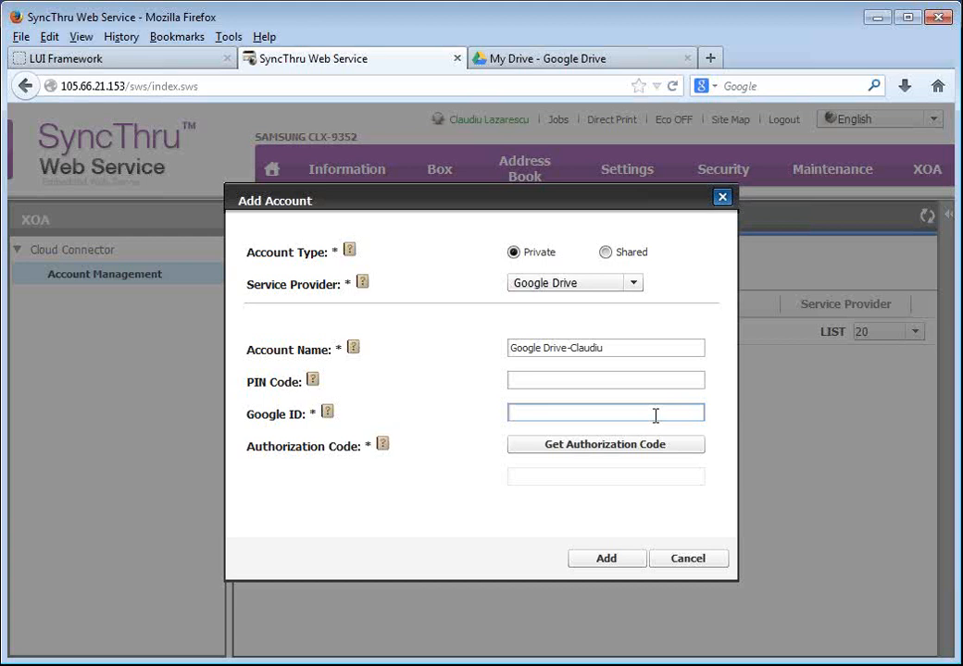
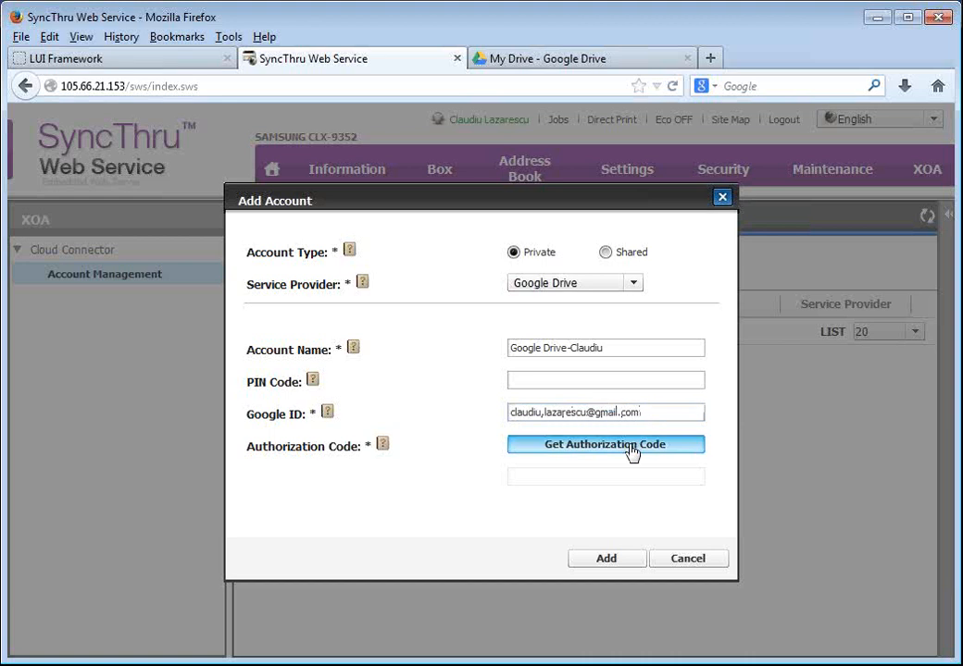
left_click(605, 444)
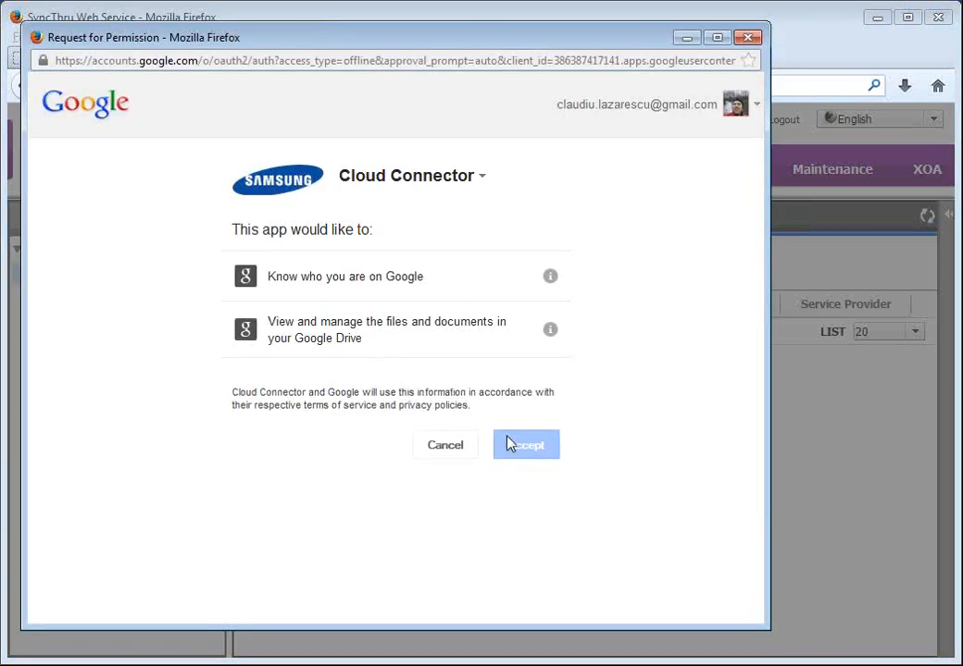
Step: Accept Google's permission request and save the Google Drive-Claudiu account
left_click(526, 444)
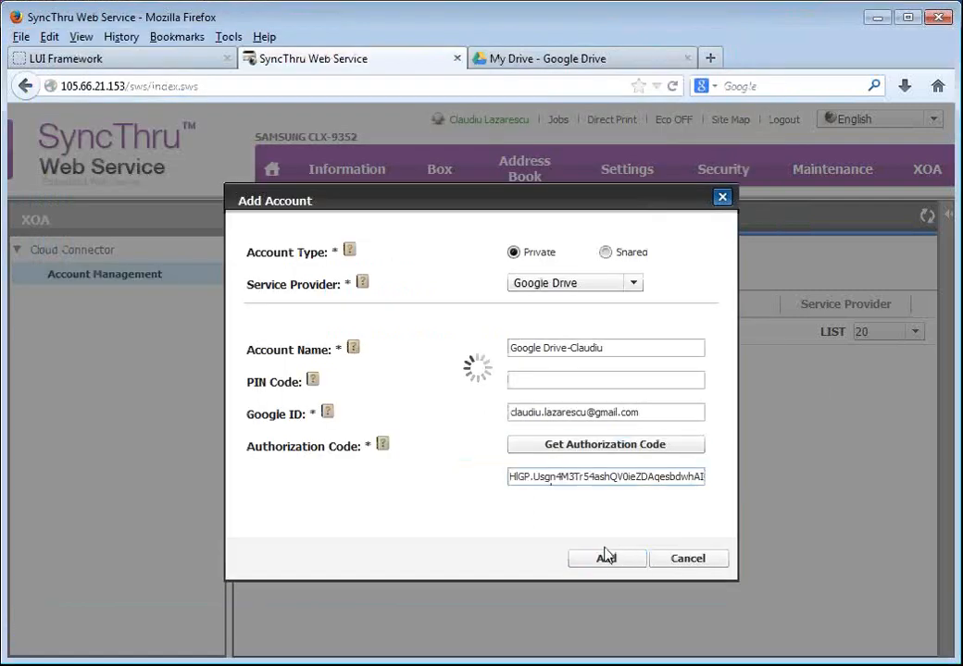
left_click(607, 558)
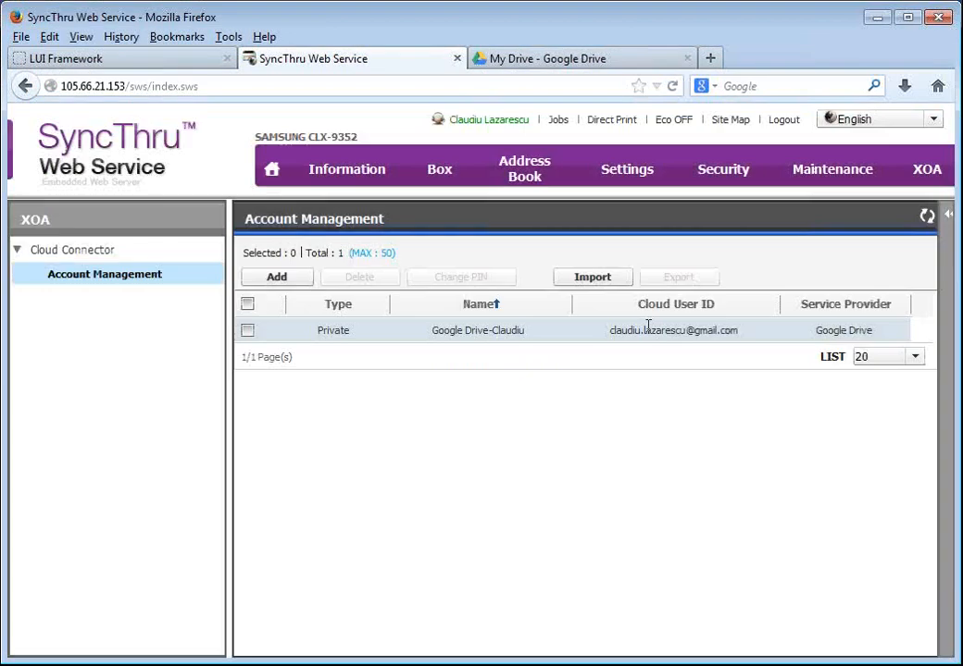
mouse_move(360, 343)
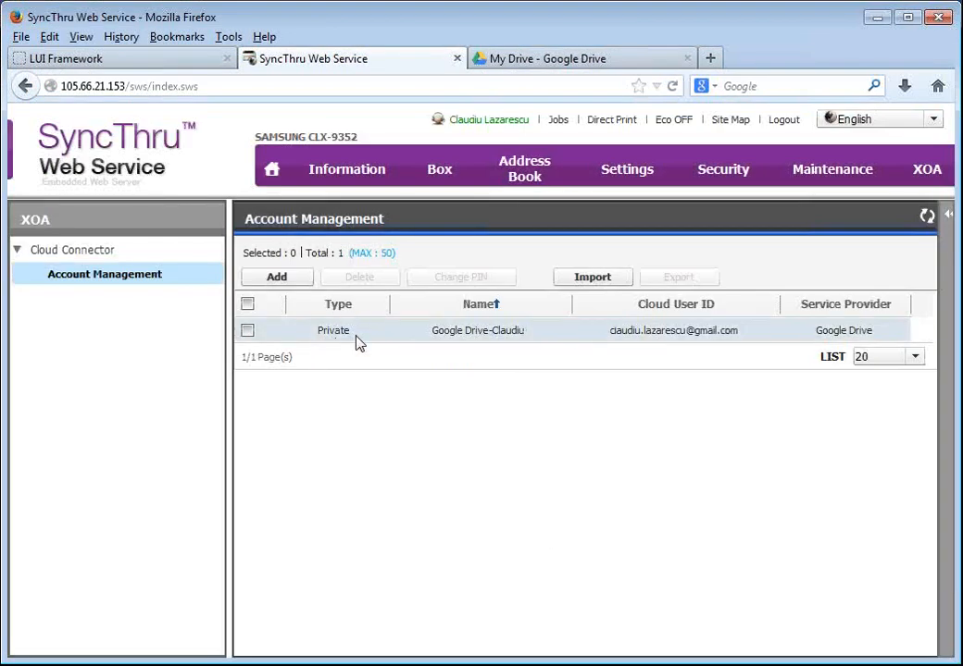
mouse_move(389, 347)
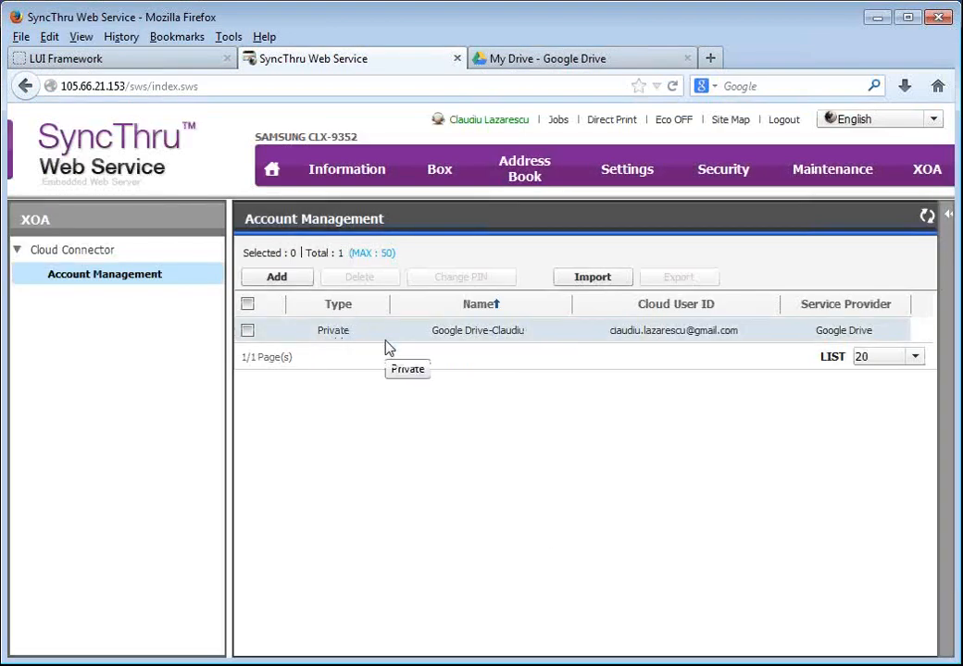
left_click(627, 168)
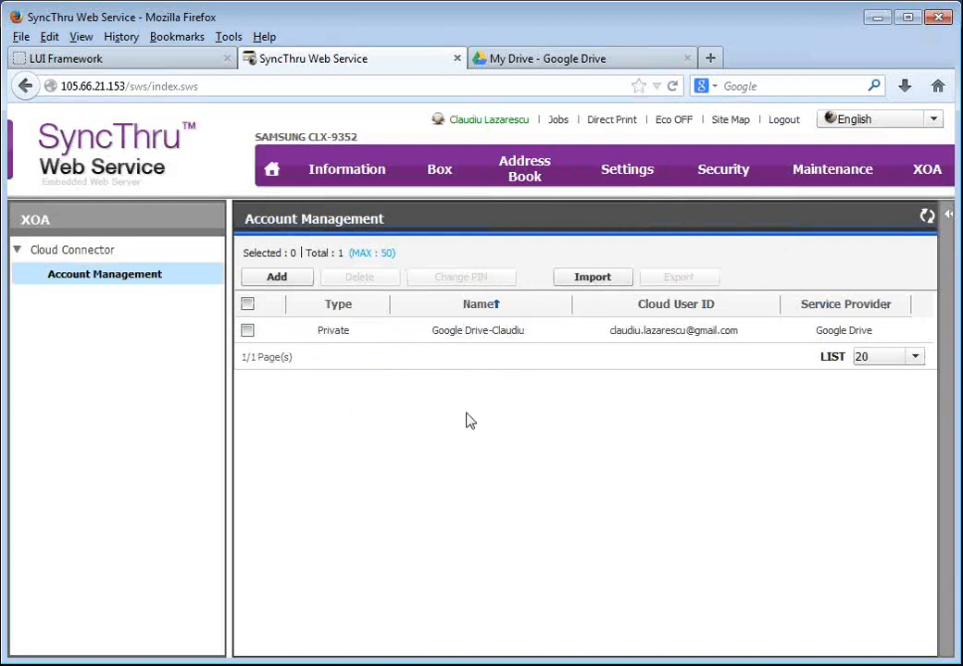
mouse_move(497, 244)
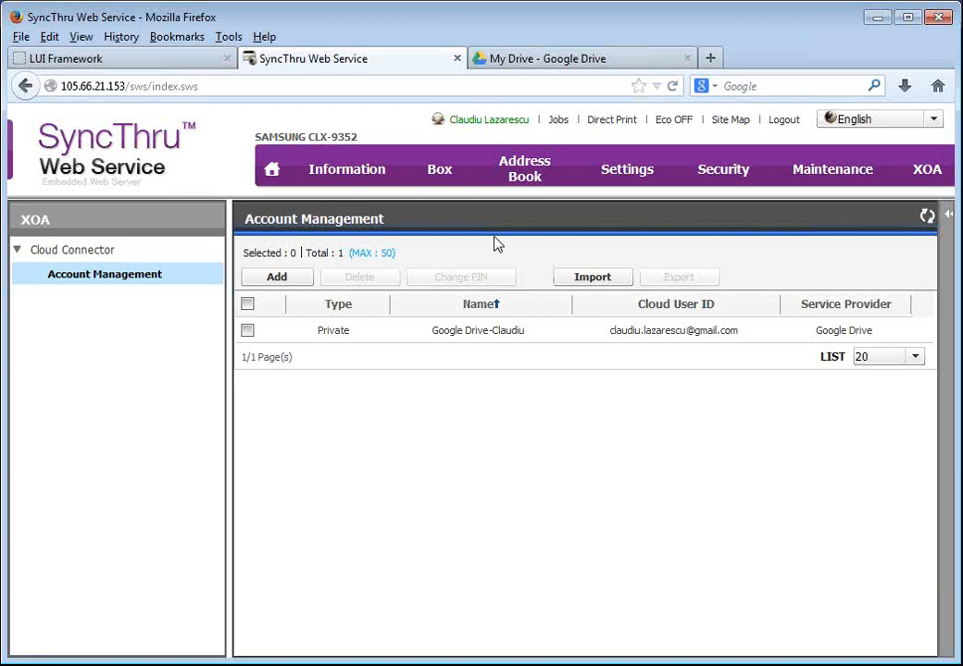
mouse_move(352, 168)
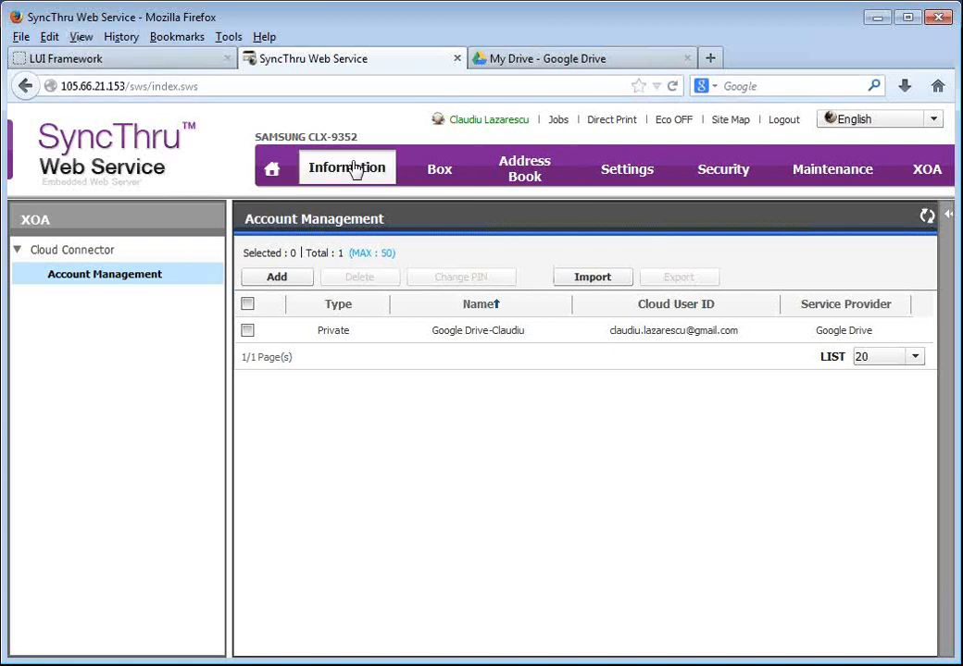
mouse_move(137, 72)
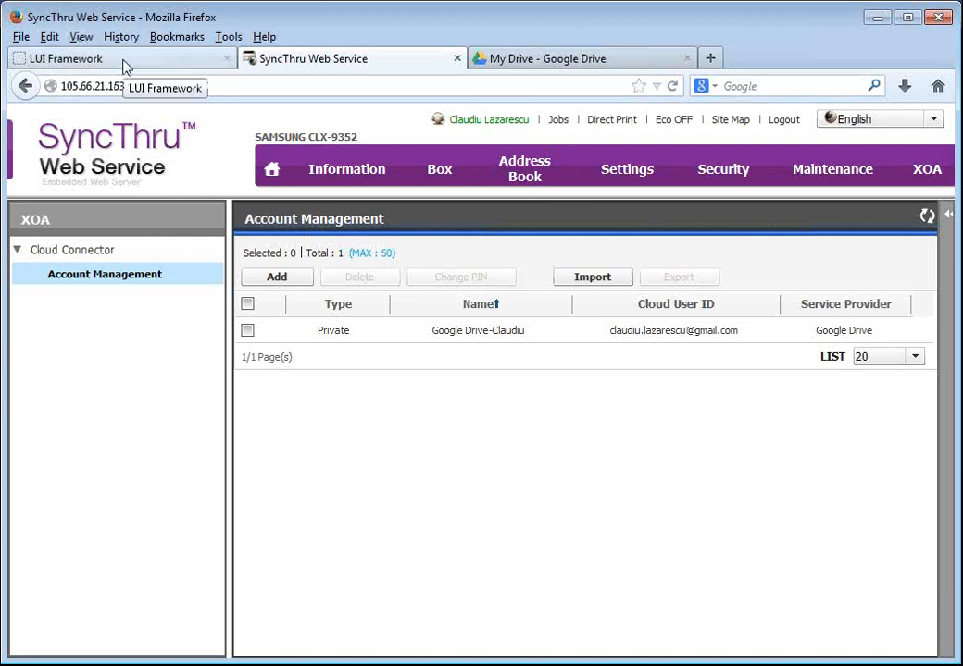
left_click(92, 58)
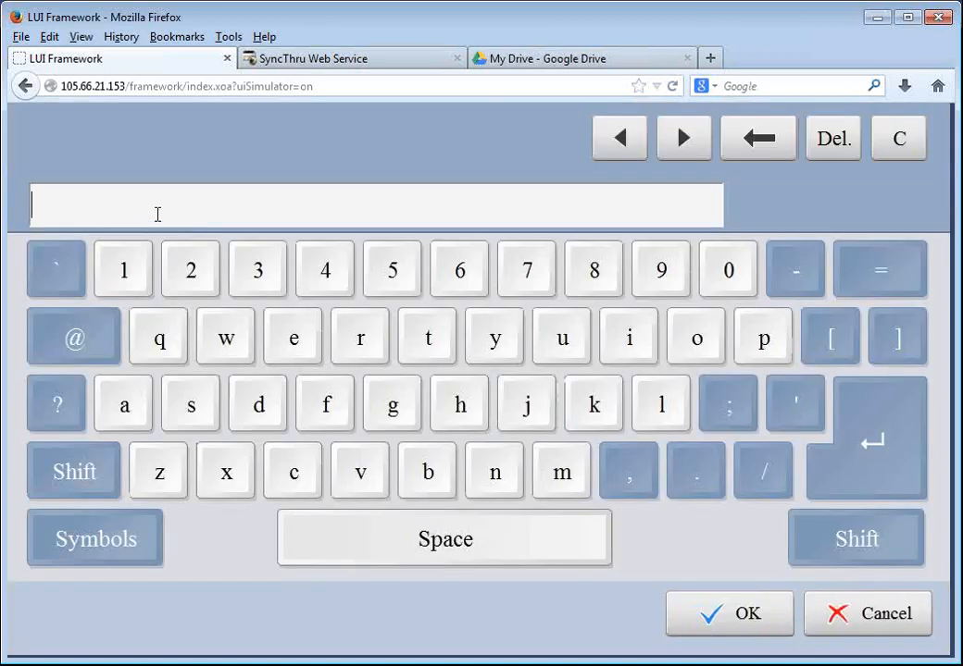
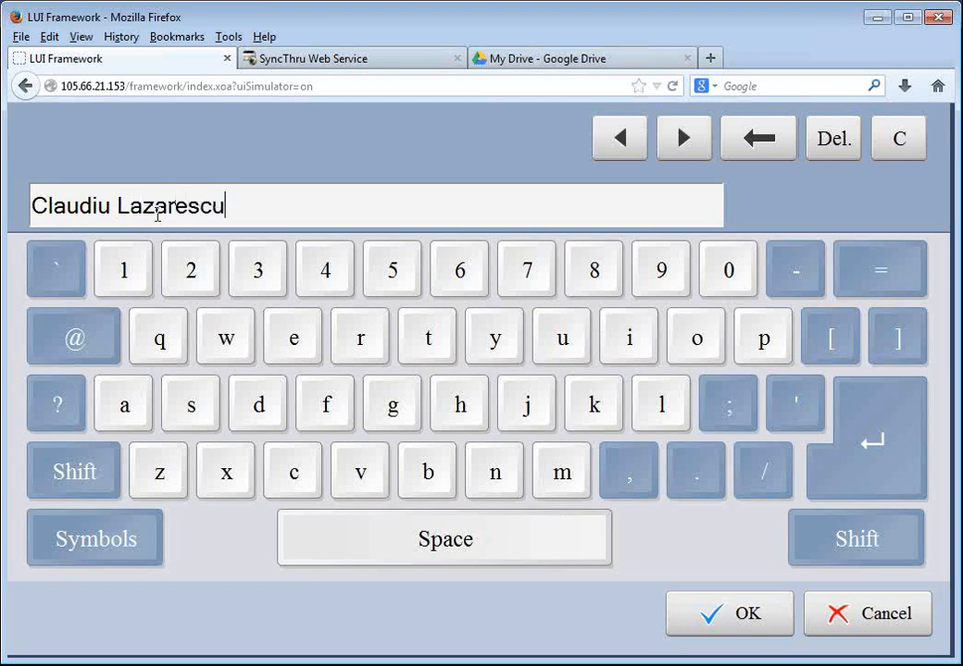
left_click(742, 615)
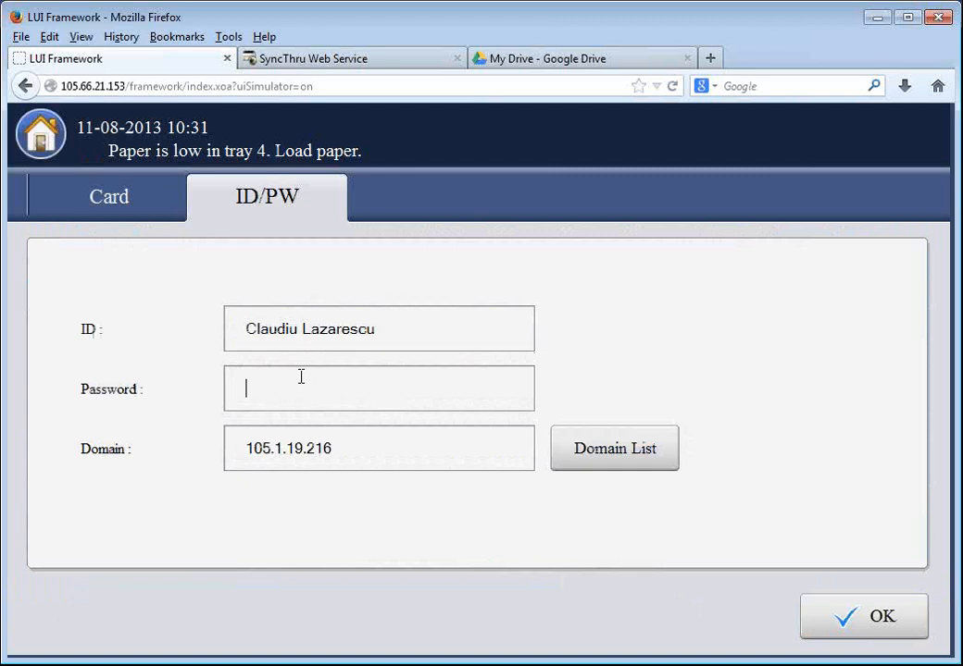
left_click(379, 387)
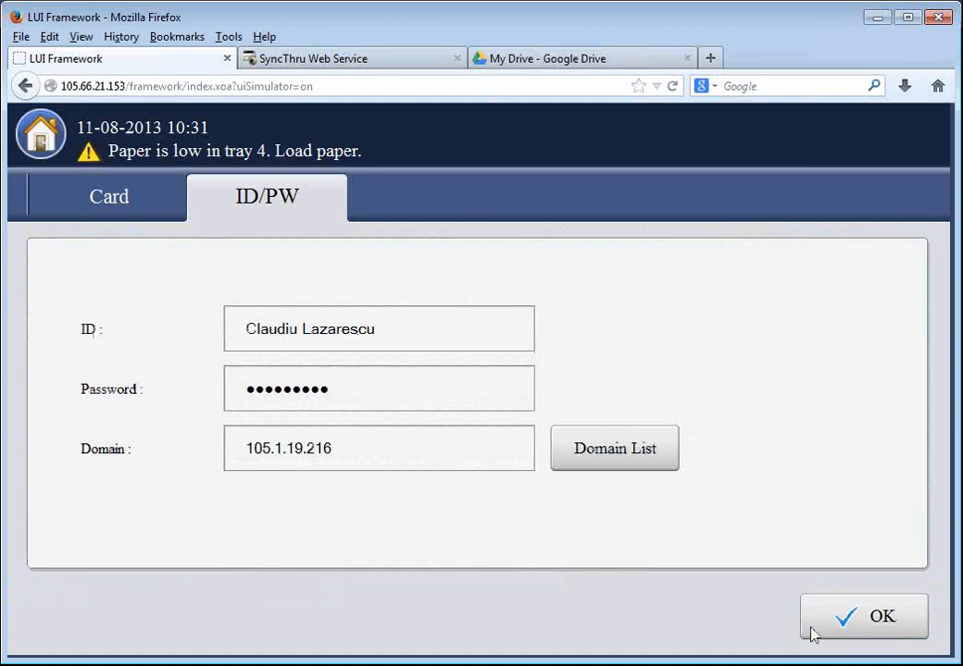
left_click(863, 617)
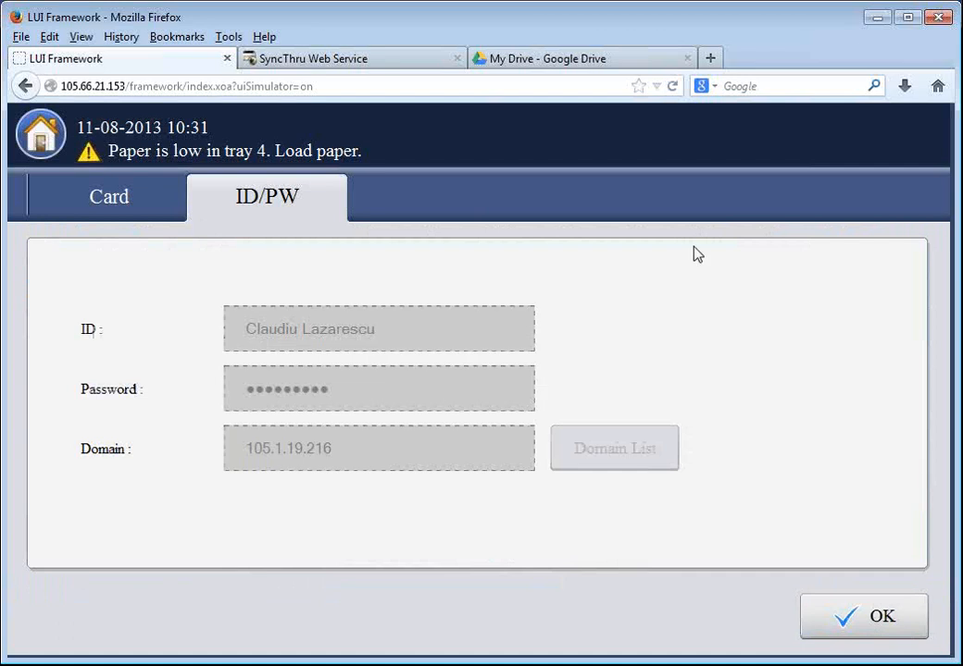
left_click(866, 615)
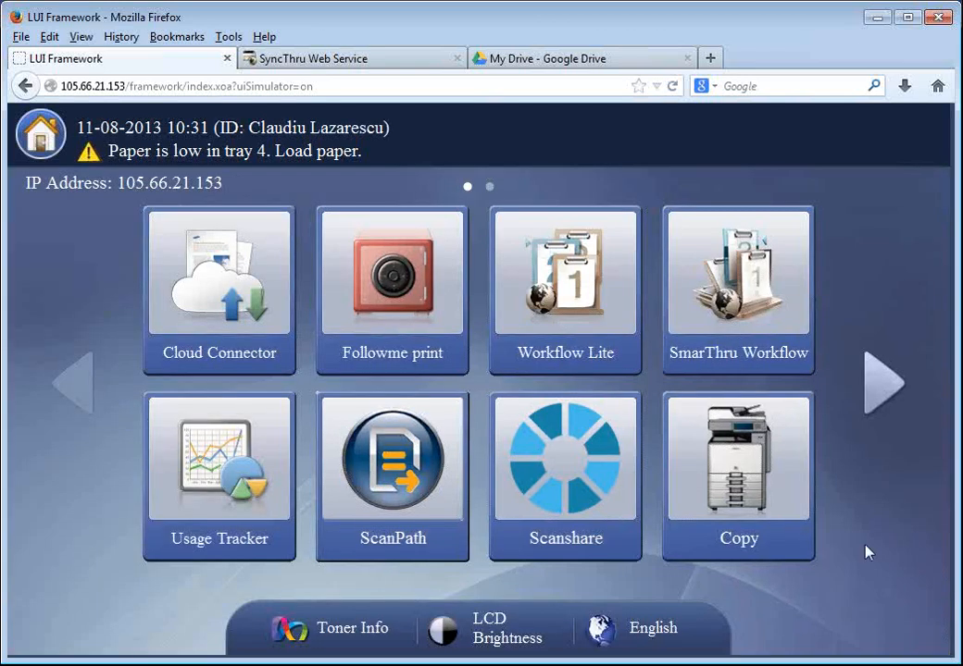
Step: Browse the copier home screen app pages and launch Cloud Connector
left_click(882, 393)
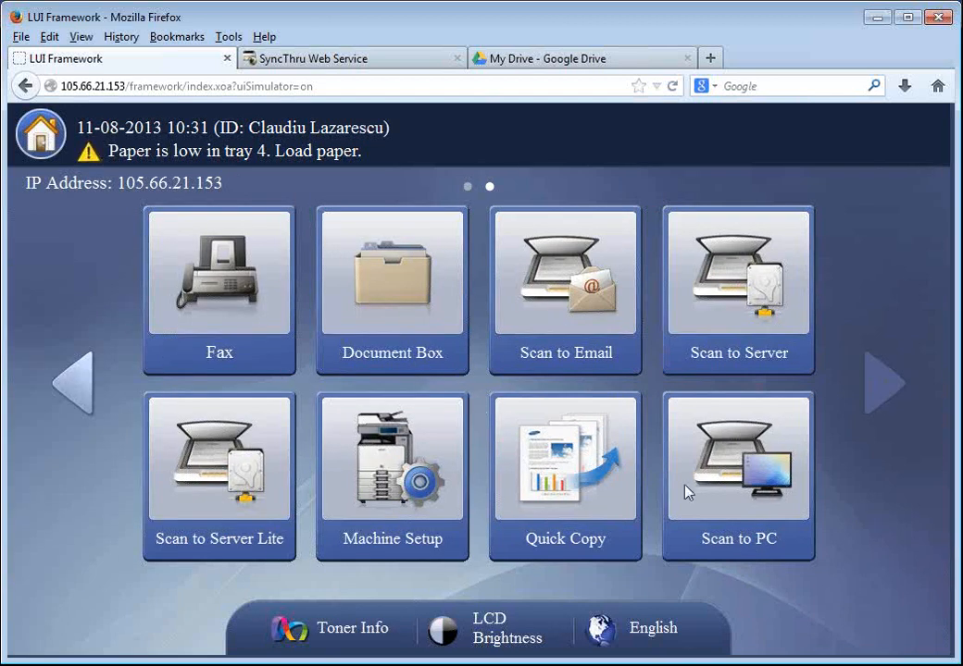
left_click(881, 390)
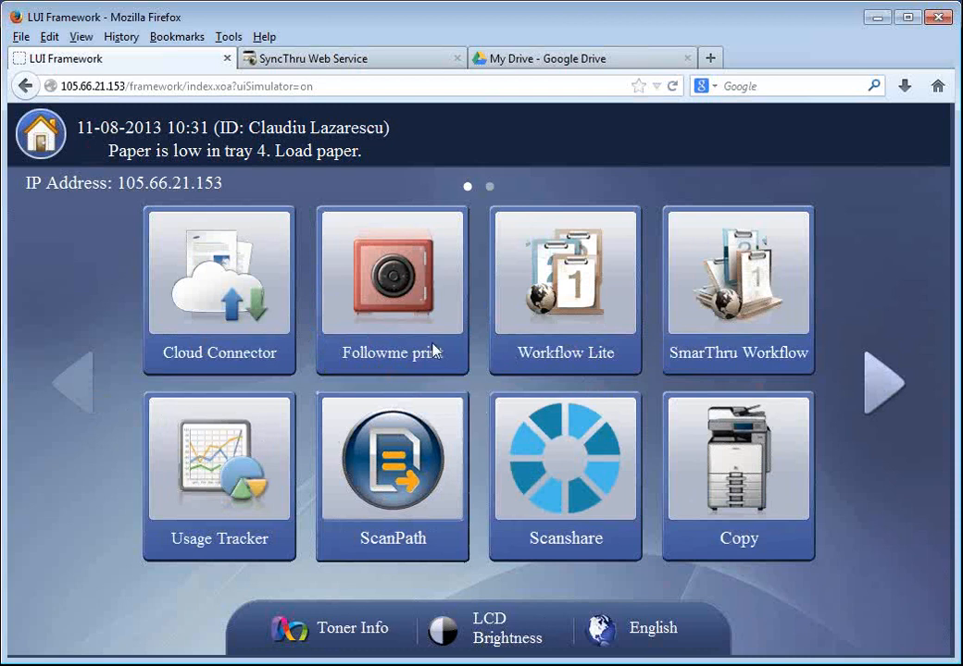
mouse_move(380, 313)
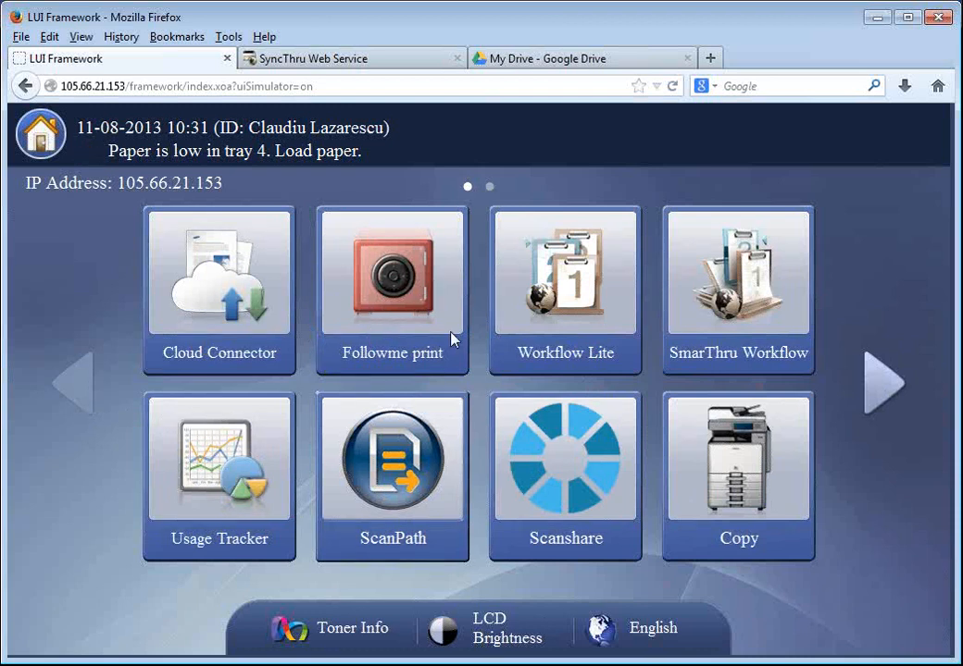
mouse_move(217, 341)
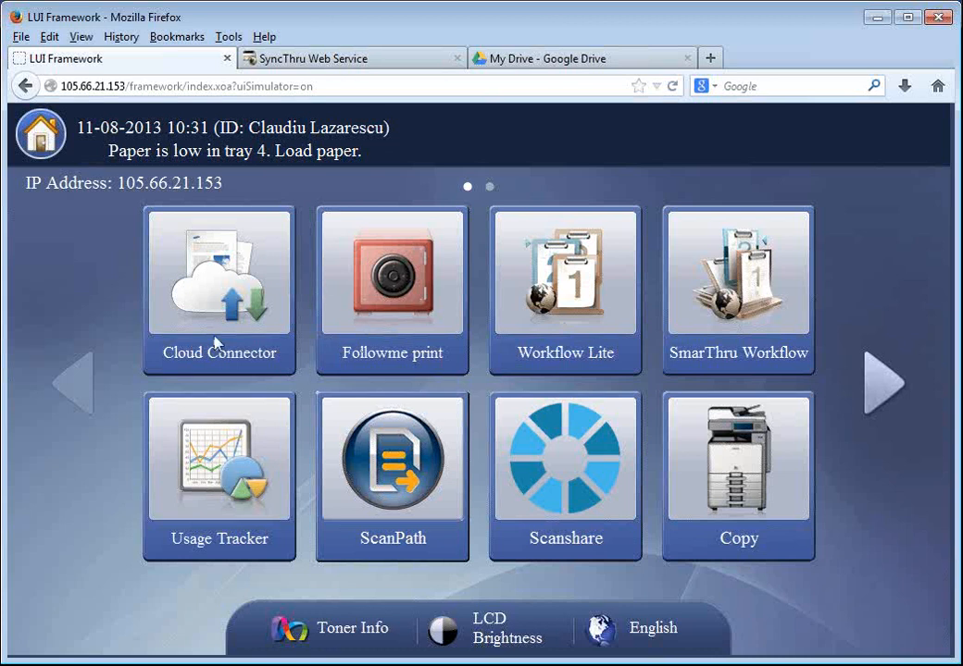
left_click(218, 282)
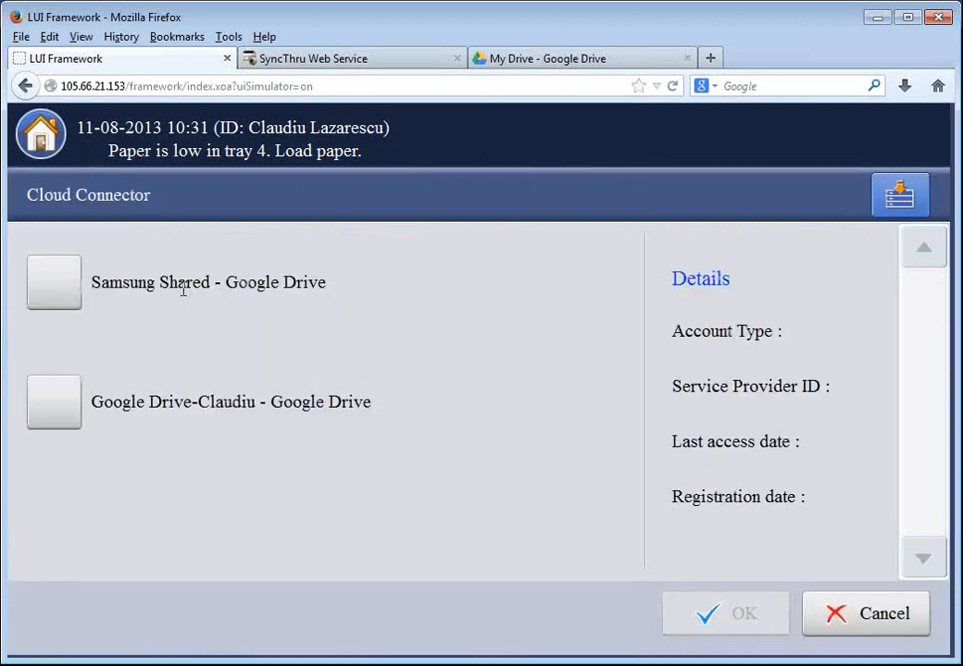
mouse_move(675, 445)
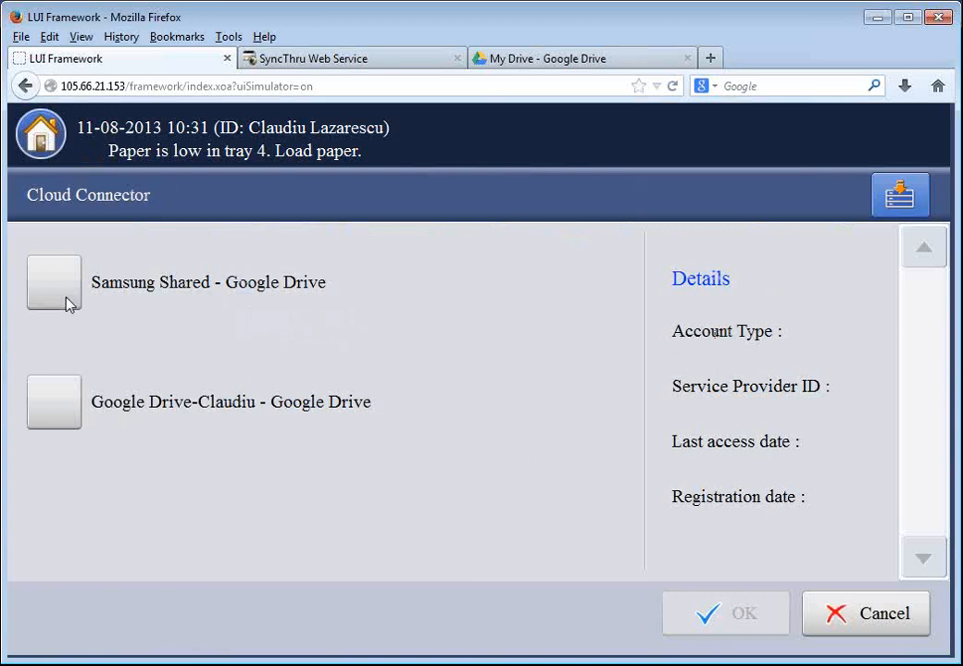
Step: Choose the private Google Drive-Claudiu account instead of Samsung Shared and open its files
left_click(54, 282)
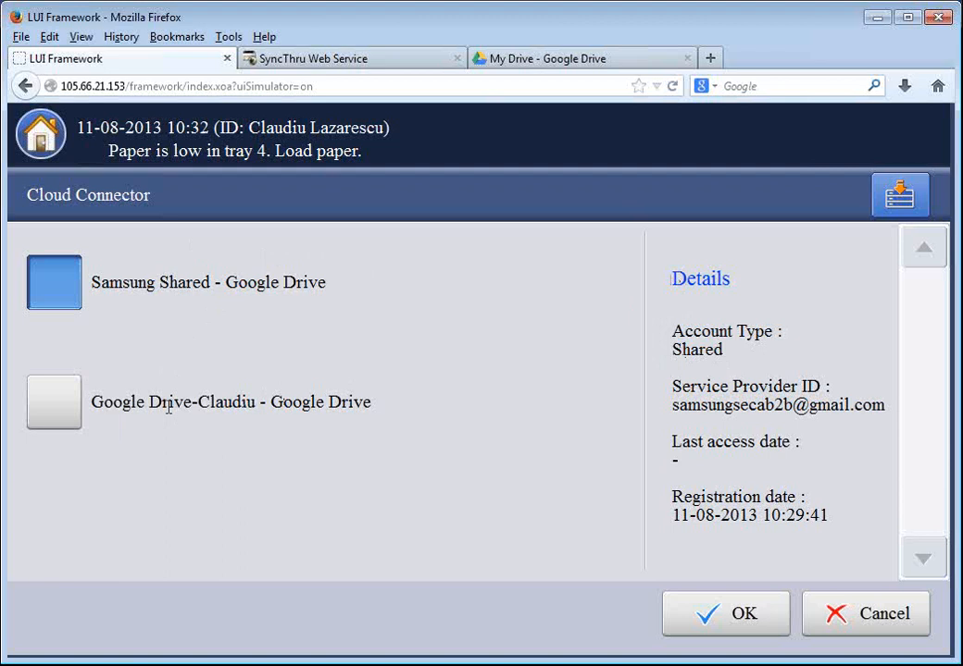
left_click(53, 402)
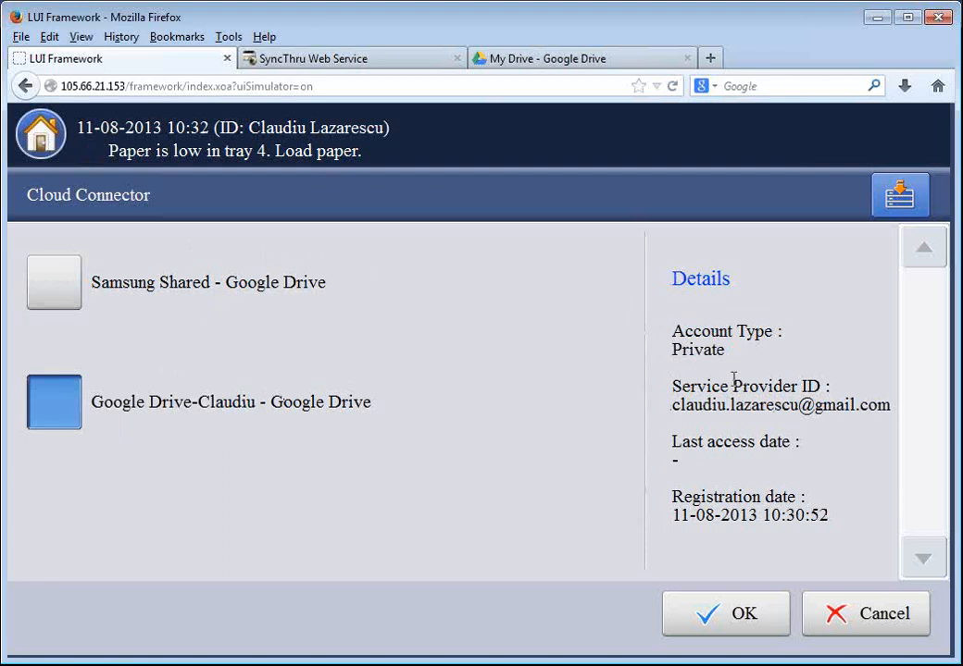
mouse_move(689, 372)
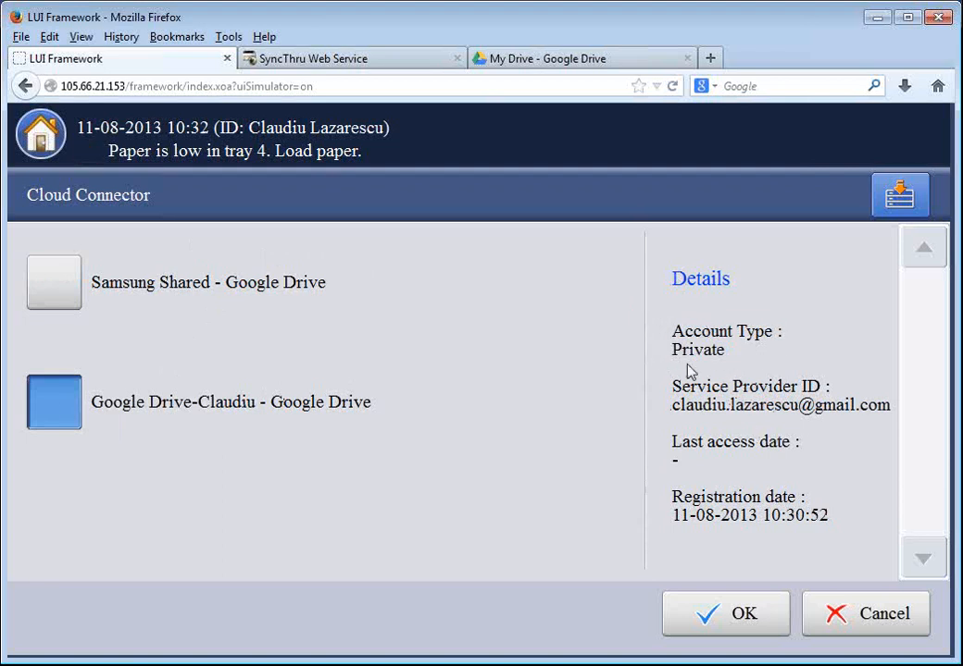
mouse_move(254, 331)
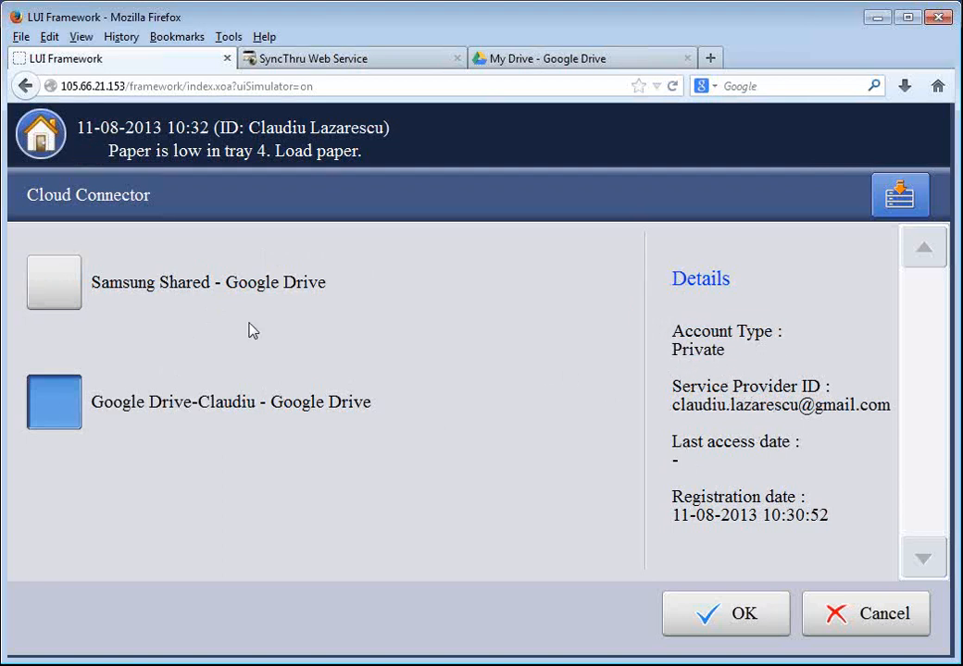
left_click(50, 283)
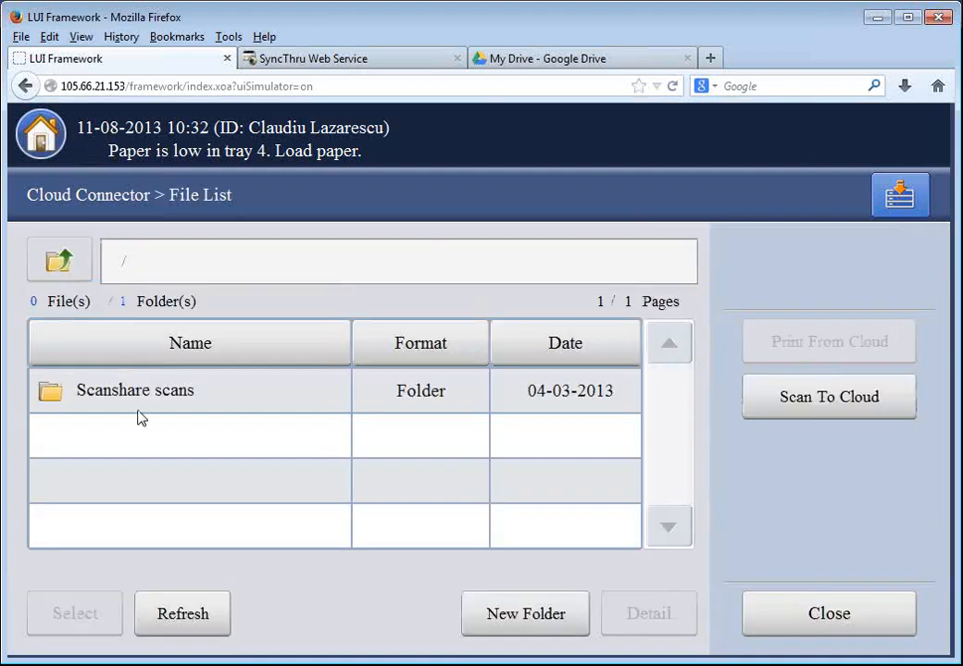
mouse_move(343, 396)
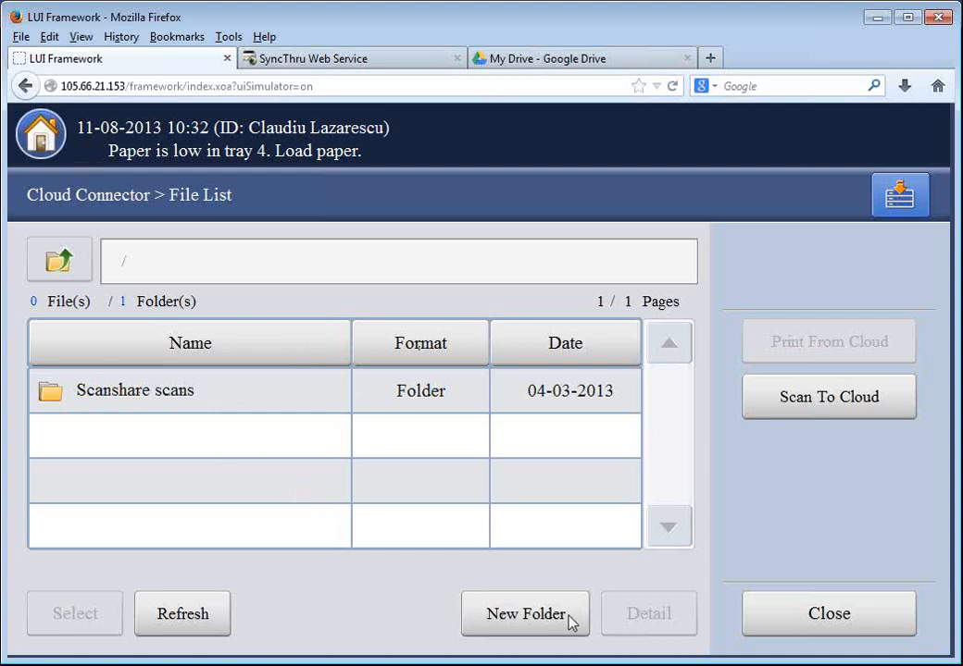
Step: Create a folder named Demo in the Drive root and open it
left_click(524, 614)
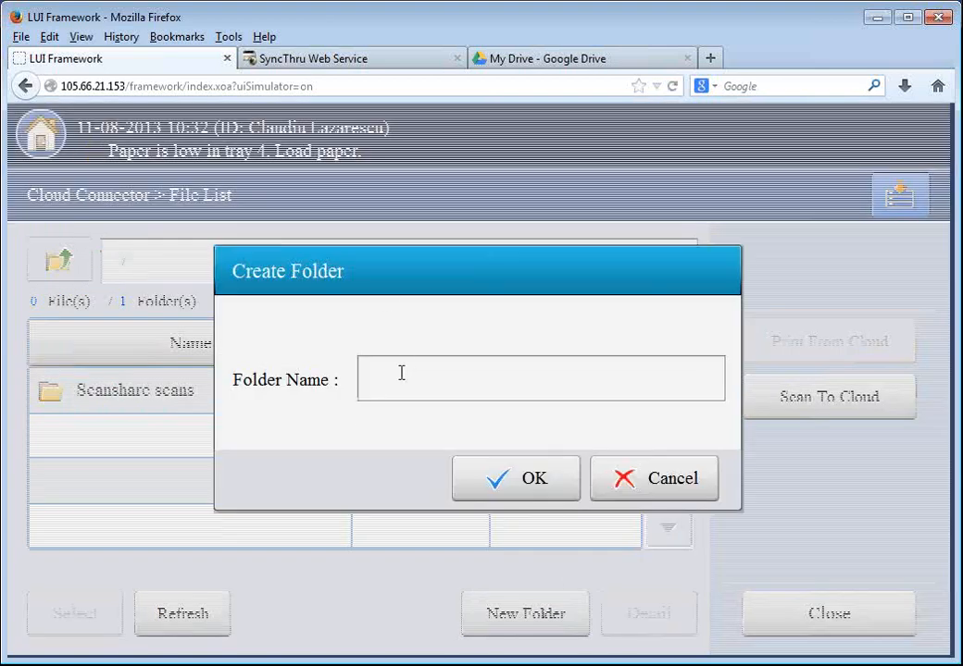
left_click(540, 377)
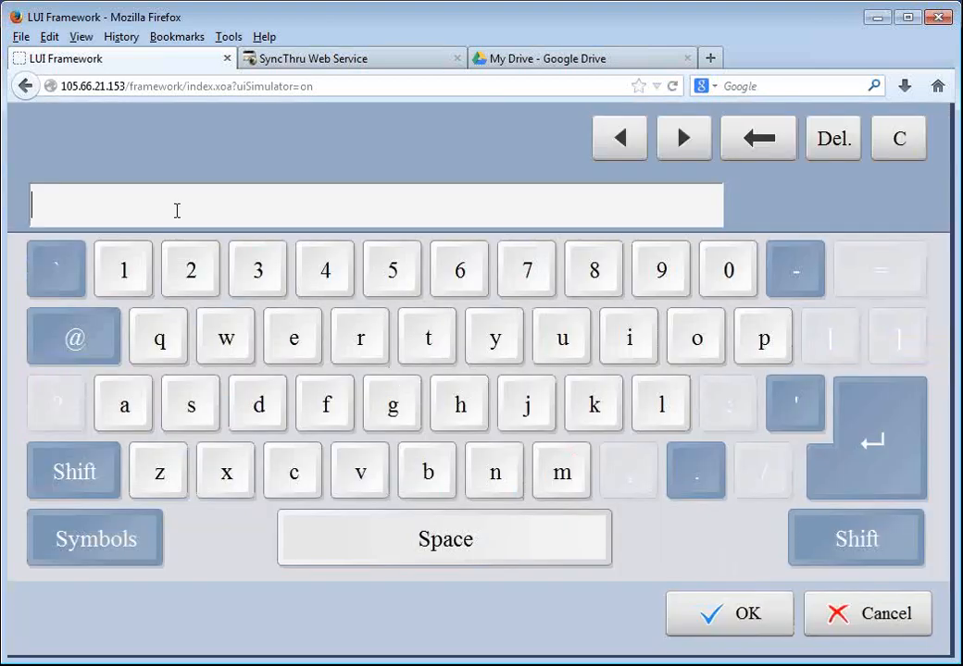
type("Demo")
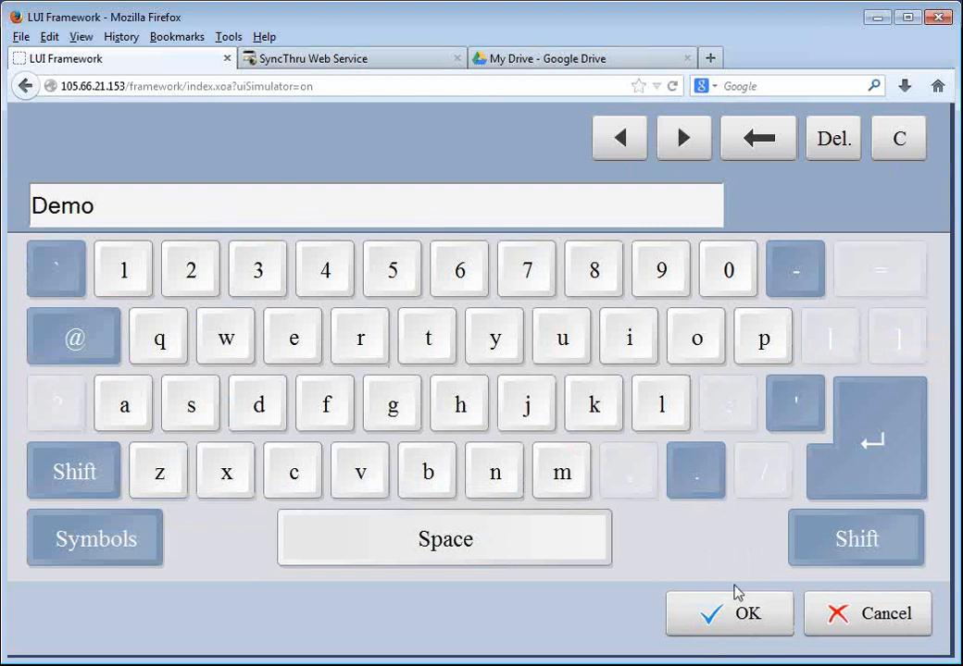
left_click(729, 614)
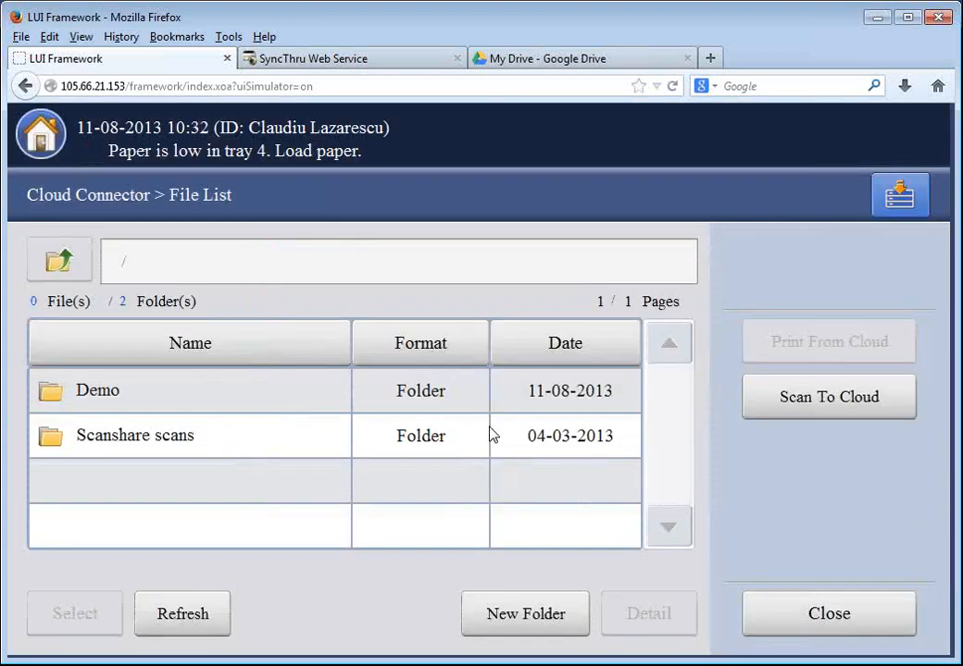
left_click(97, 391)
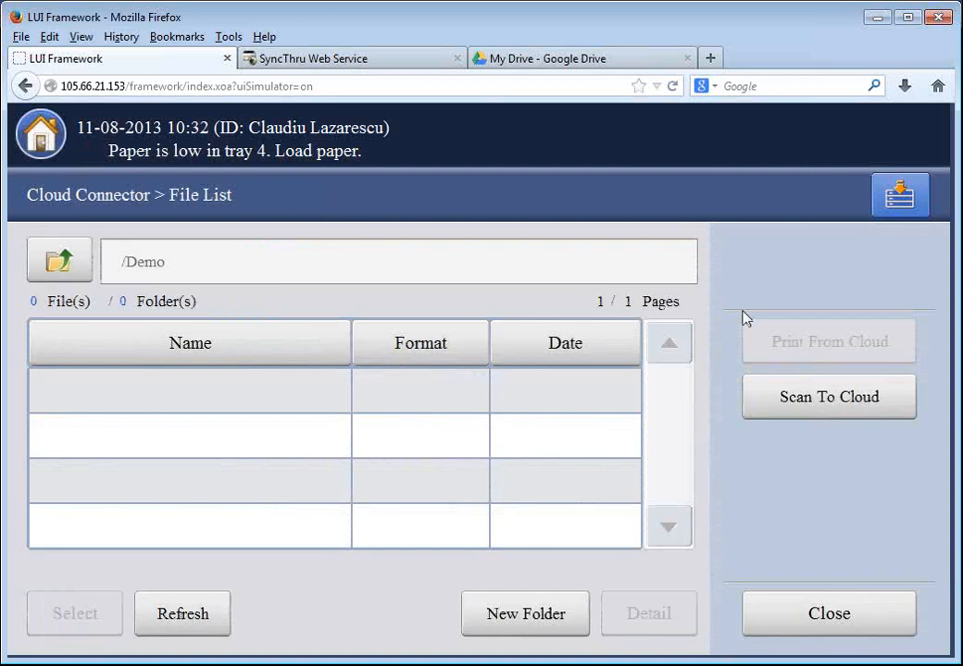
Step: Start Scan To Cloud into Demo and rename the file prefix to CLX-9352_OCR
left_click(828, 396)
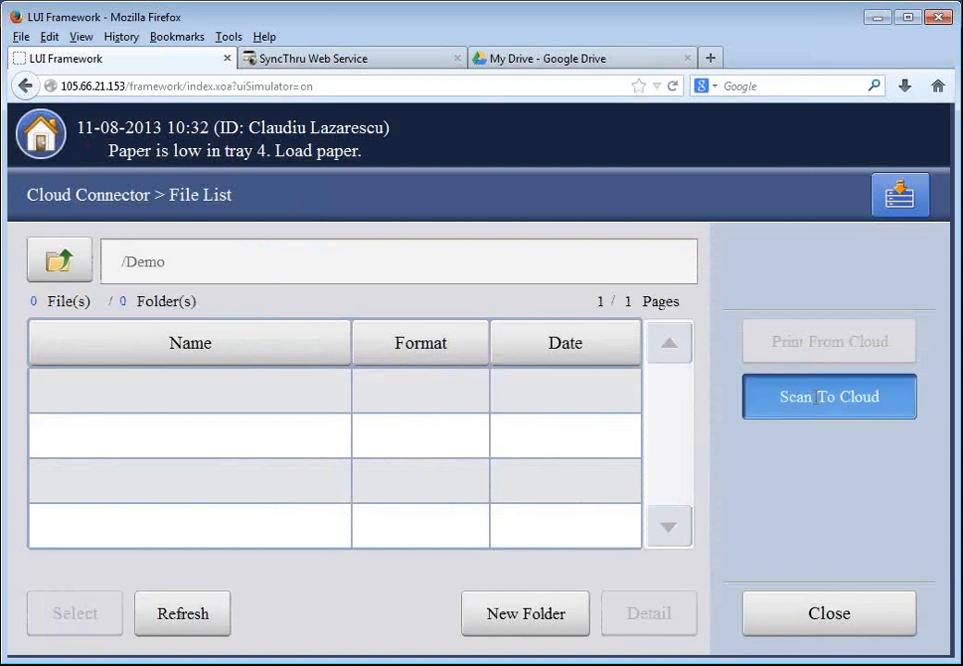
left_click(829, 397)
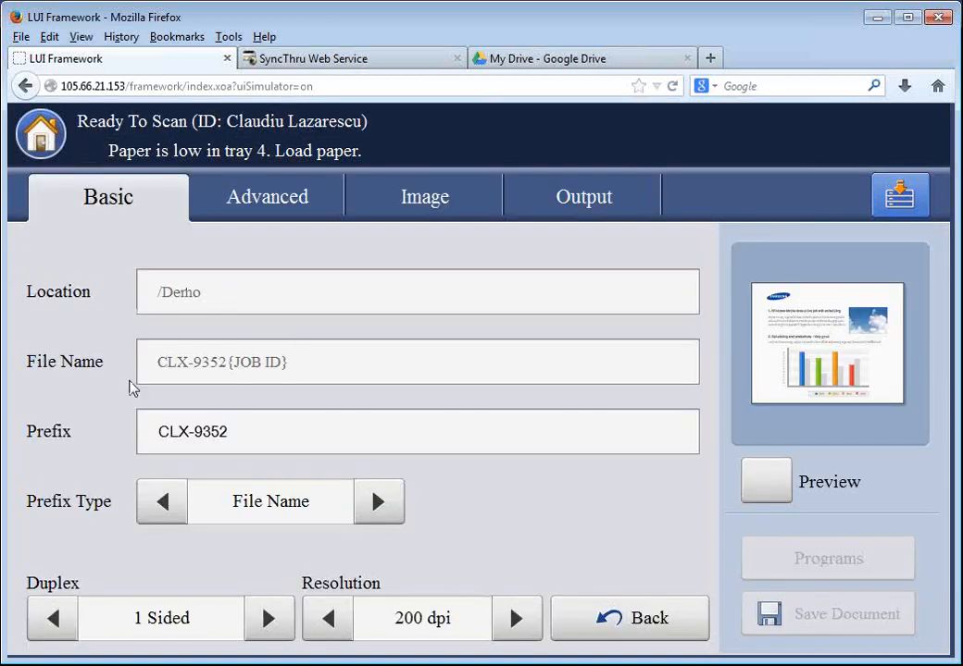
left_click(416, 431)
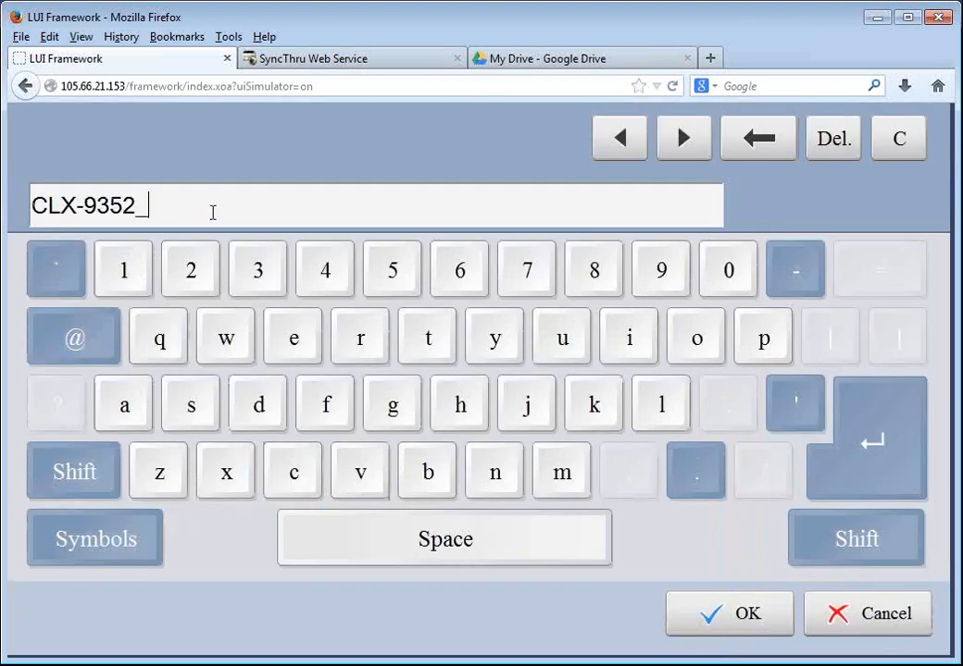
type("OCR")
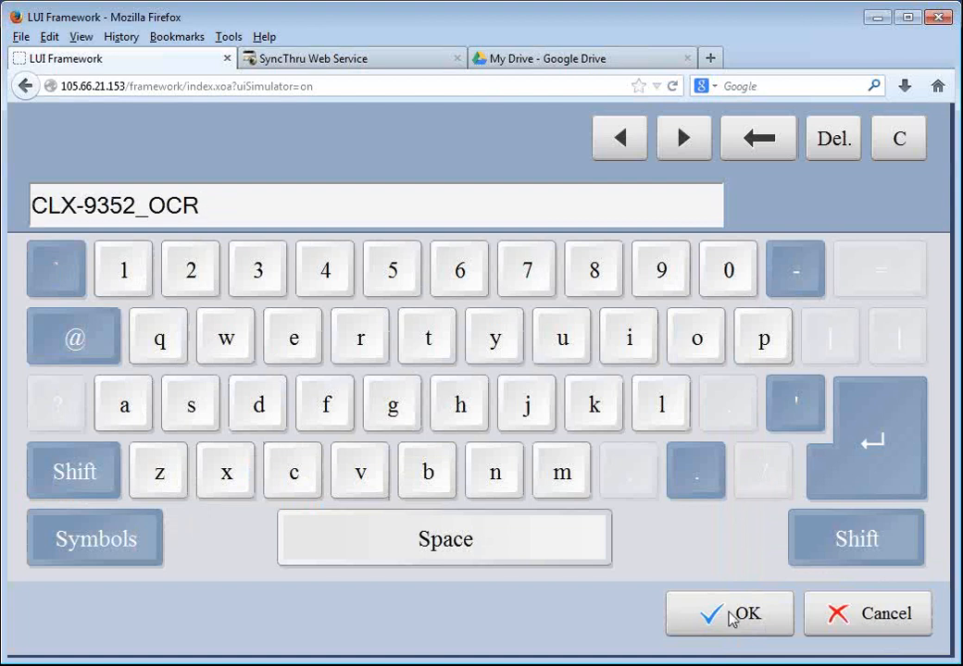
left_click(729, 614)
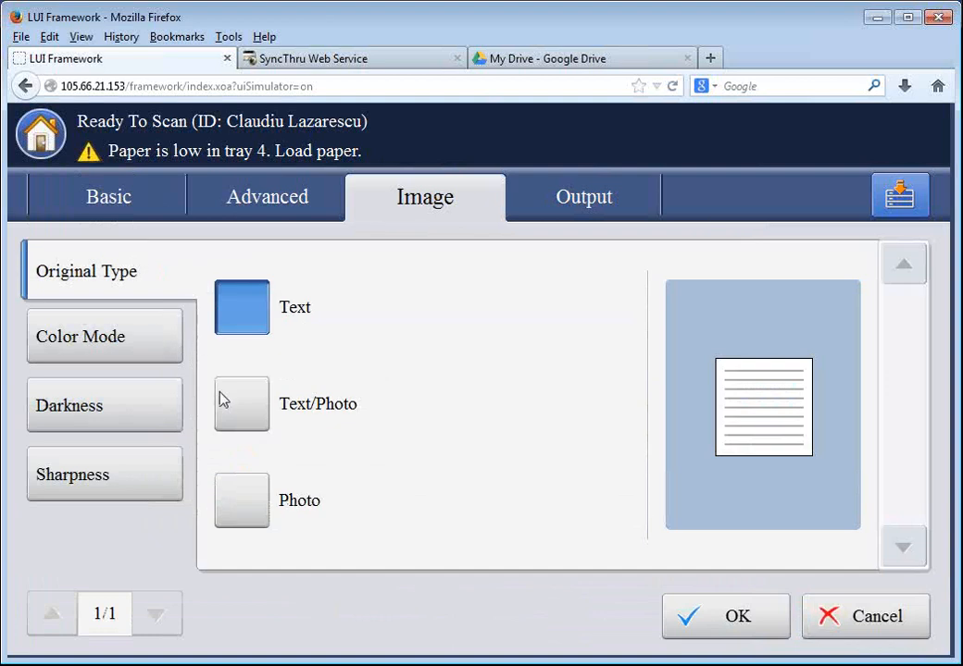
Step: Set the output to searchable multipage PDF with English text recognition
left_click(583, 196)
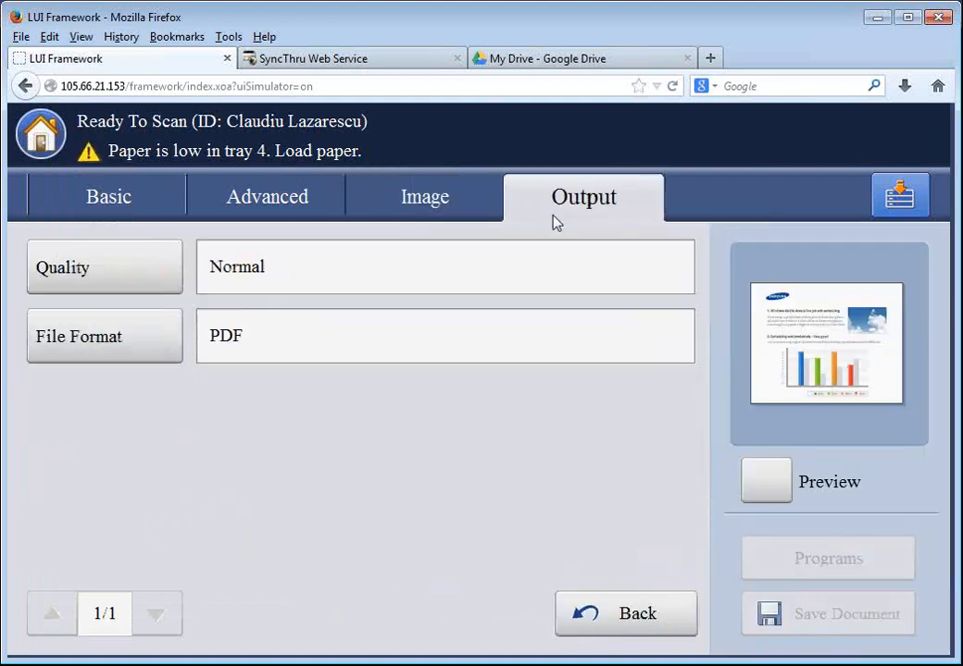
left_click(105, 336)
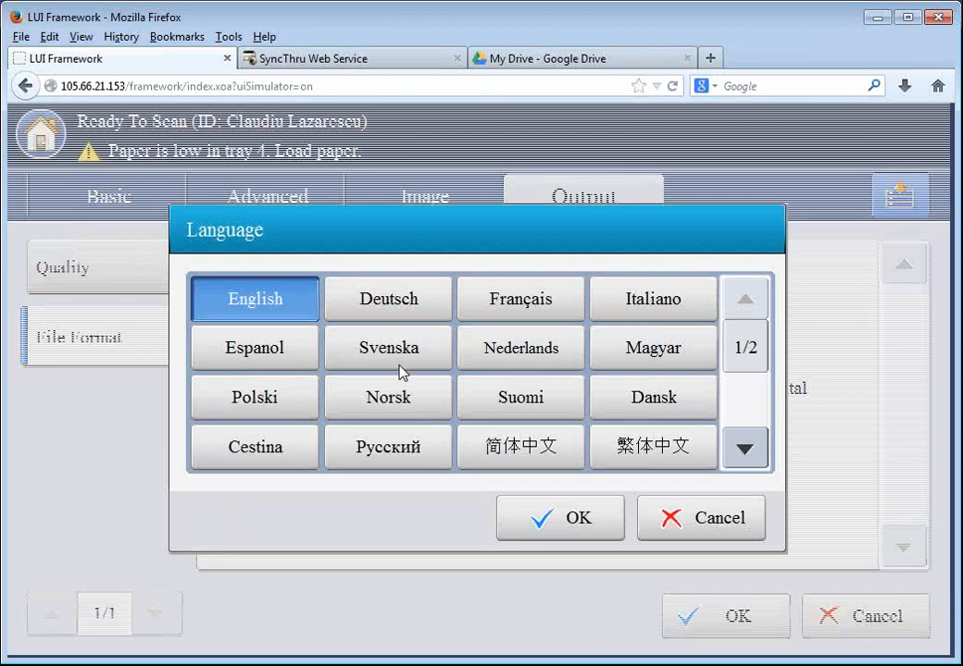
left_click(559, 518)
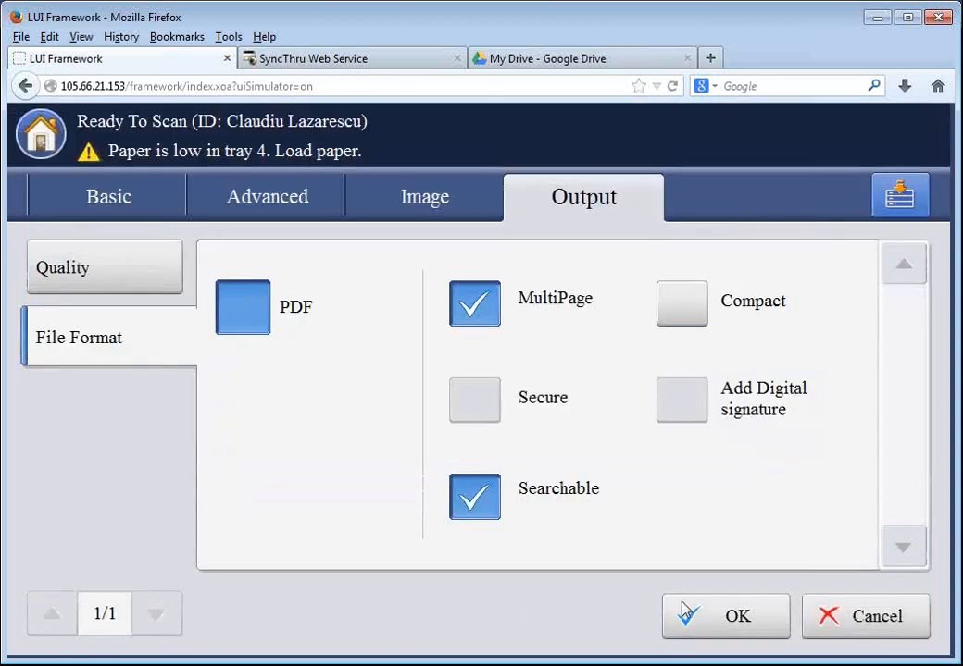
left_click(730, 617)
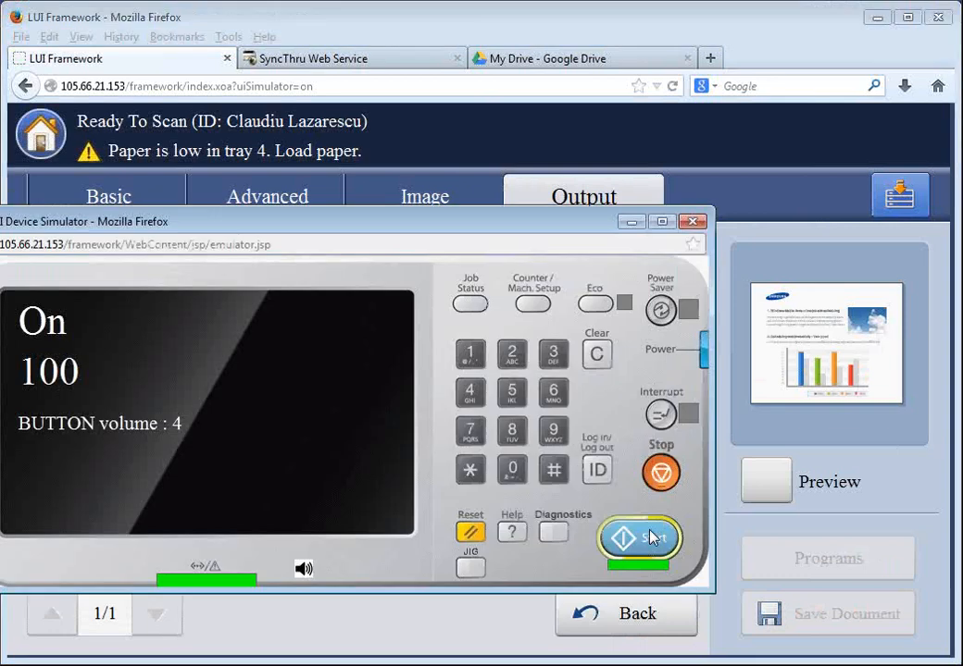
Step: Dismiss the paper size detection error and set the original size to Letter
left_click(631, 539)
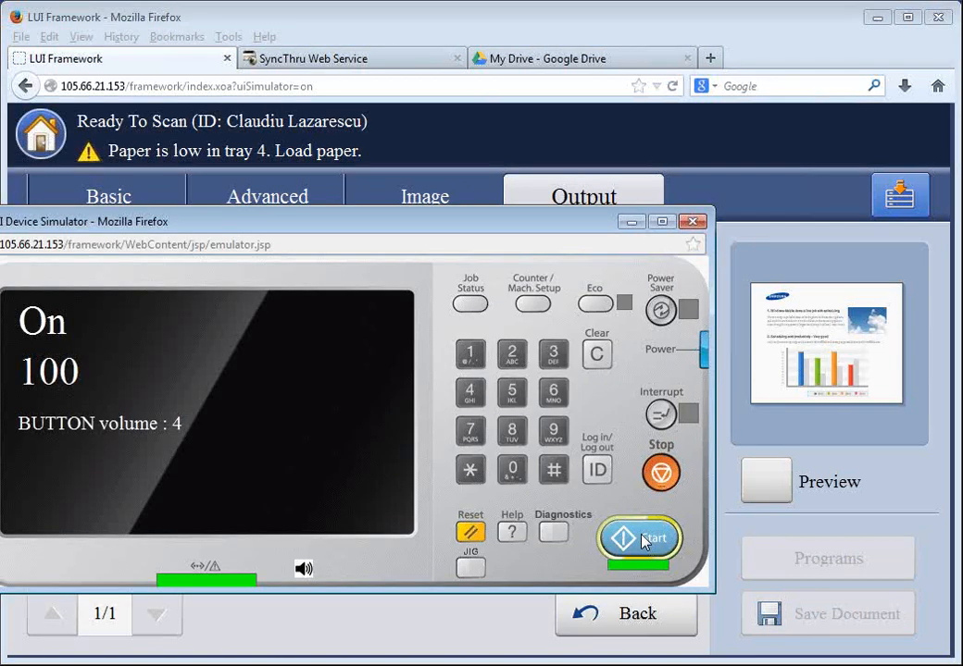
mouse_move(454, 29)
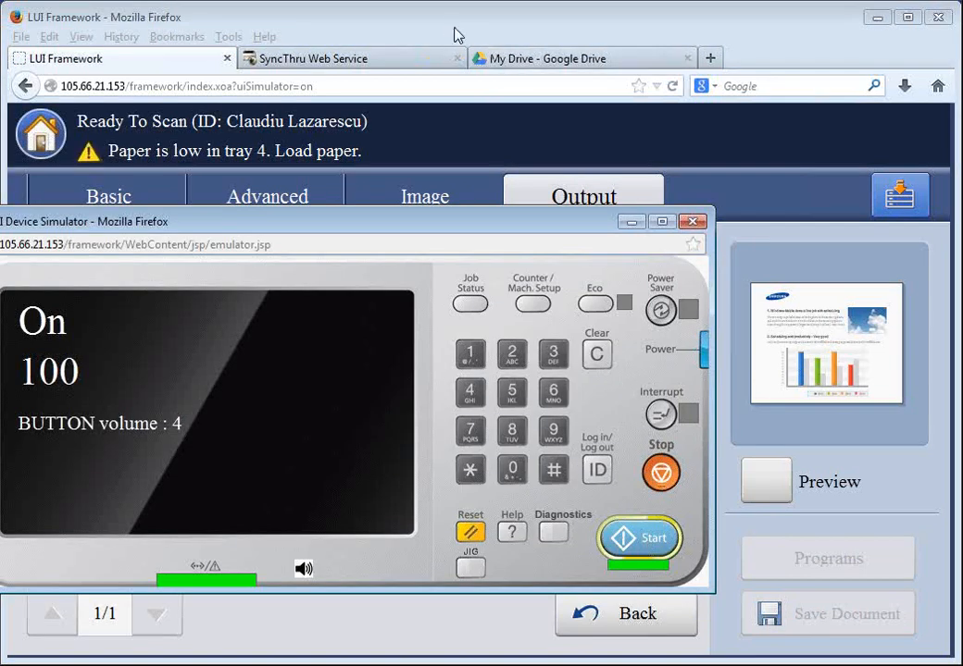
left_click(638, 537)
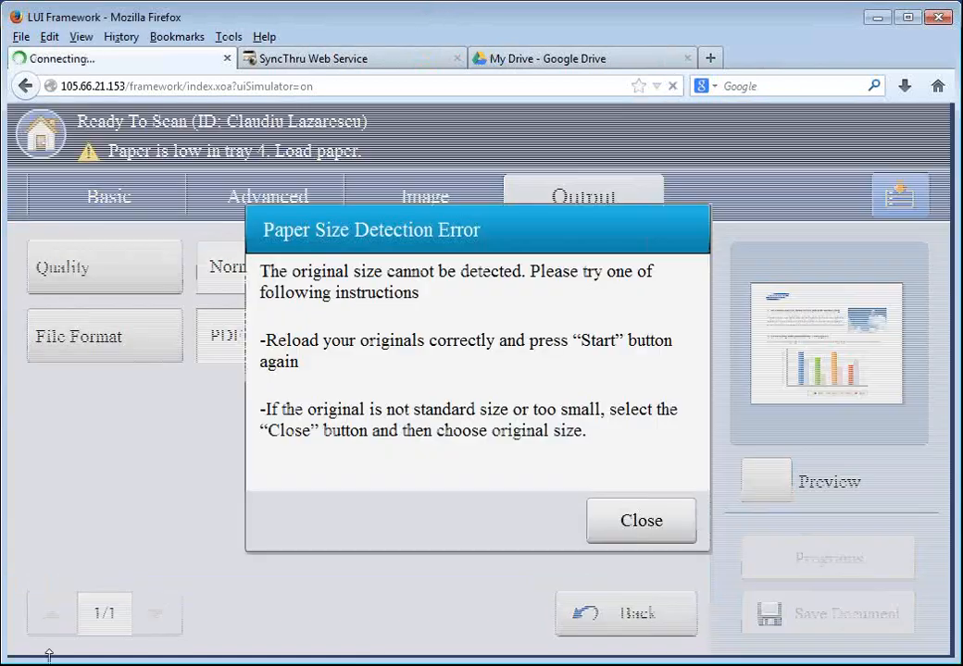
left_click(641, 520)
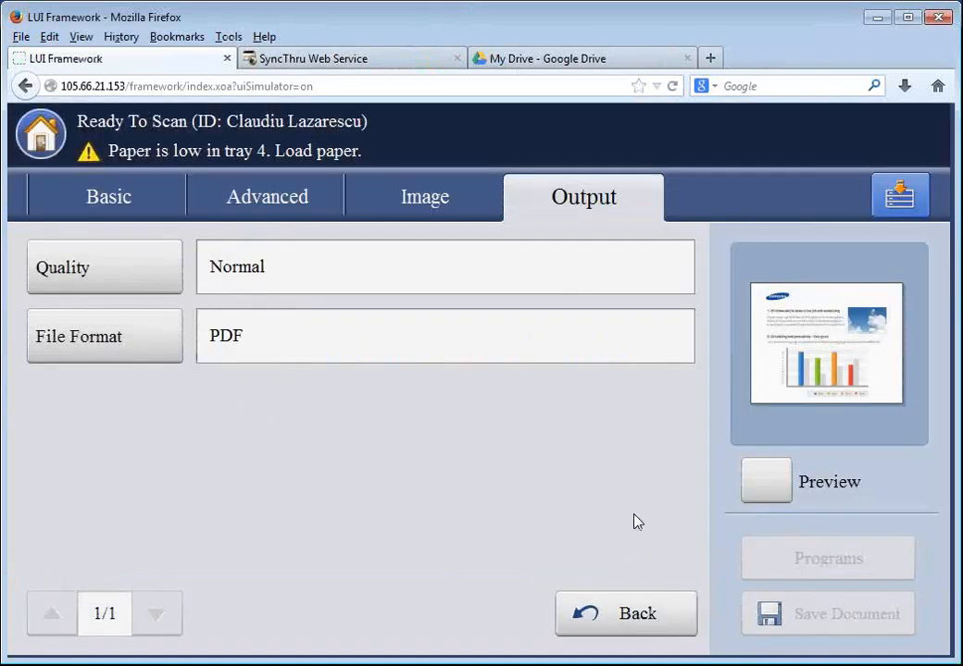
left_click(267, 196)
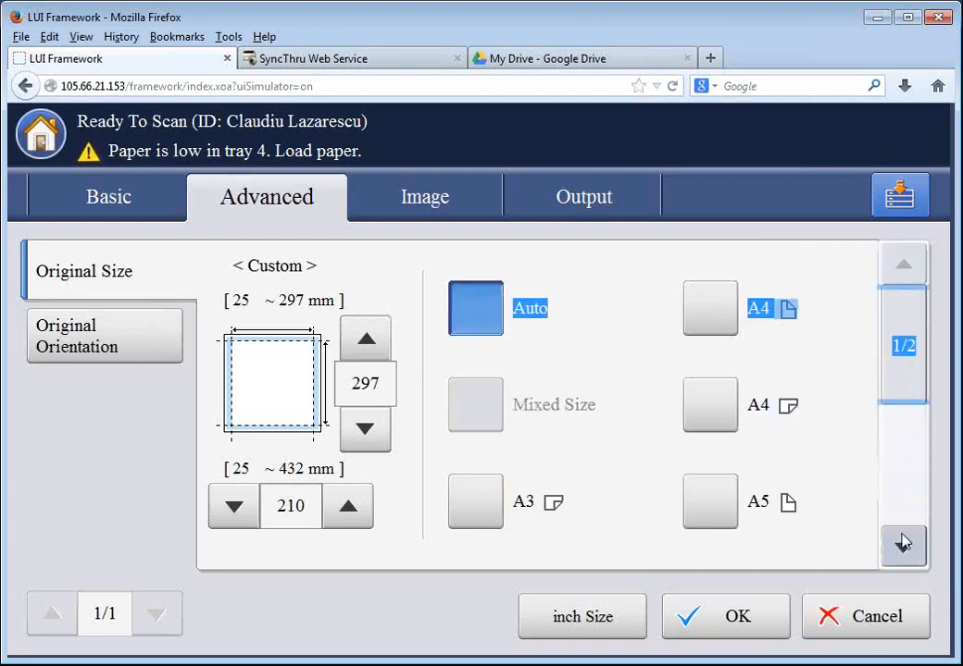
left_click(905, 543)
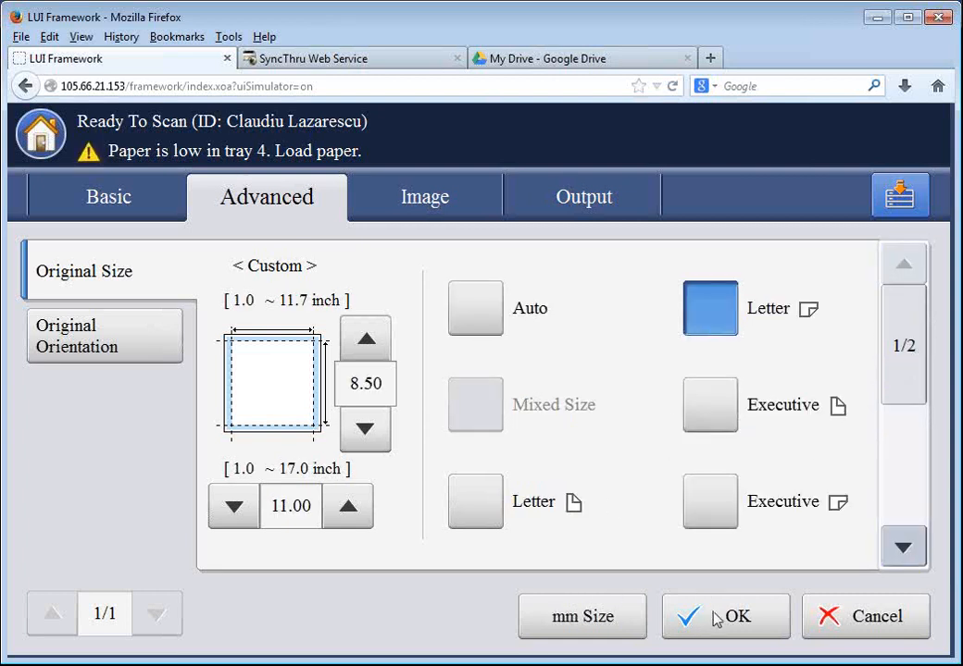
left_click(727, 618)
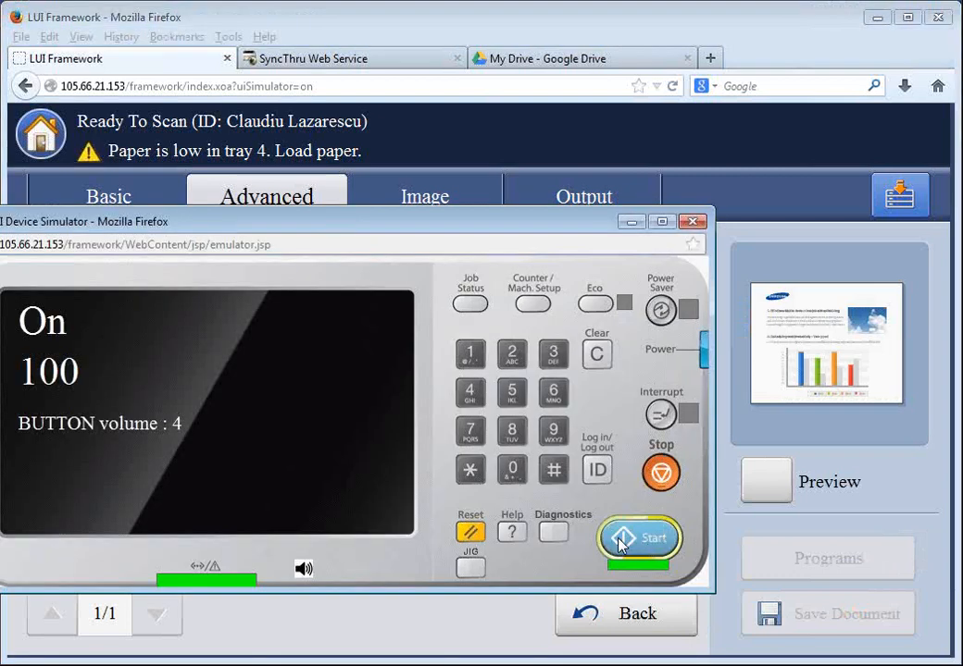
Step: Scan the page, upload CLX-9352_OCR001163.pdf to /Demo, and switch to Google Drive
left_click(639, 537)
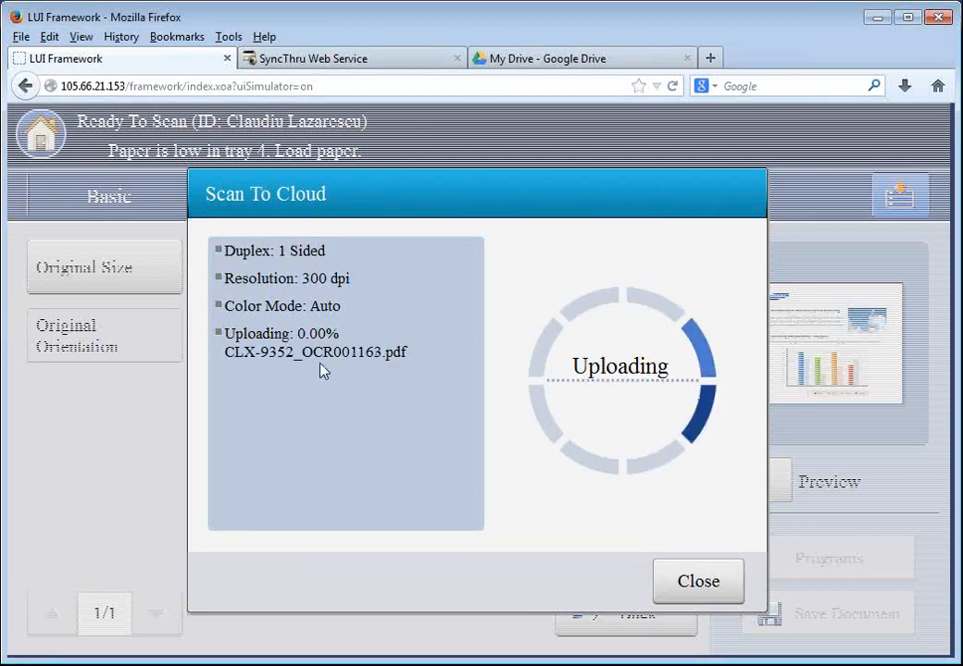
left_click(696, 582)
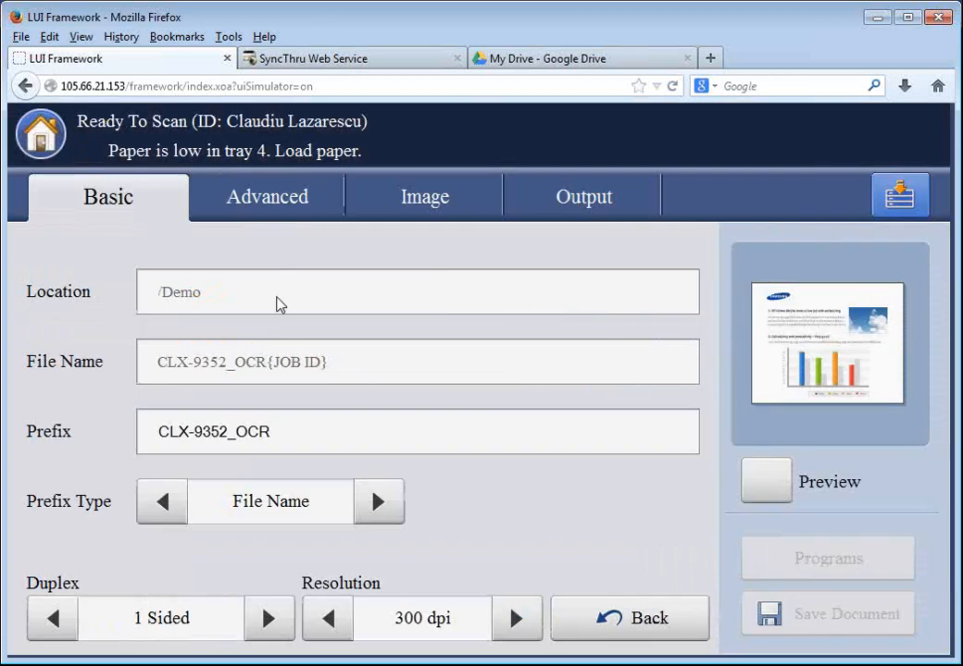
mouse_move(414, 294)
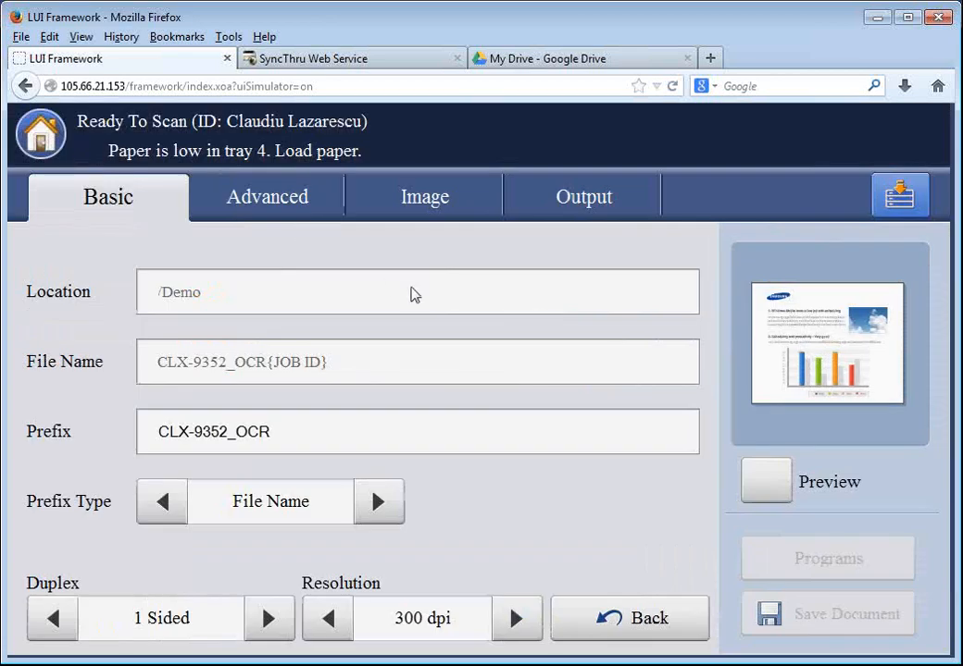
mouse_move(579, 123)
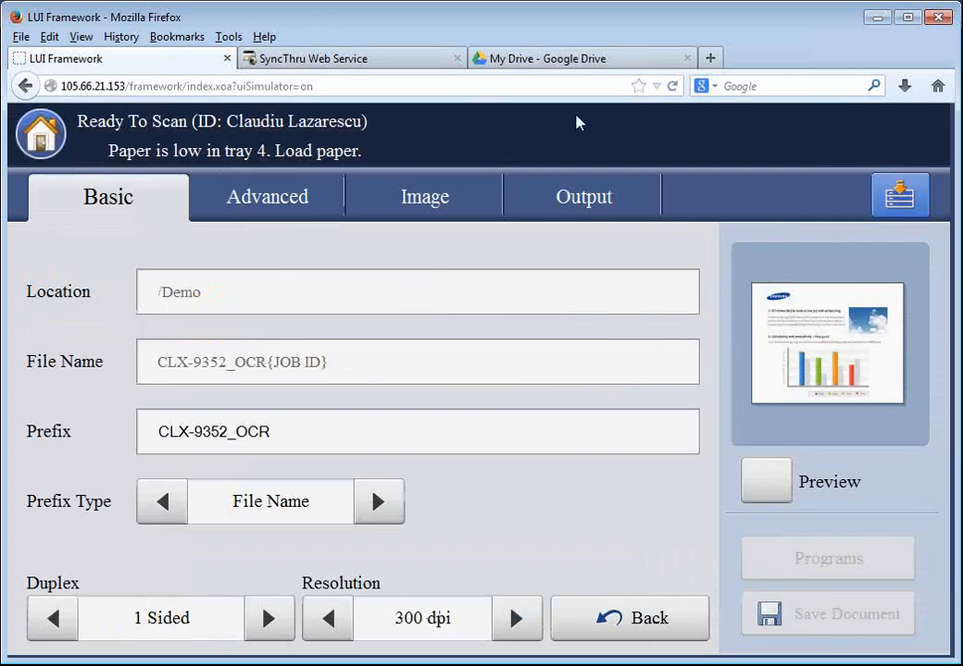
left_click(572, 57)
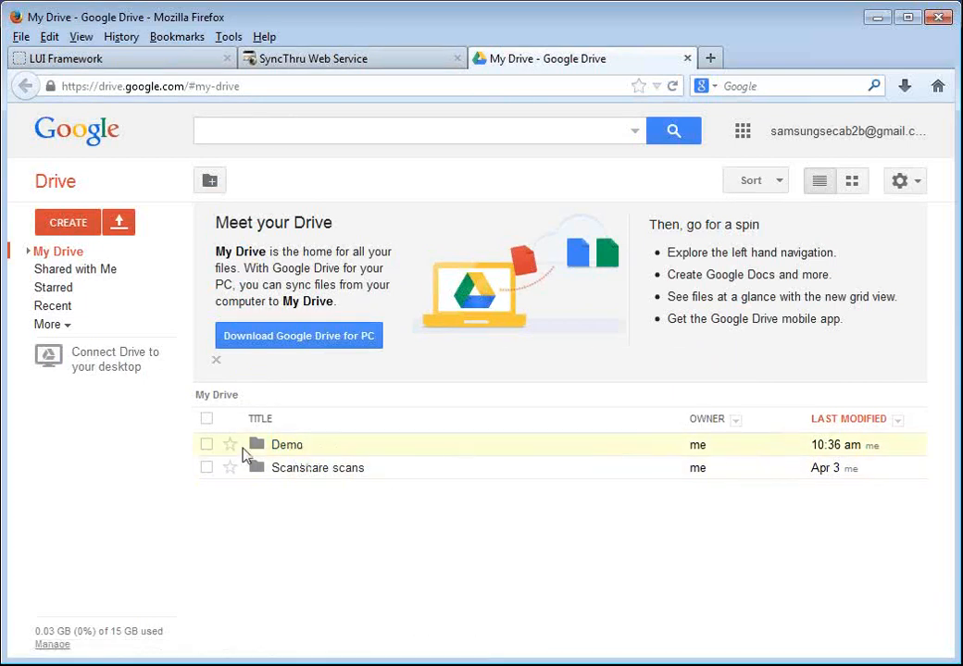
mouse_move(288, 468)
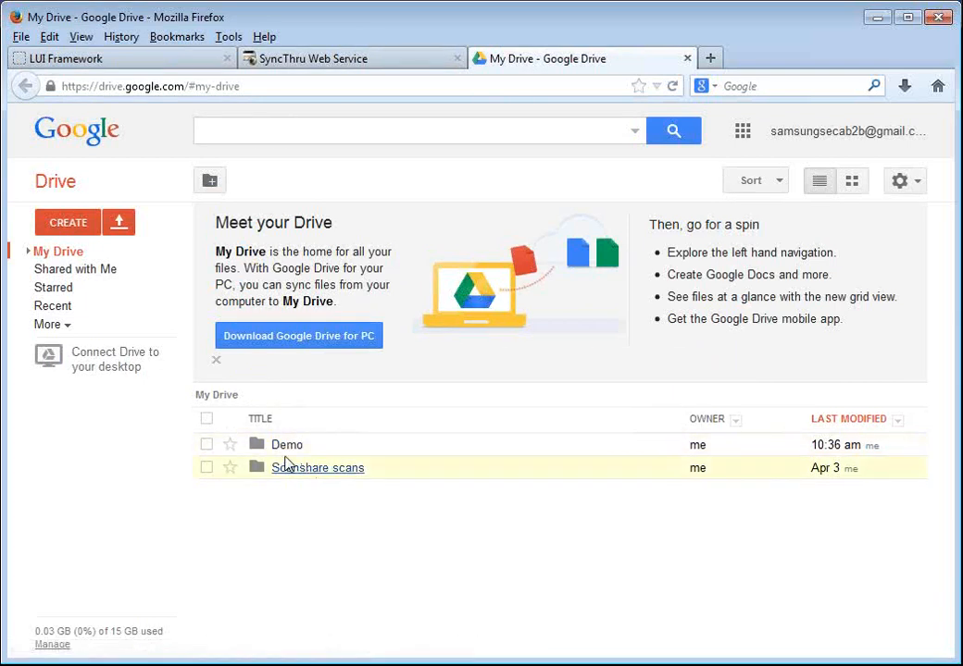
Step: Open Demo, preview CLX-9352_OCR001163.pdf zoomed in to check selectable text, then close it
double_click(287, 445)
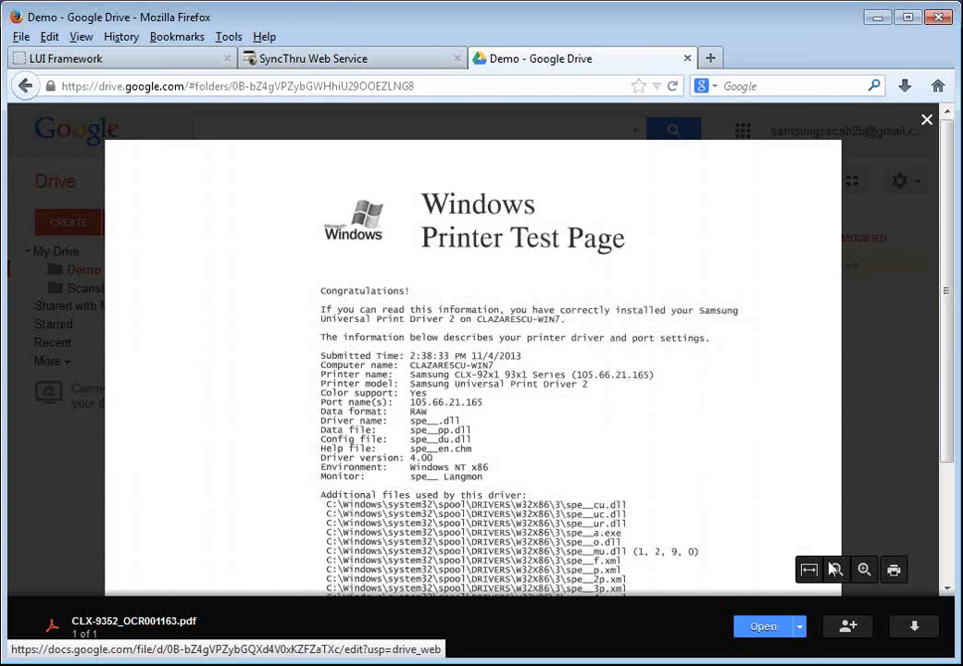
left_click(864, 570)
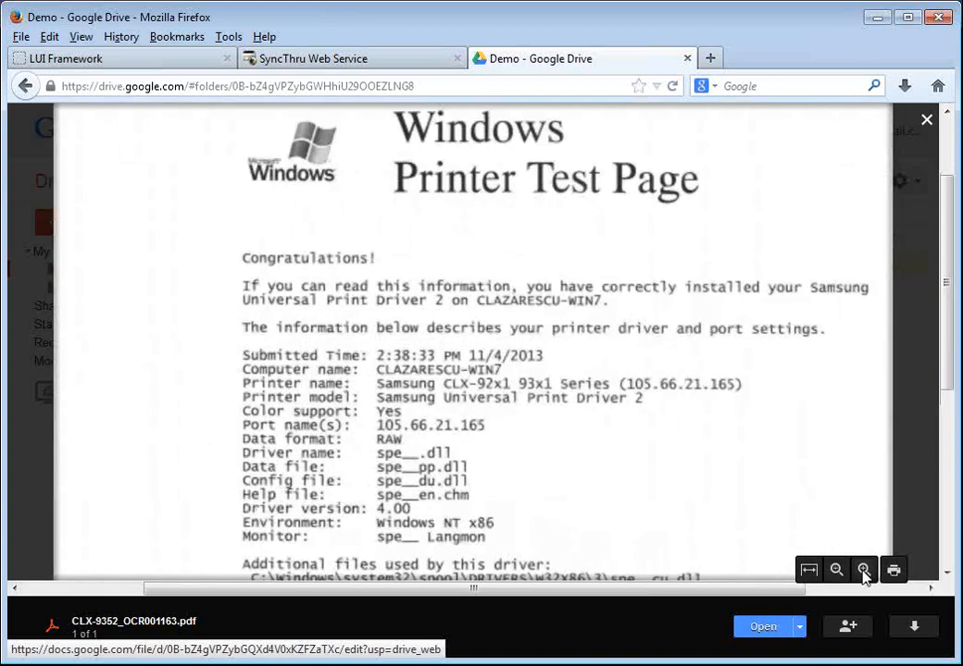
left_click(863, 569)
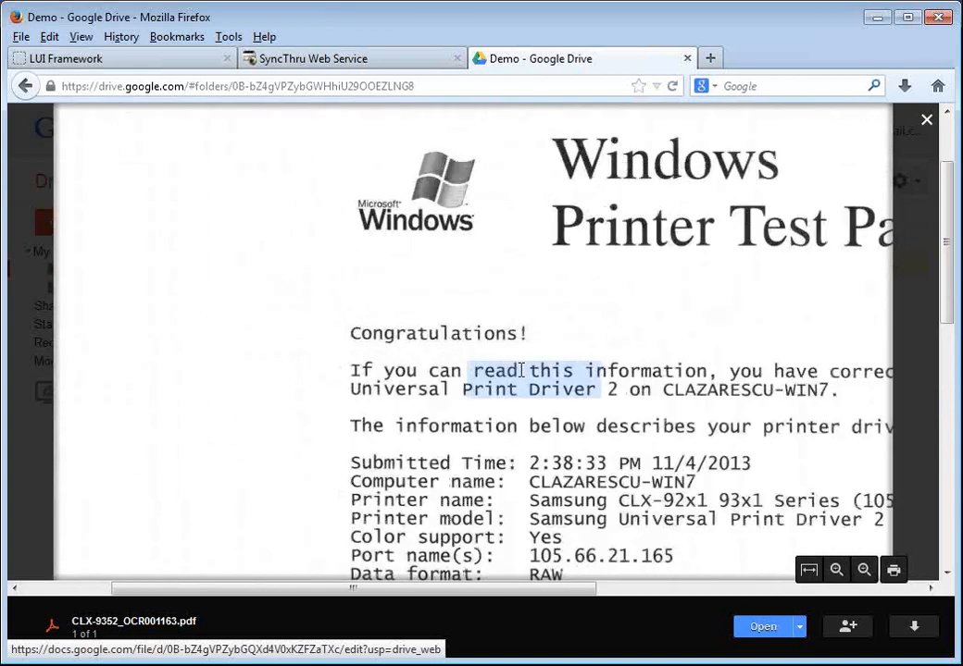
left_click(511, 367)
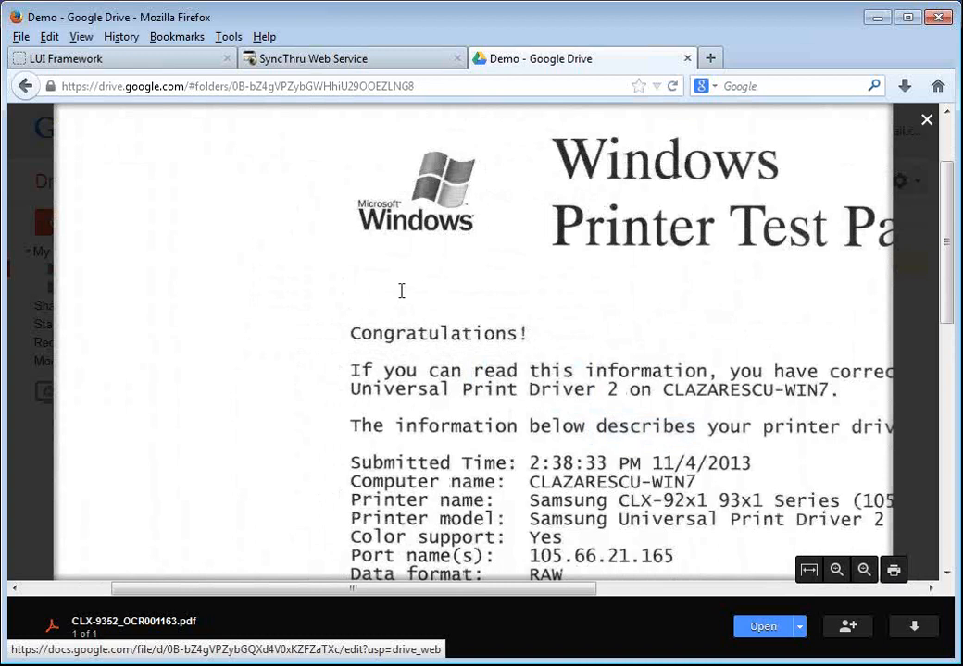
mouse_move(925, 121)
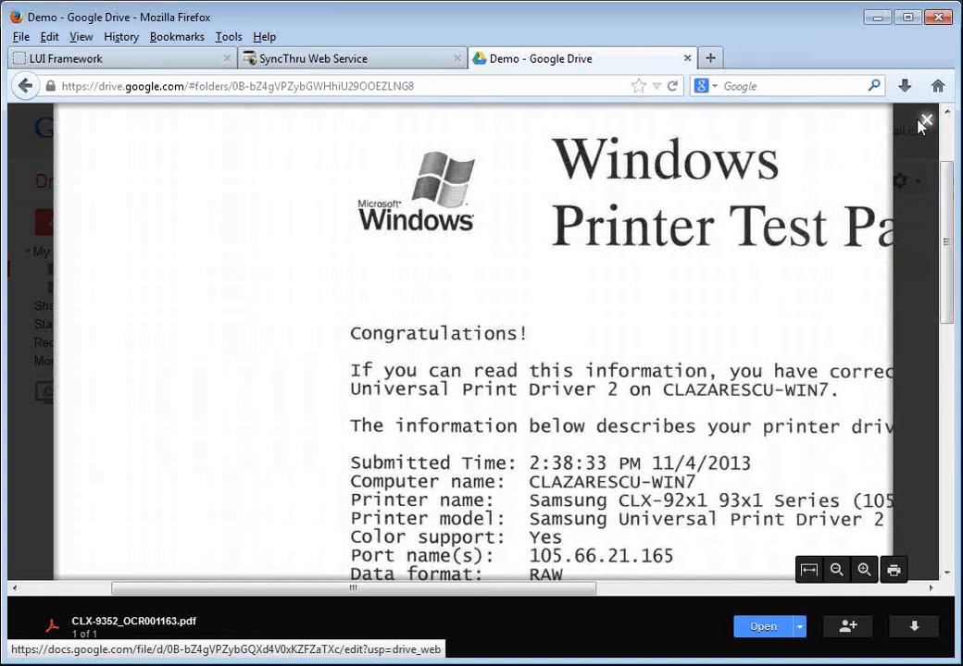
left_click(925, 119)
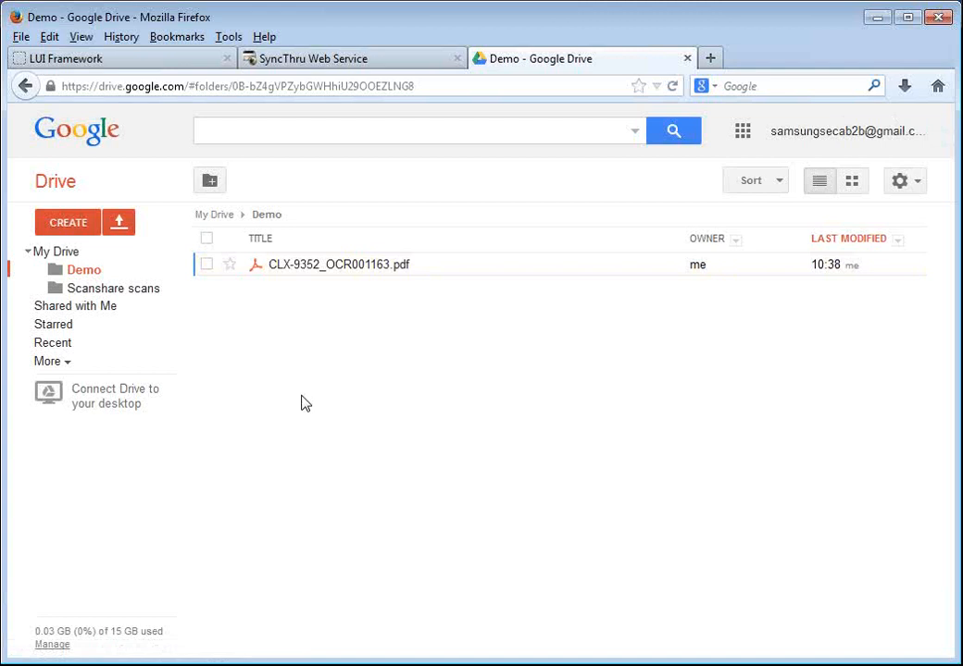
mouse_move(556, 465)
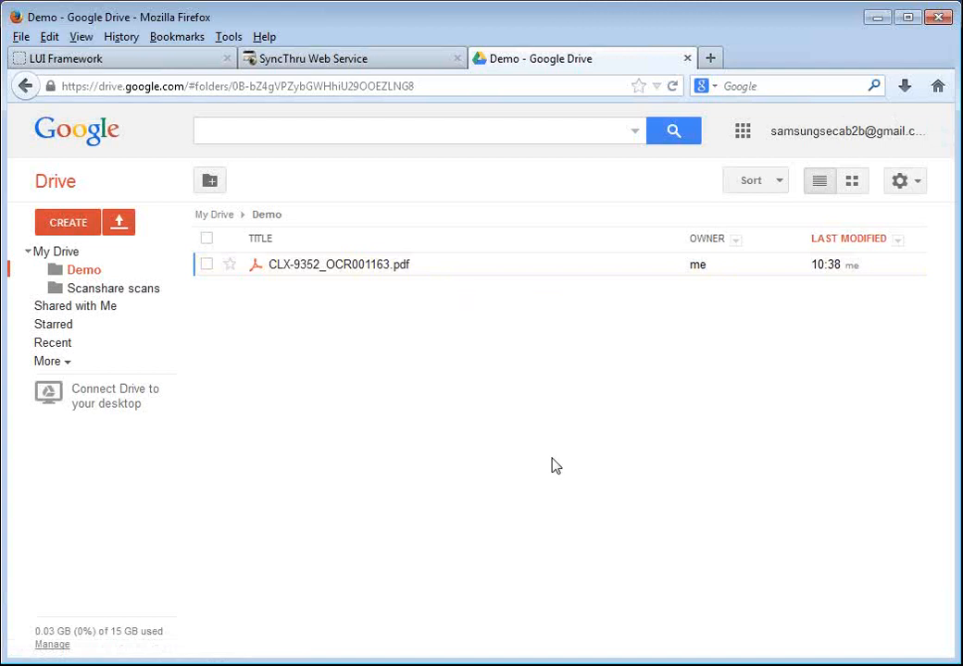
mouse_move(474, 376)
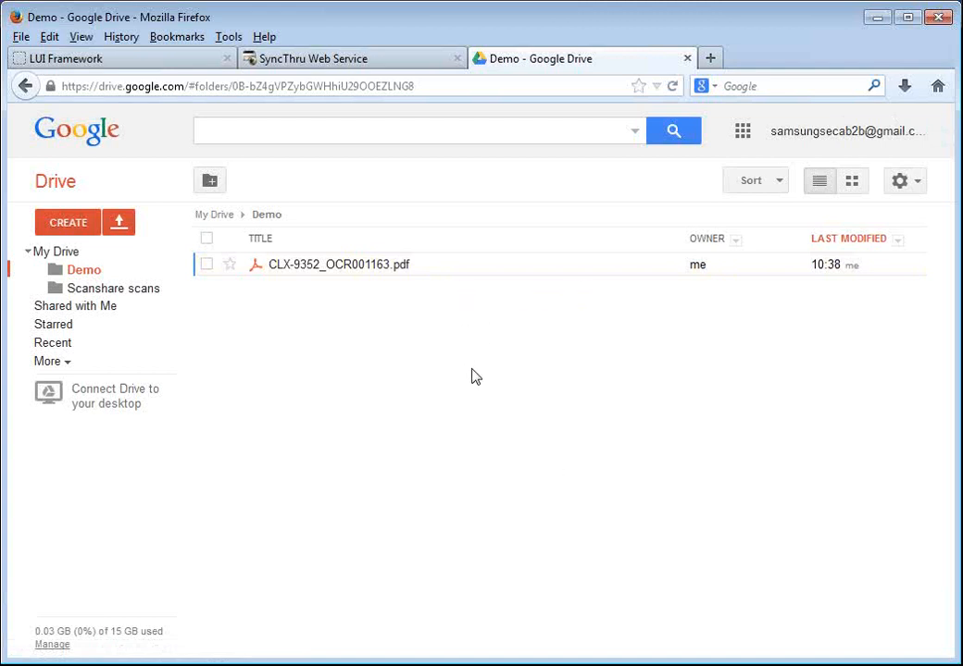
mouse_move(455, 425)
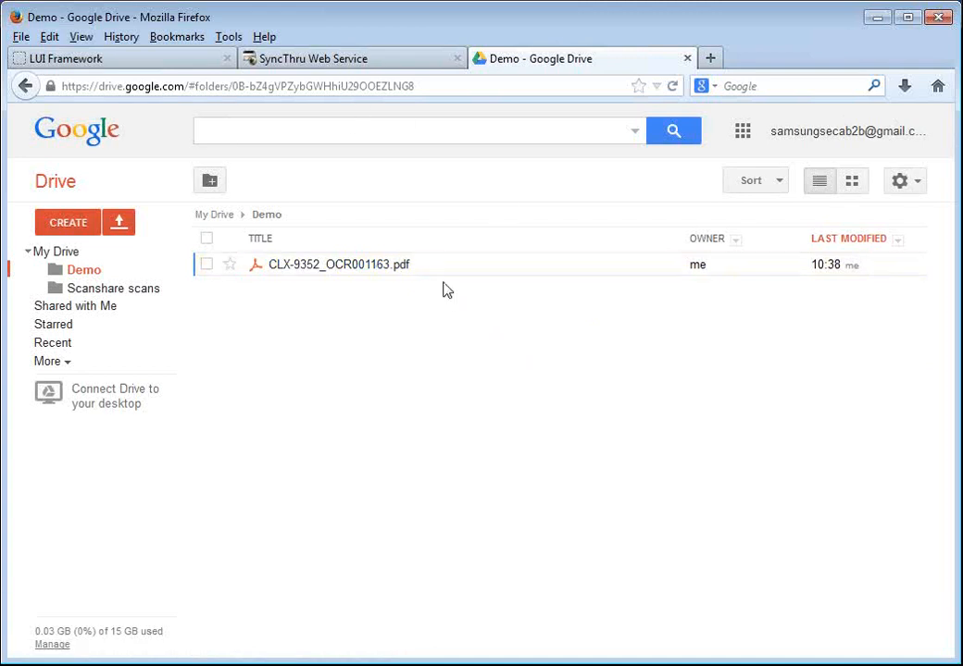
mouse_move(756, 480)
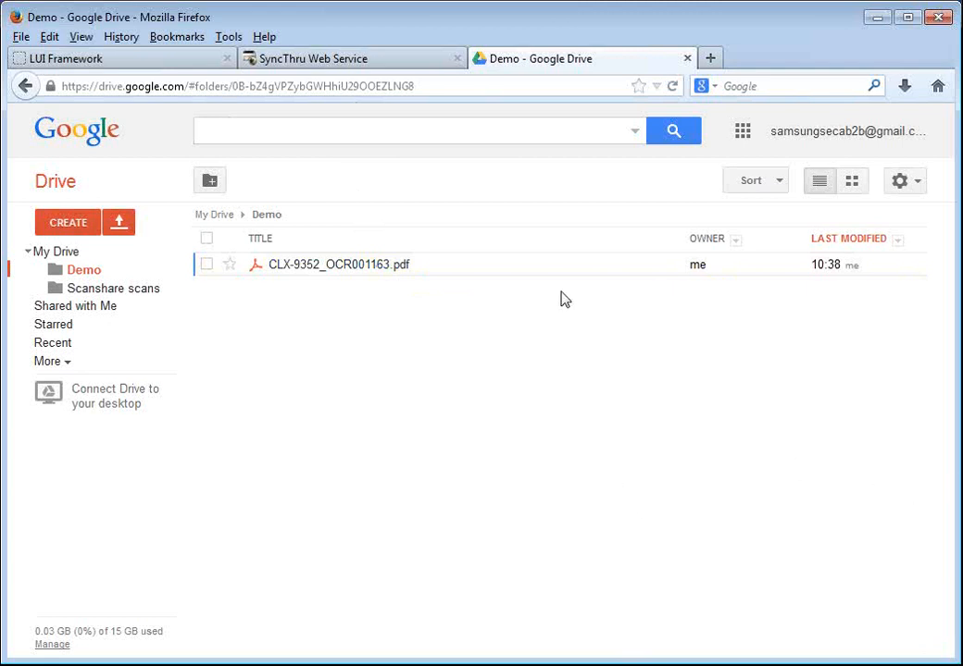
mouse_move(502, 450)
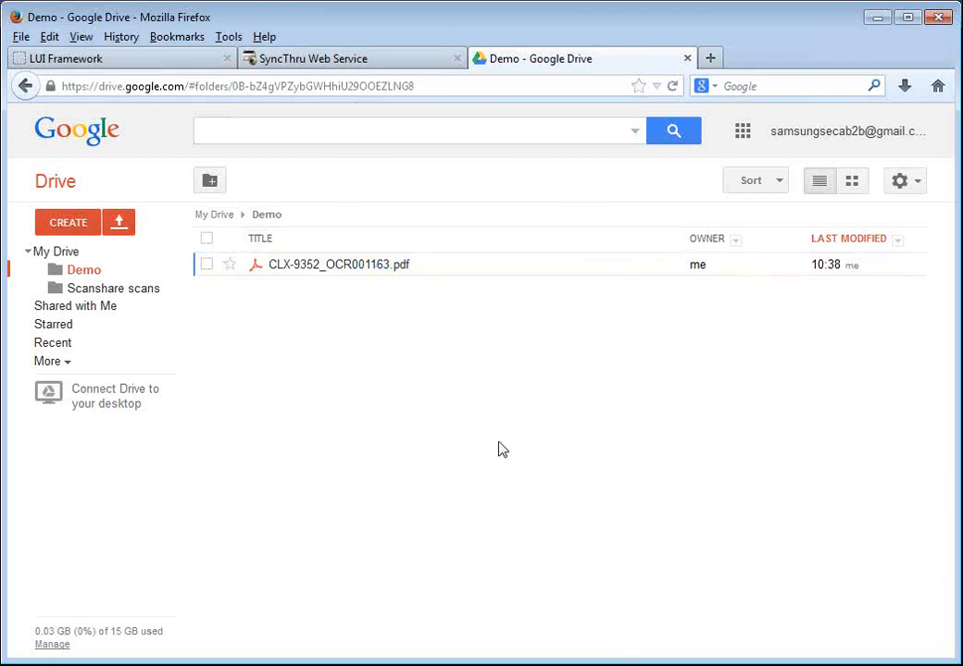
mouse_move(513, 456)
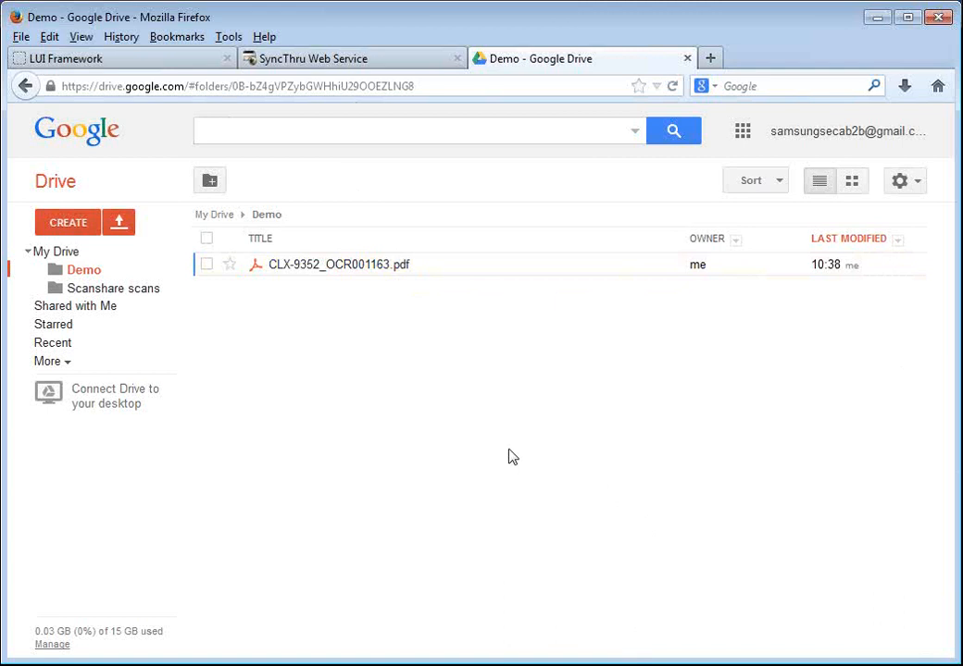
mouse_move(563, 480)
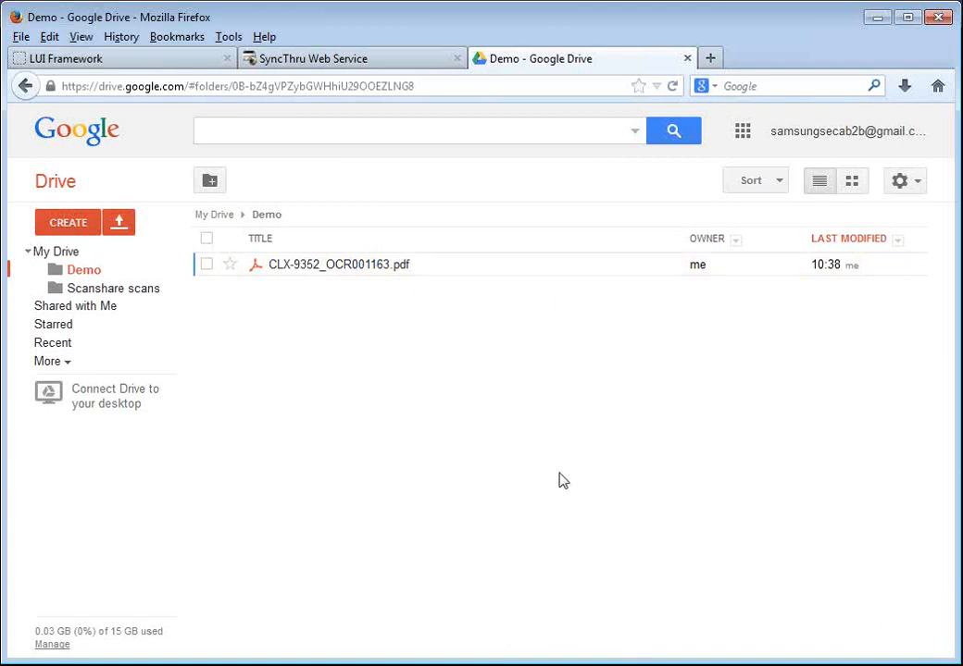
mouse_move(398, 527)
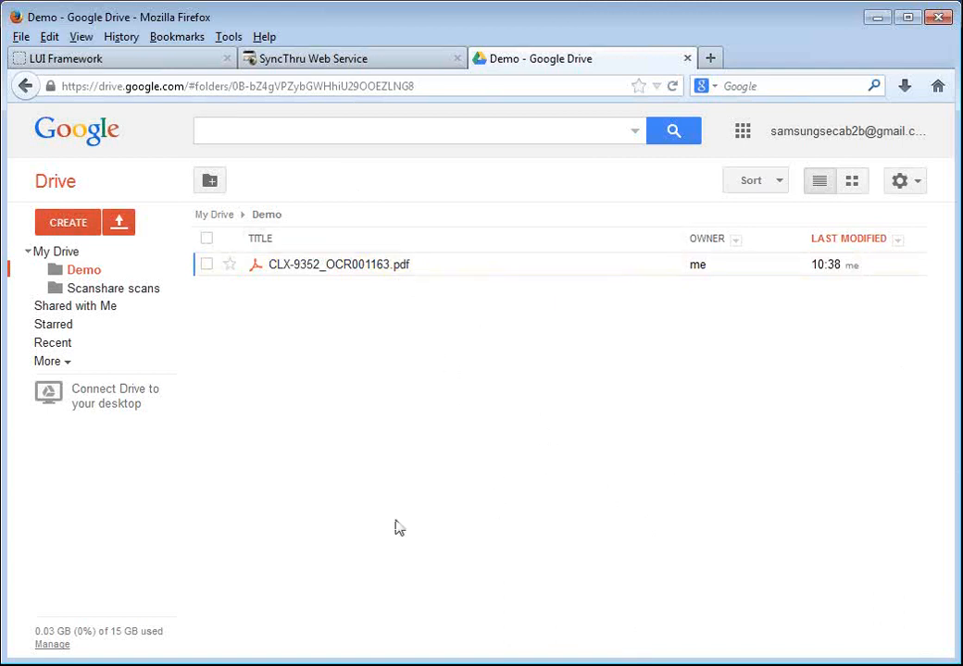
mouse_move(927, 419)
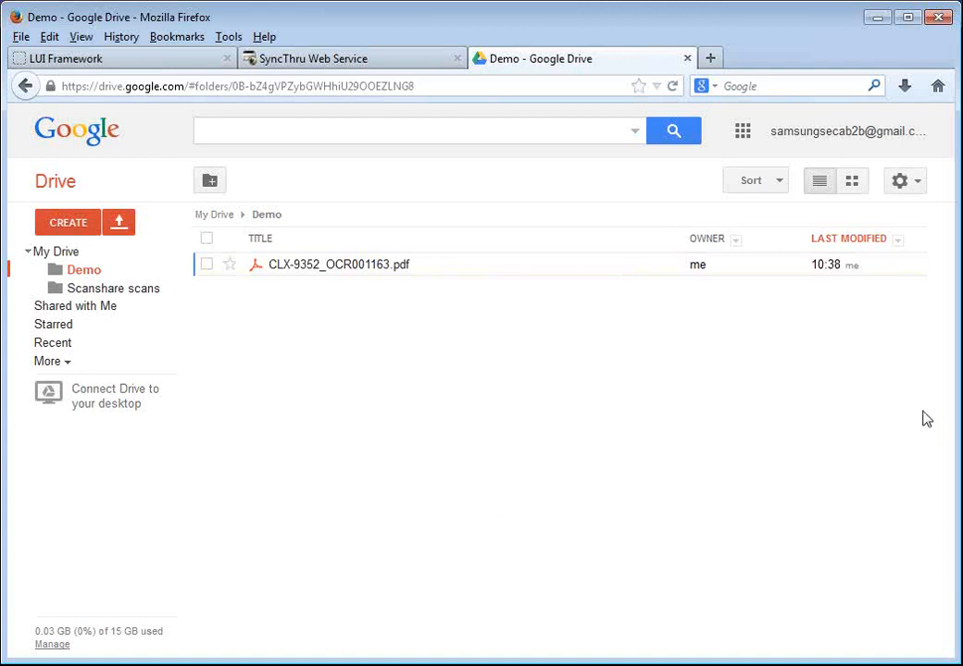
mouse_move(621, 82)
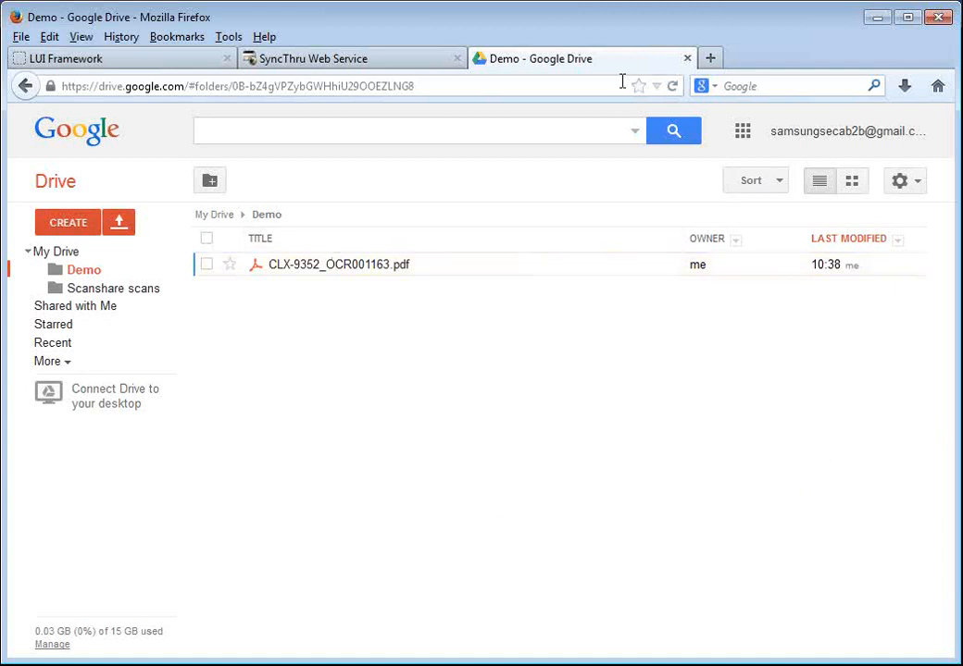